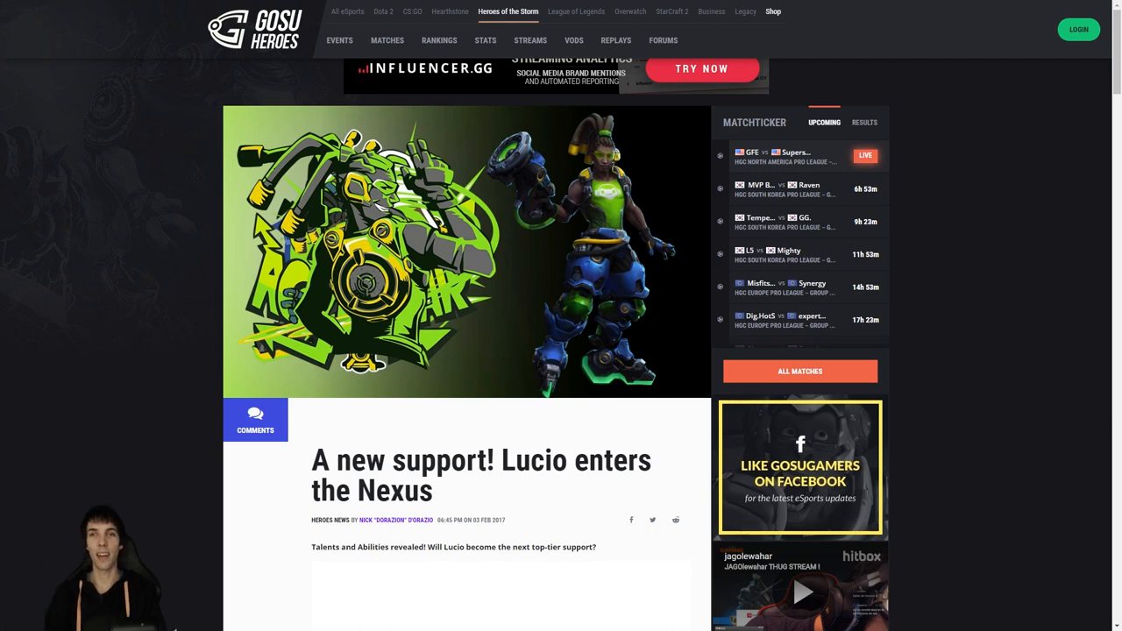
mouse_move(1029, 237)
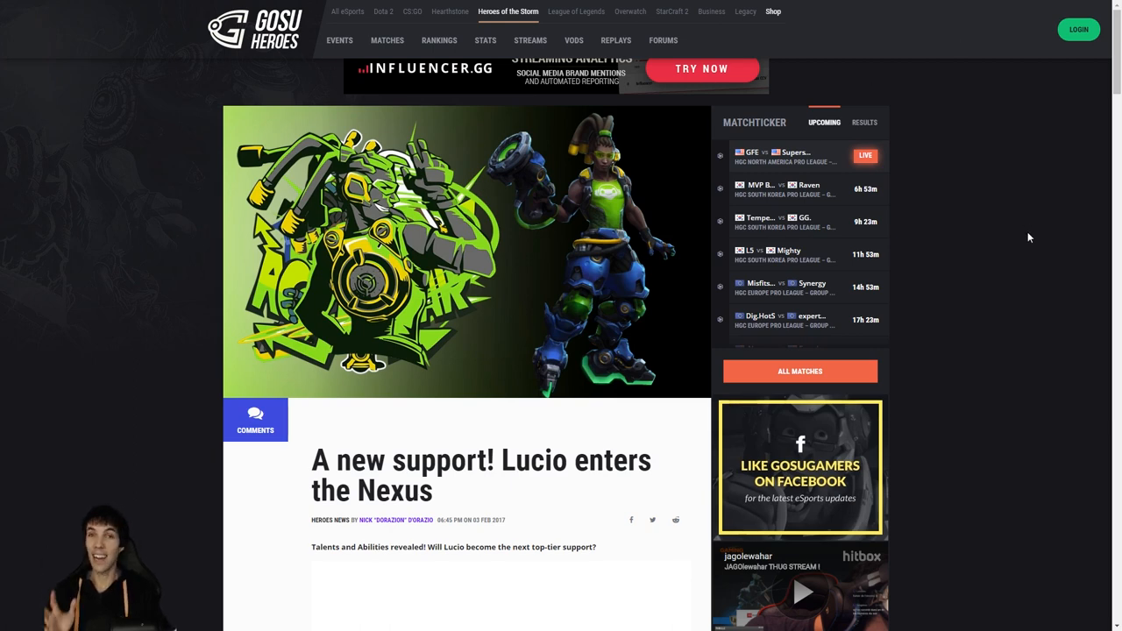
mouse_move(1020, 278)
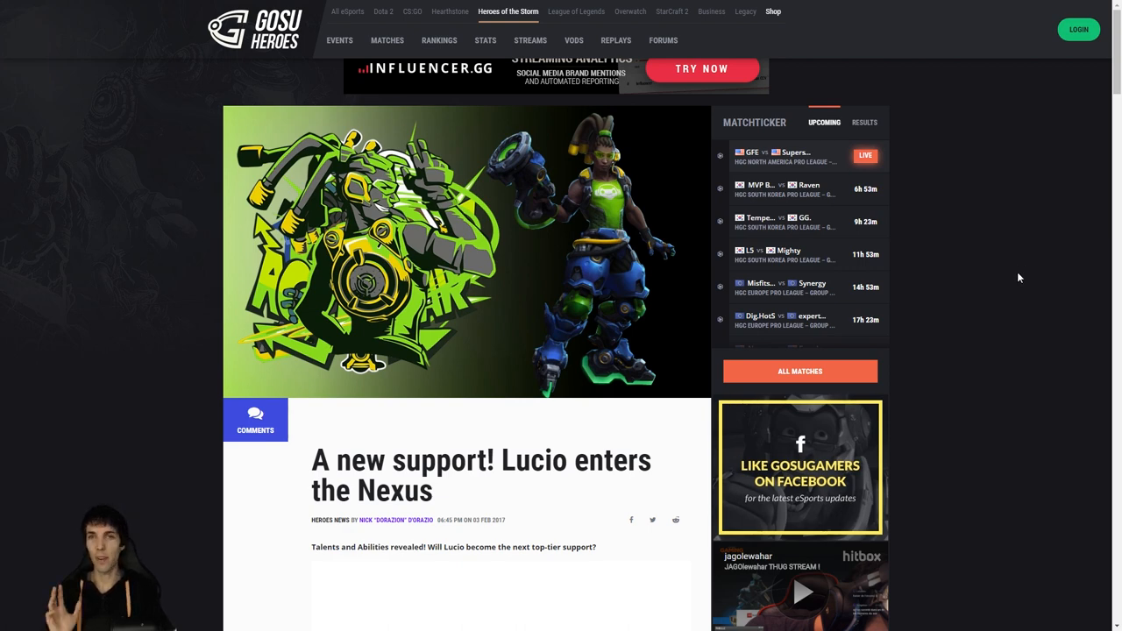
mouse_move(1014, 287)
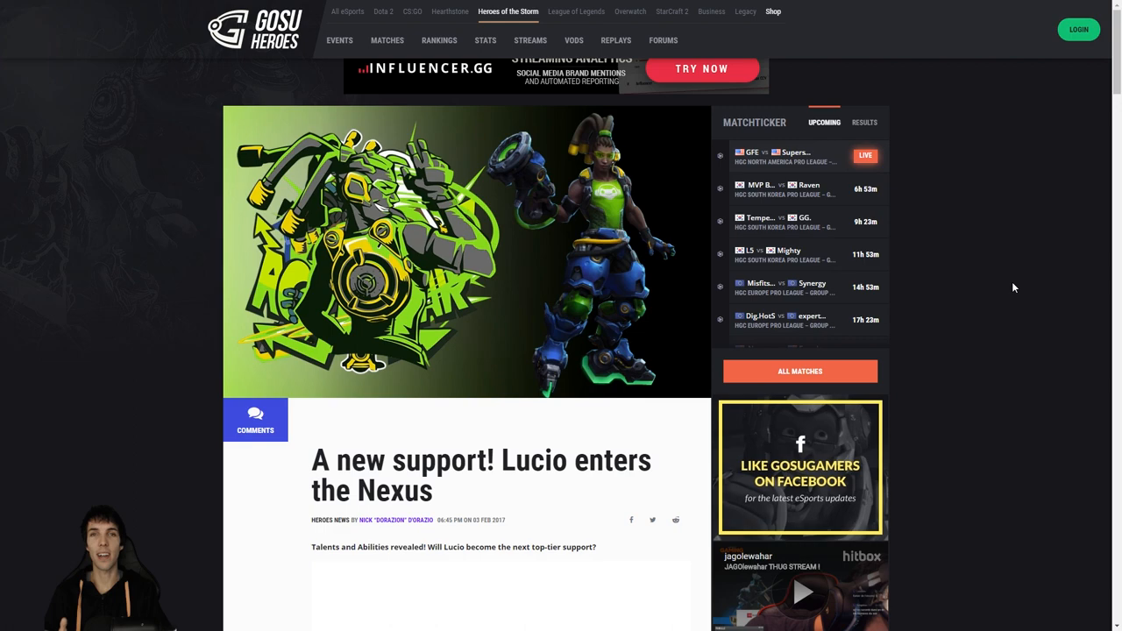
Scroll past the banner to Lúcio's introduction, trait and basic abilities.
scroll("down", 3)
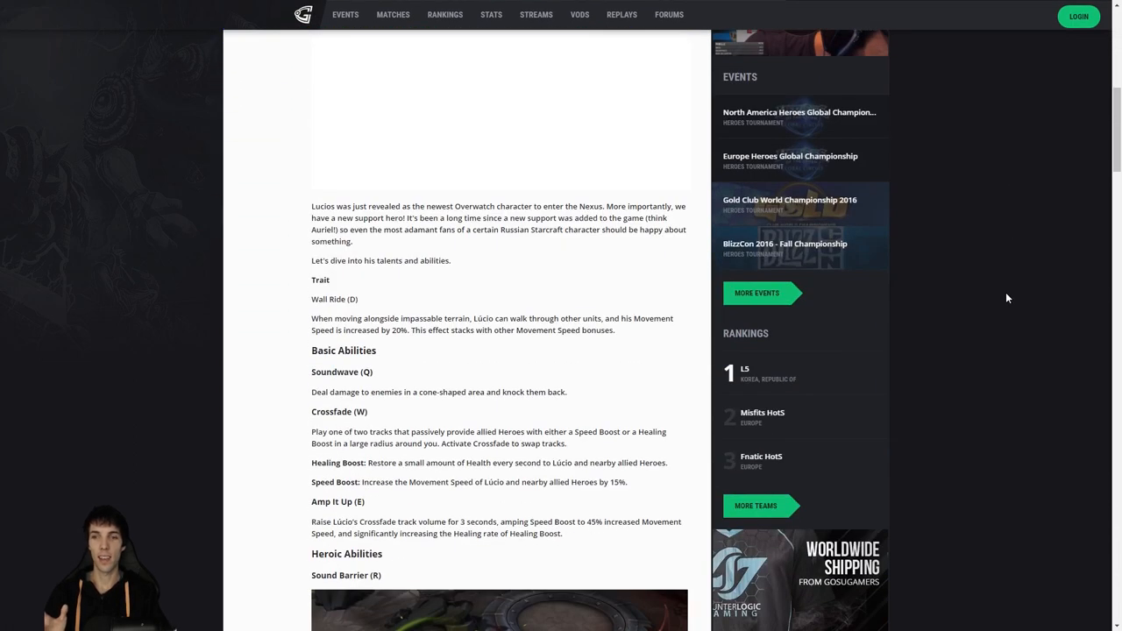
mouse_move(505, 359)
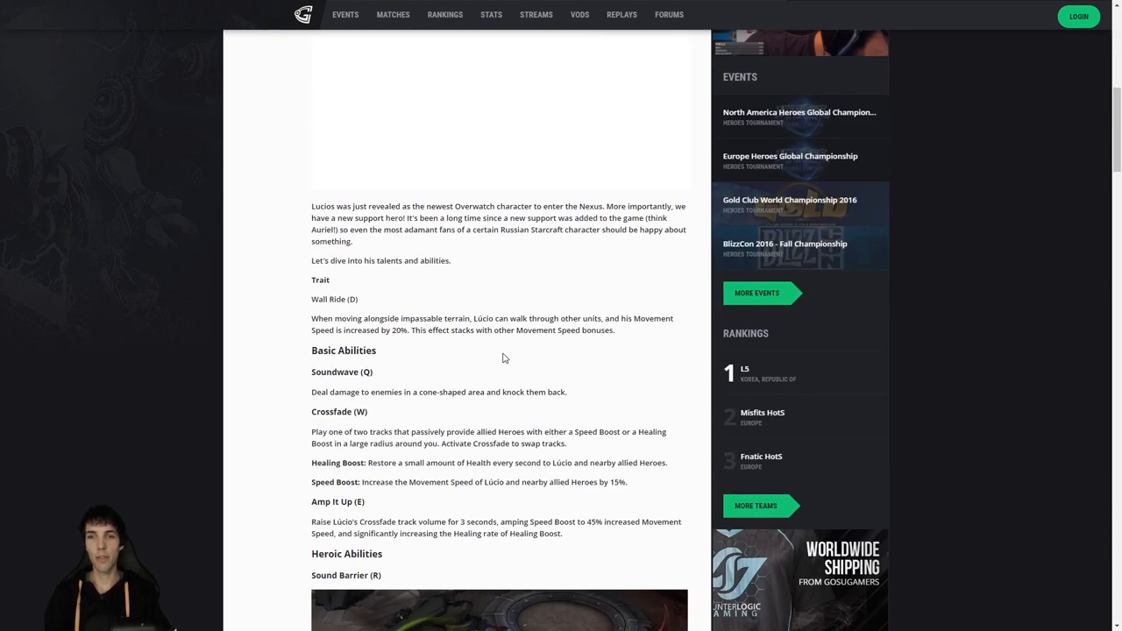
mouse_move(635, 351)
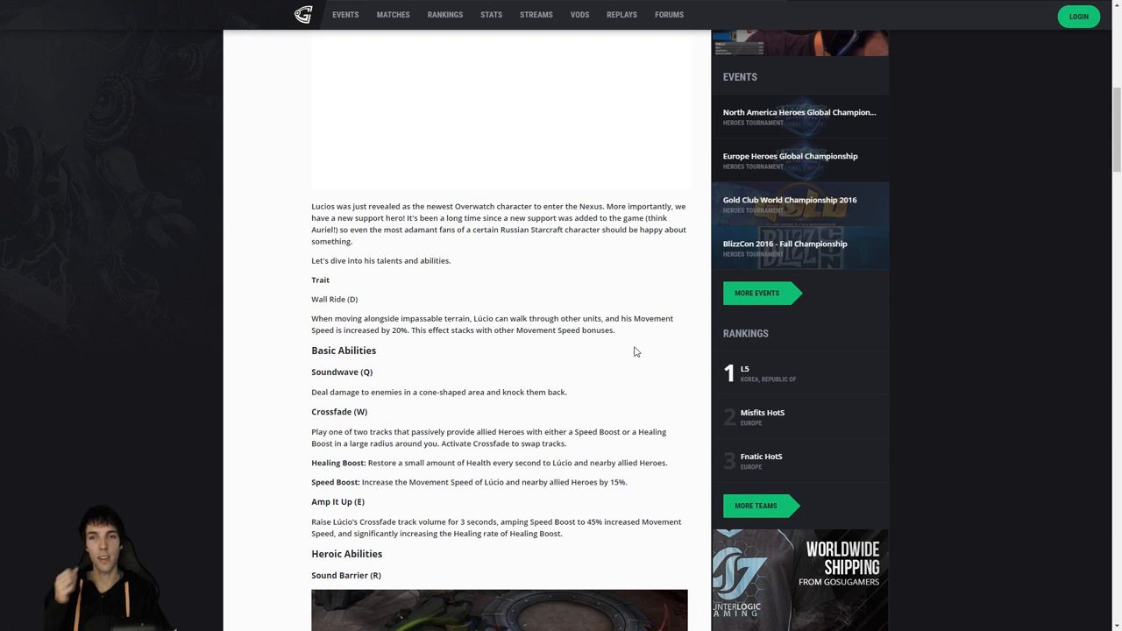
mouse_move(640, 362)
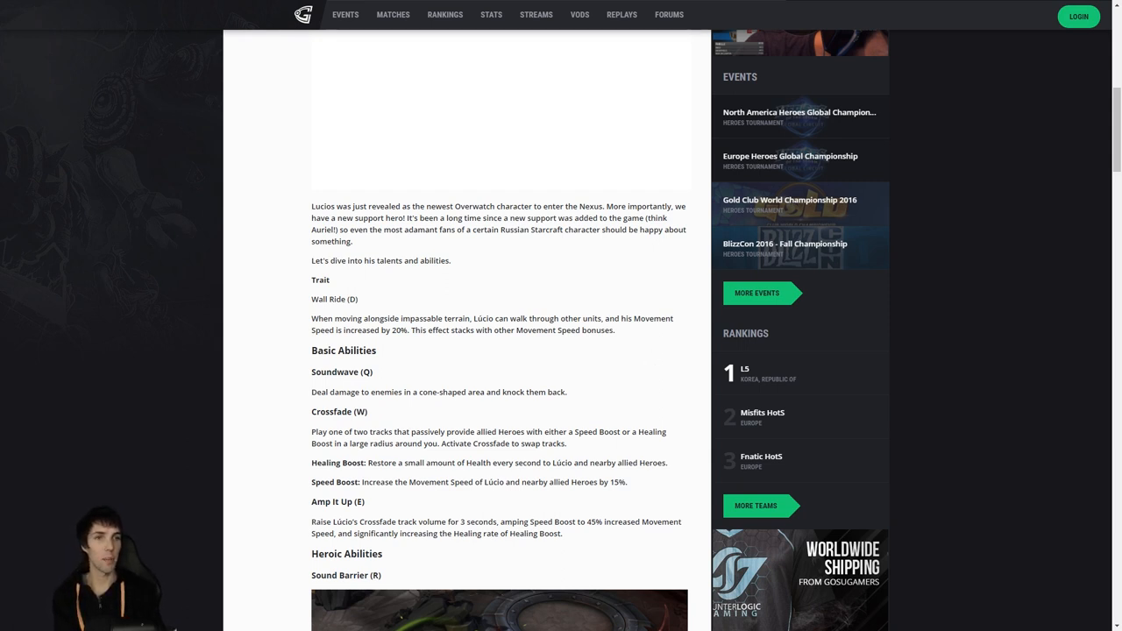
mouse_move(986, 270)
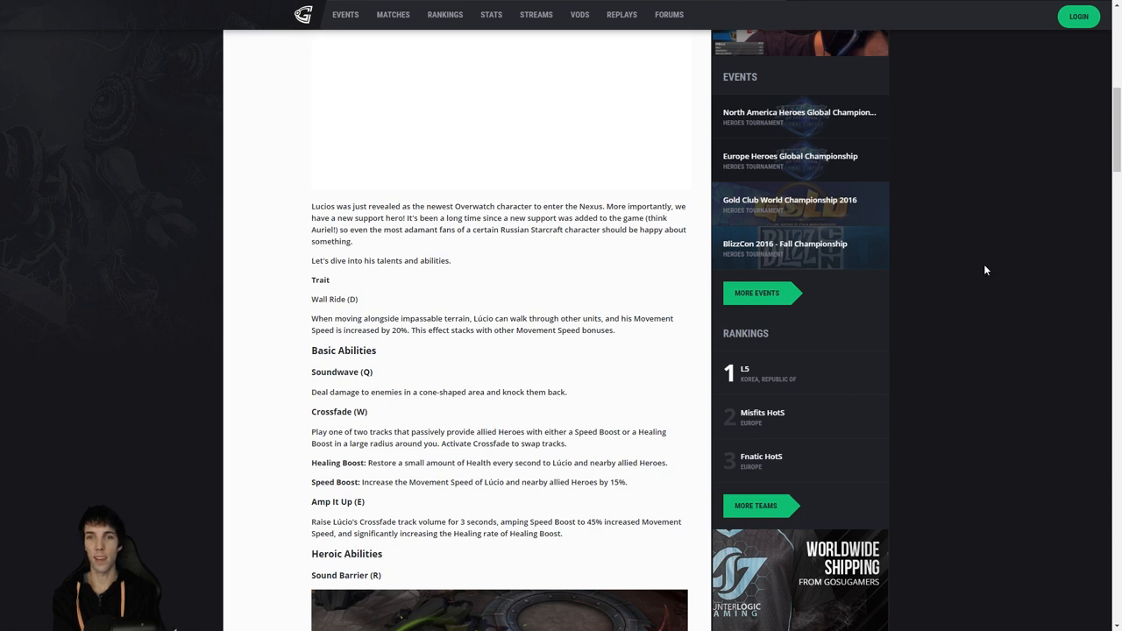
mouse_move(1024, 265)
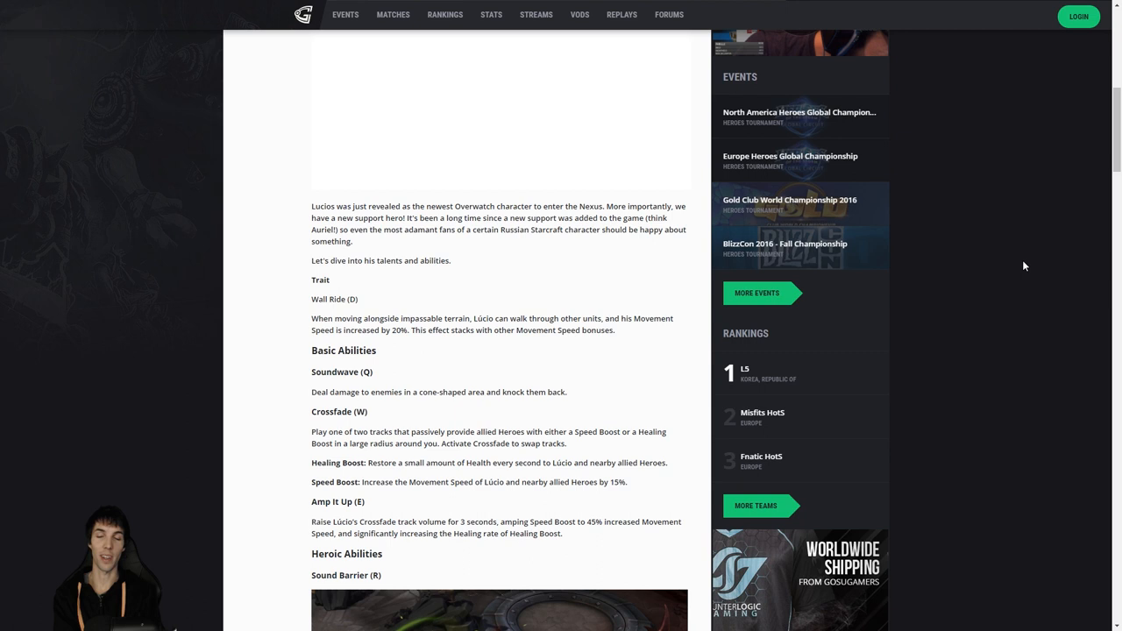
mouse_move(1002, 367)
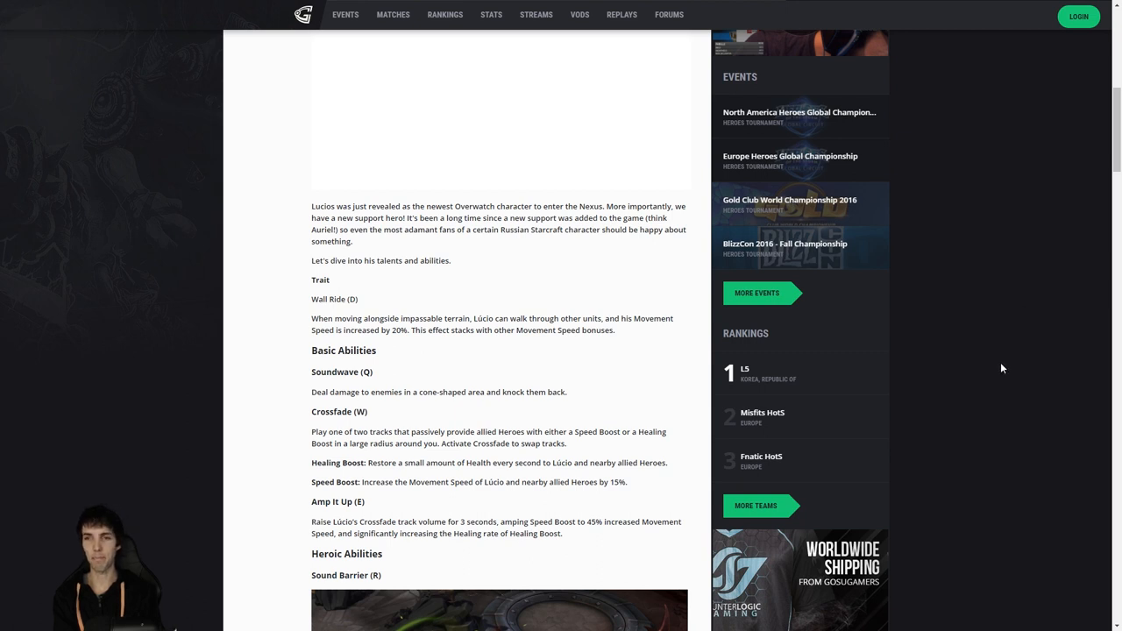
mouse_move(995, 378)
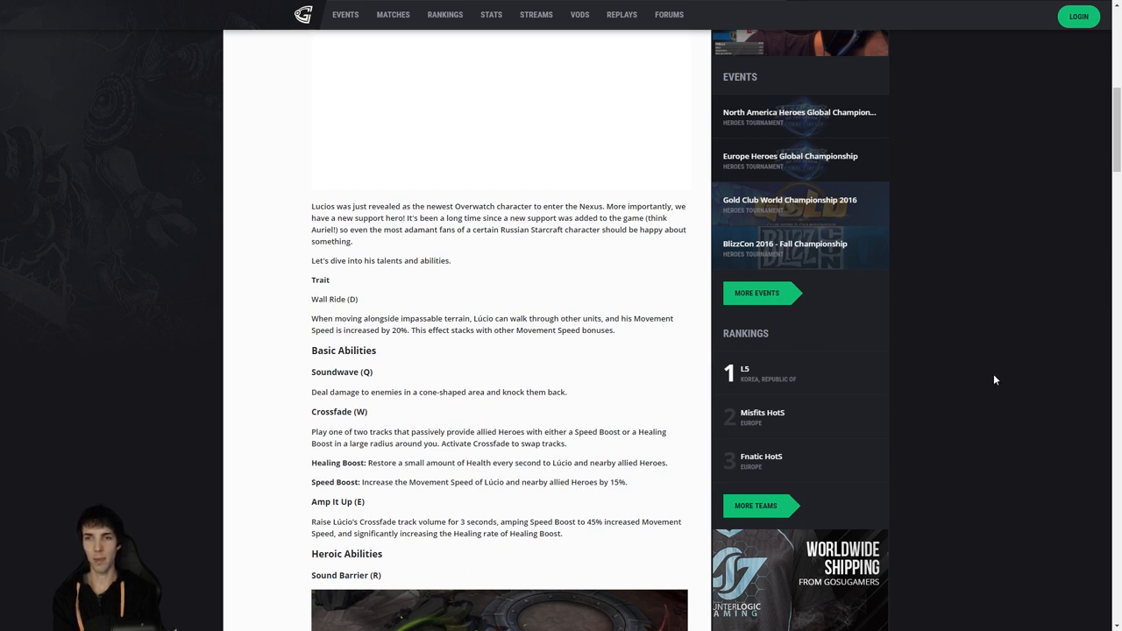
mouse_move(987, 408)
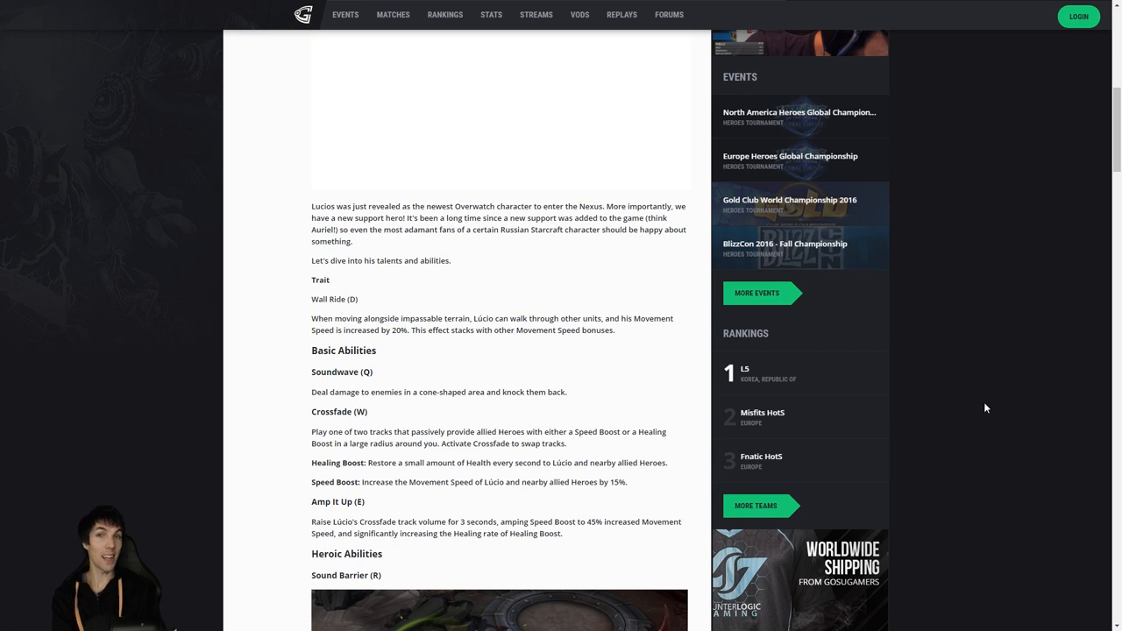
mouse_move(1007, 370)
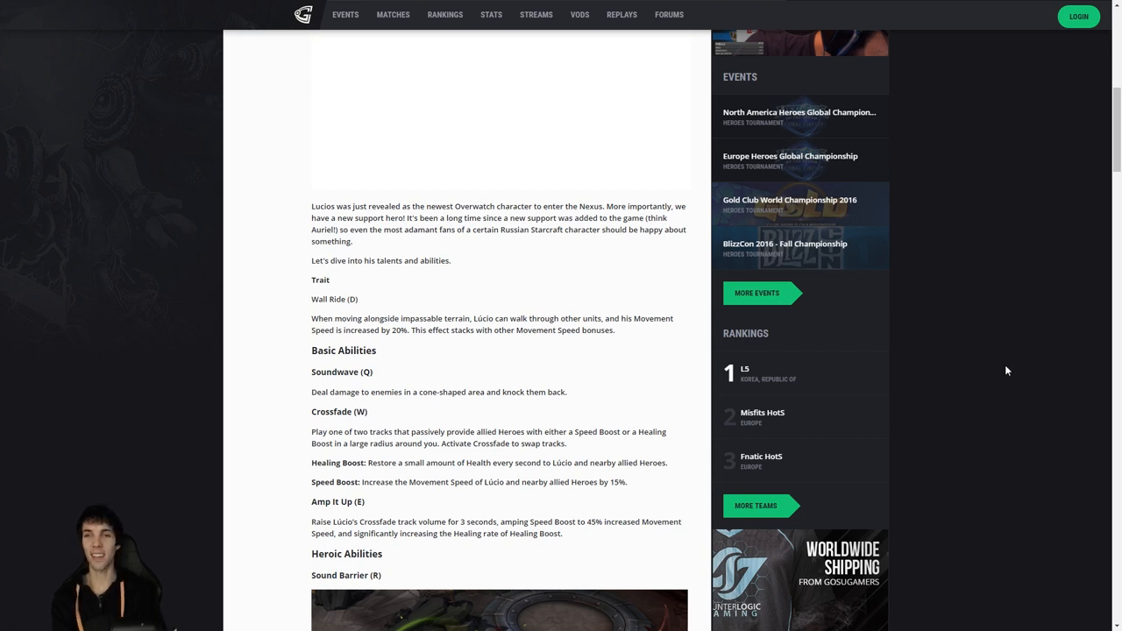
mouse_move(949, 378)
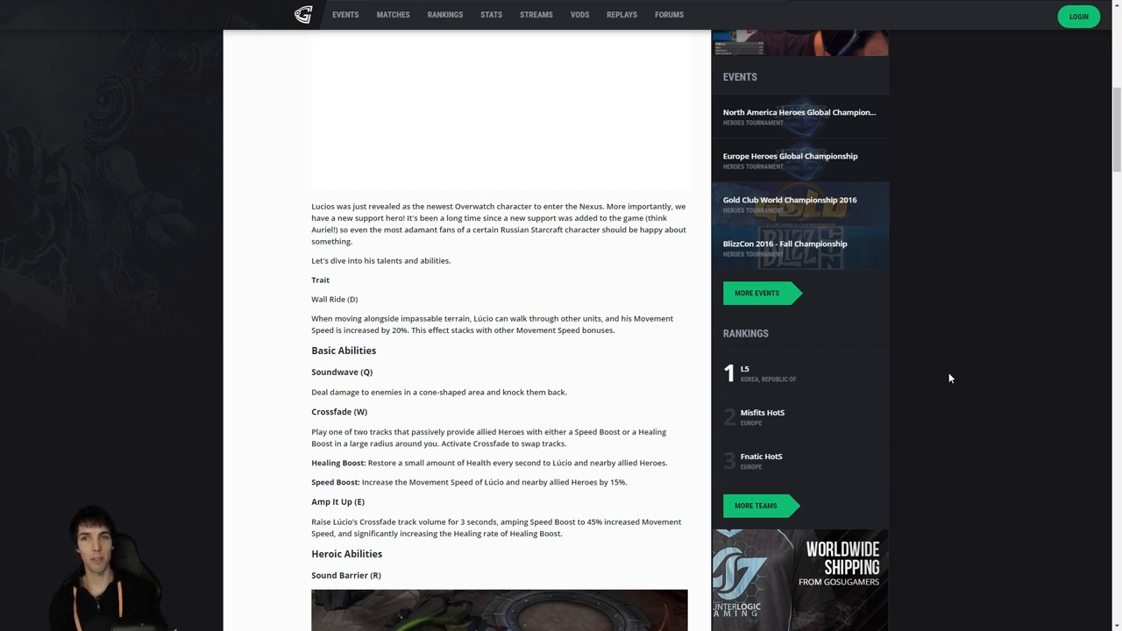
mouse_move(984, 387)
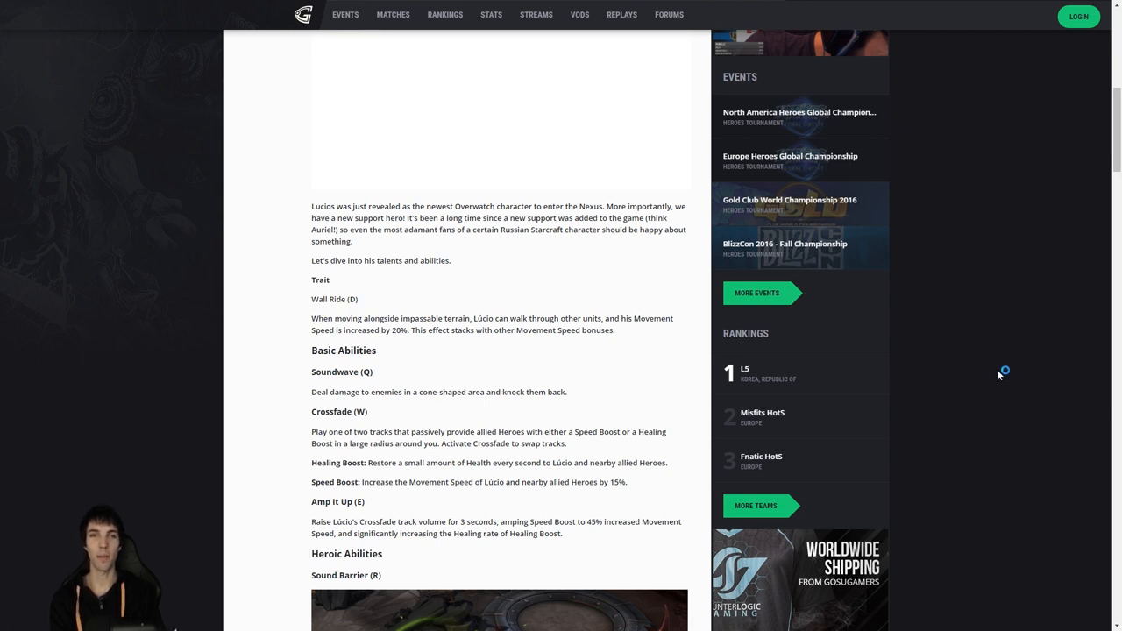
mouse_move(986, 400)
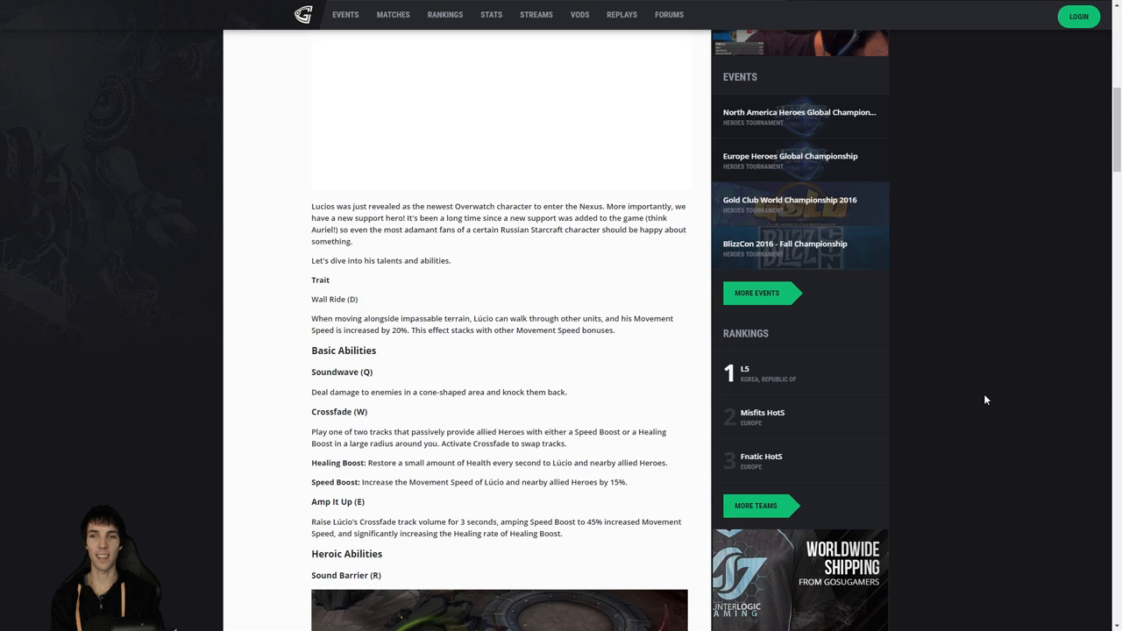
Scroll until the Sound Barrier heroic ability screenshot begins to appear.
scroll("down", 3)
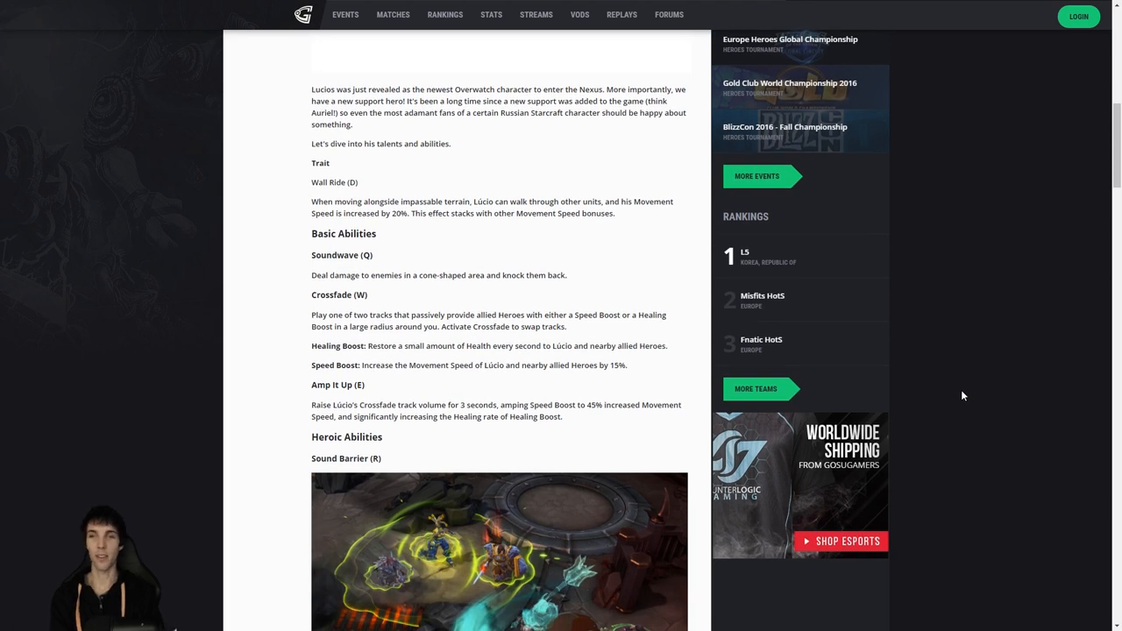
mouse_move(919, 373)
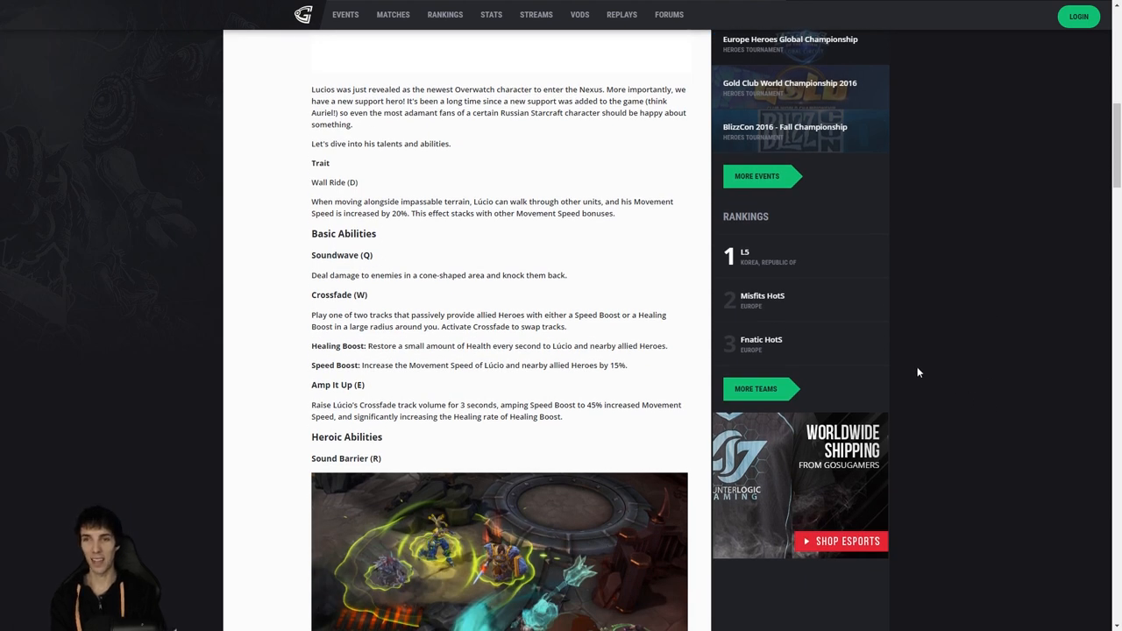
mouse_move(280, 276)
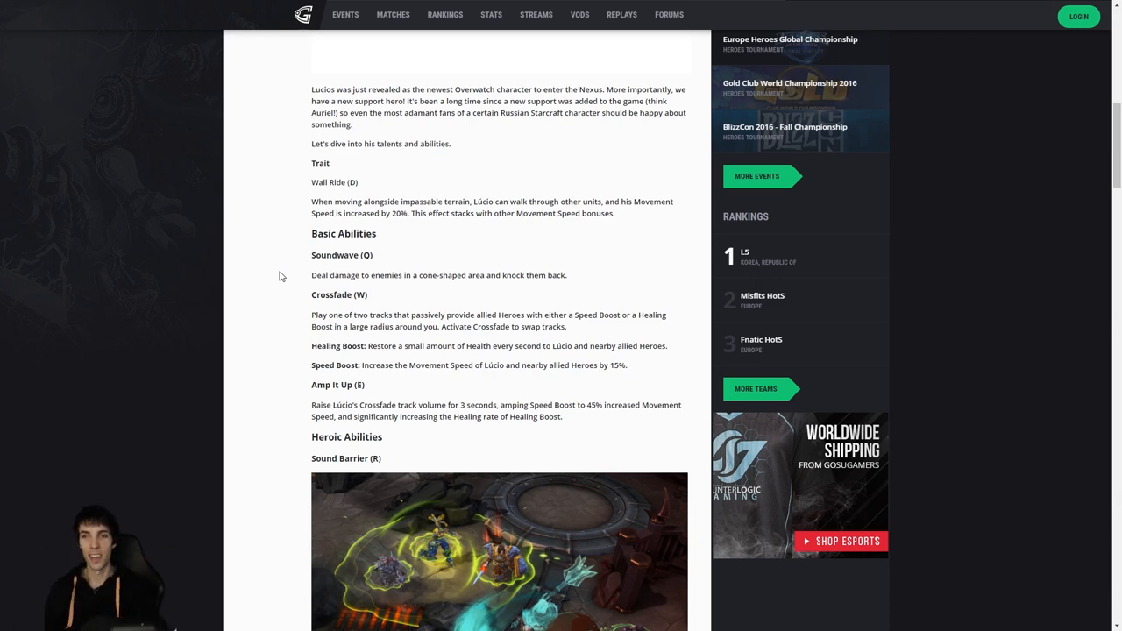
Bring the whole Sound Barrier image and its description into view.
scroll("down", 3)
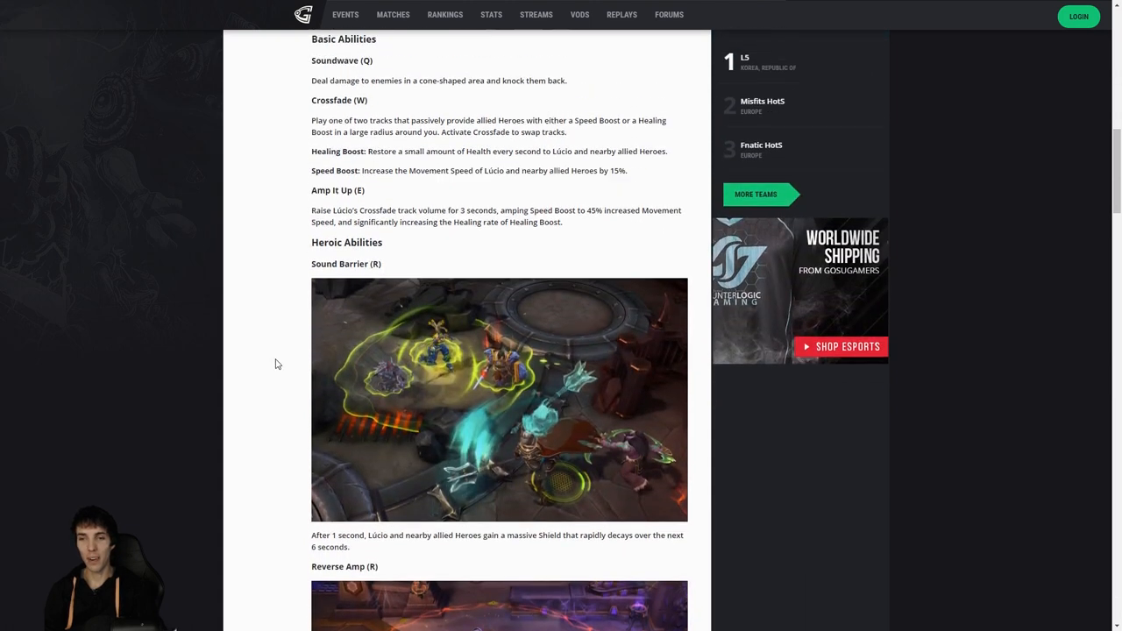
scroll("up", 3)
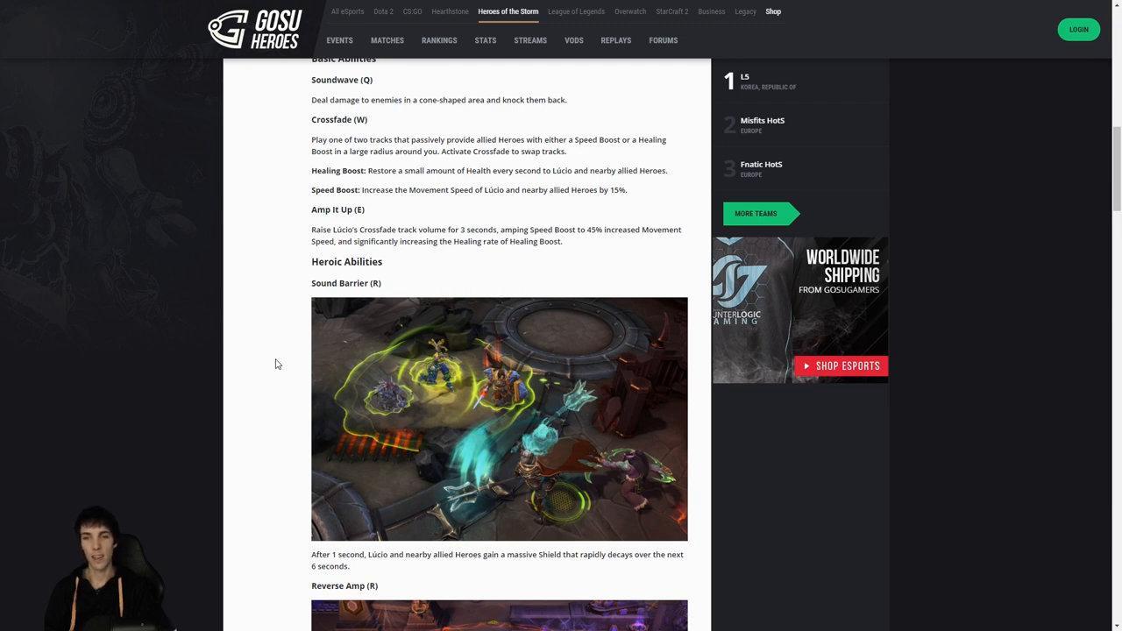
mouse_move(649, 436)
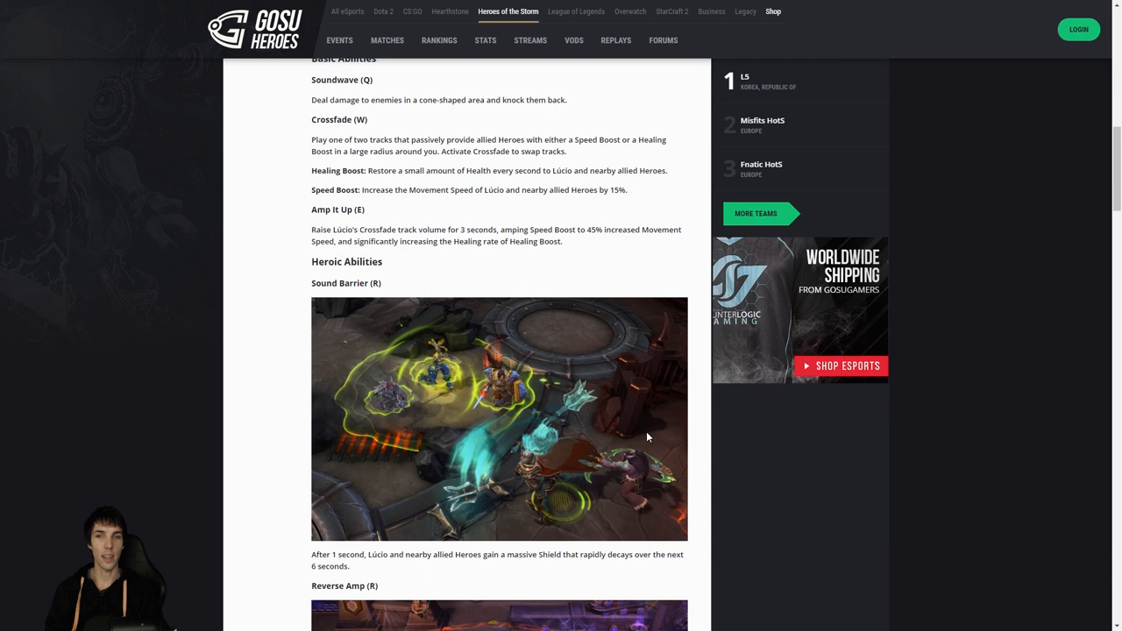
mouse_move(902, 444)
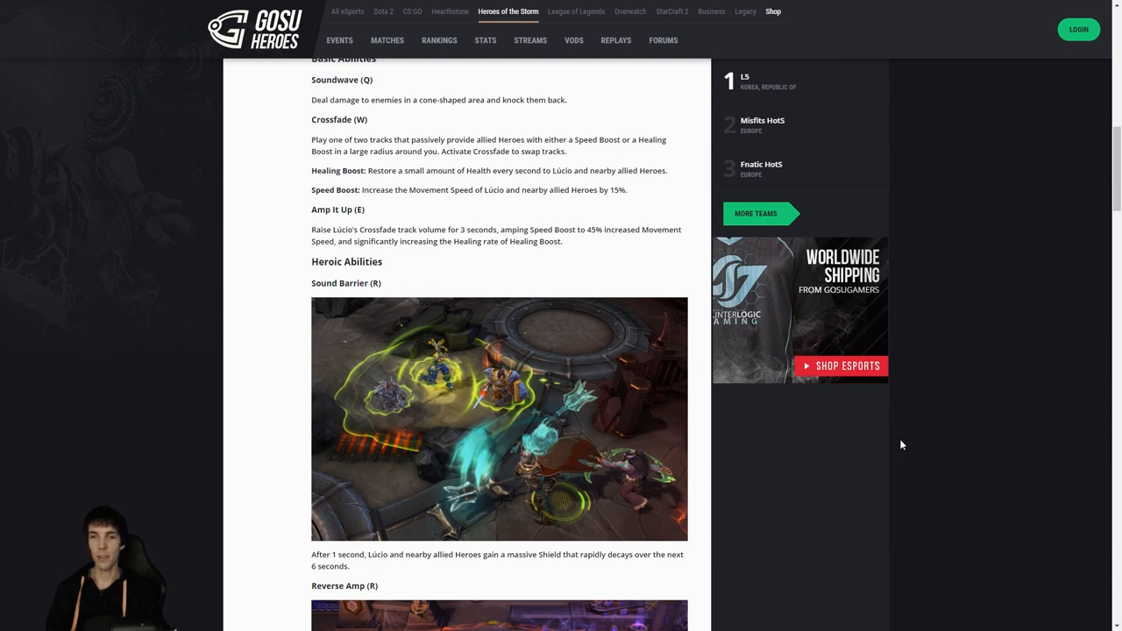
mouse_move(897, 446)
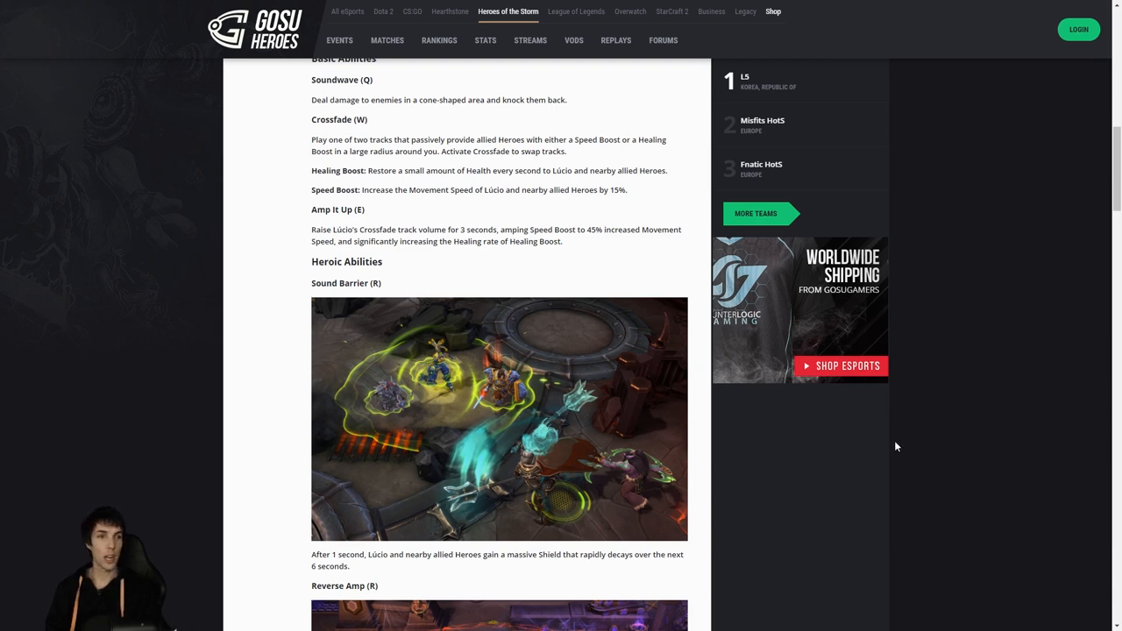
mouse_move(880, 468)
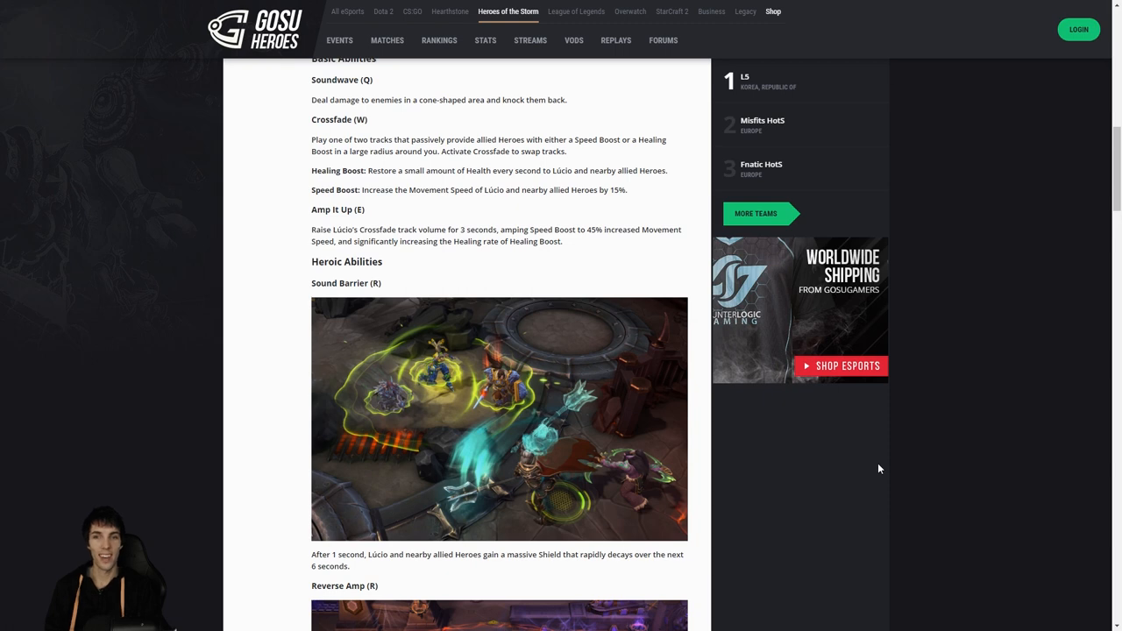
mouse_move(874, 472)
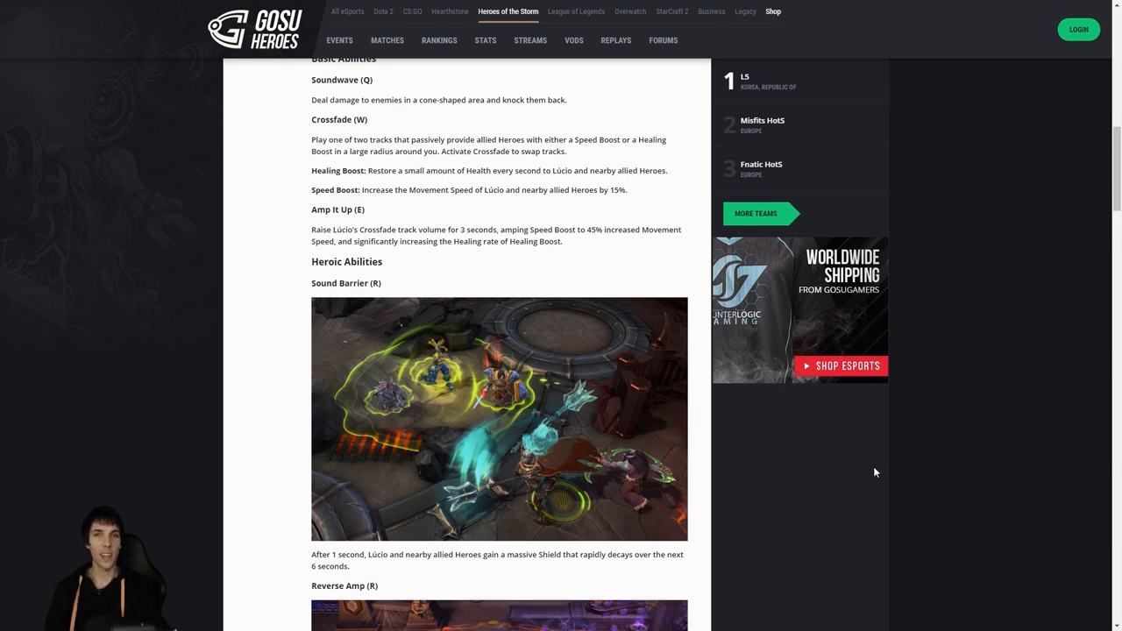
Read past Sound Barrier and Reverse Amp down to the level 1 and 4 talents.
scroll("down", 3)
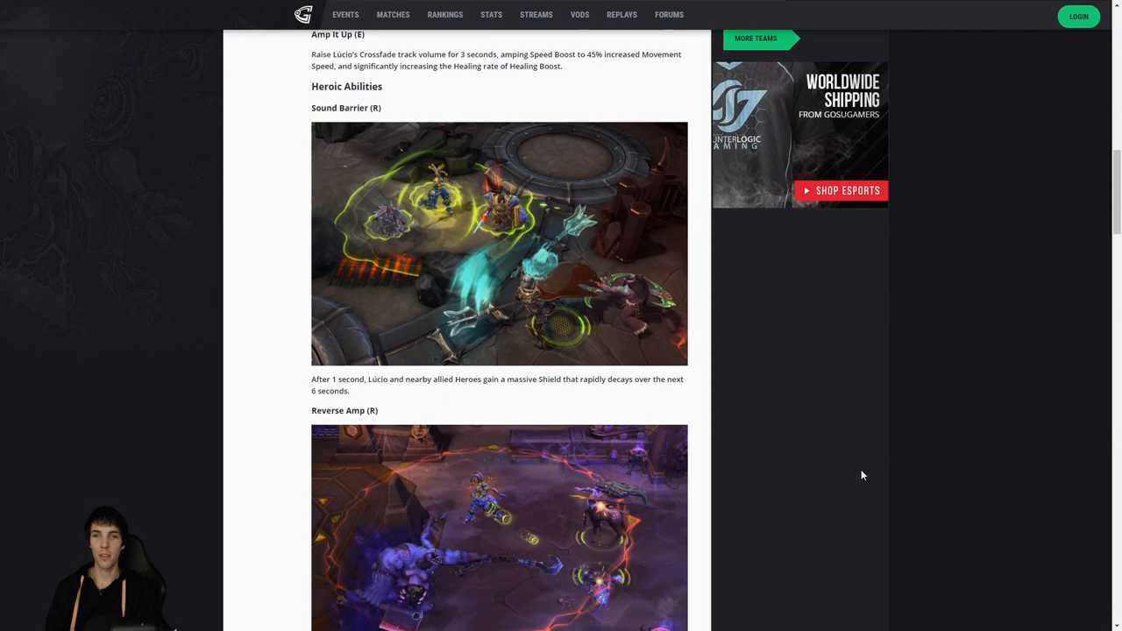
scroll("down", 3)
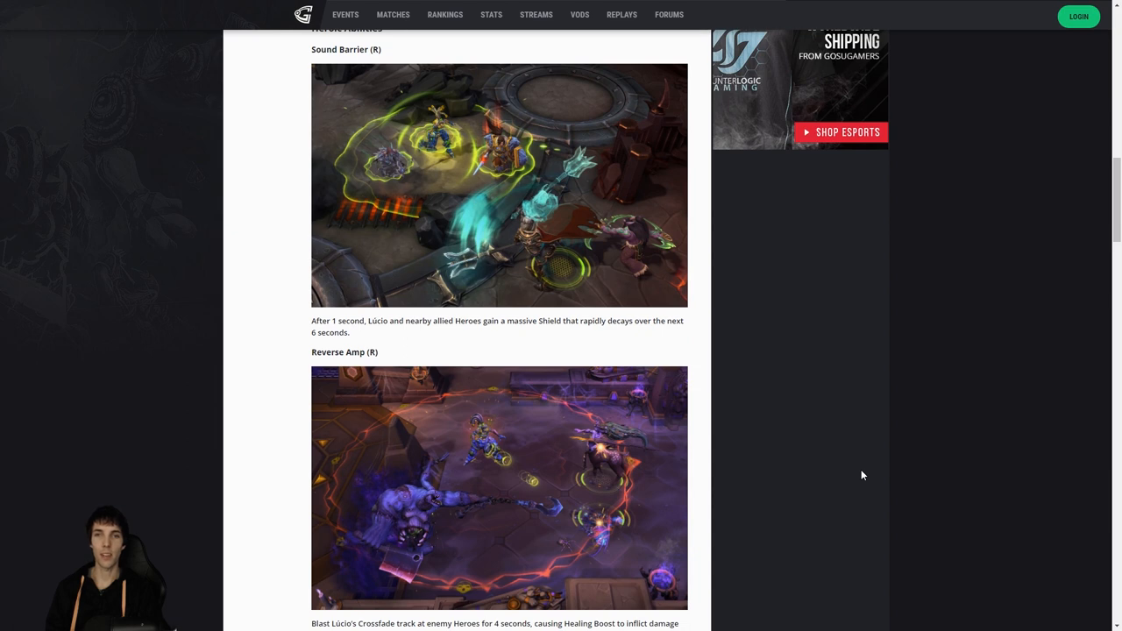
scroll("down", 3)
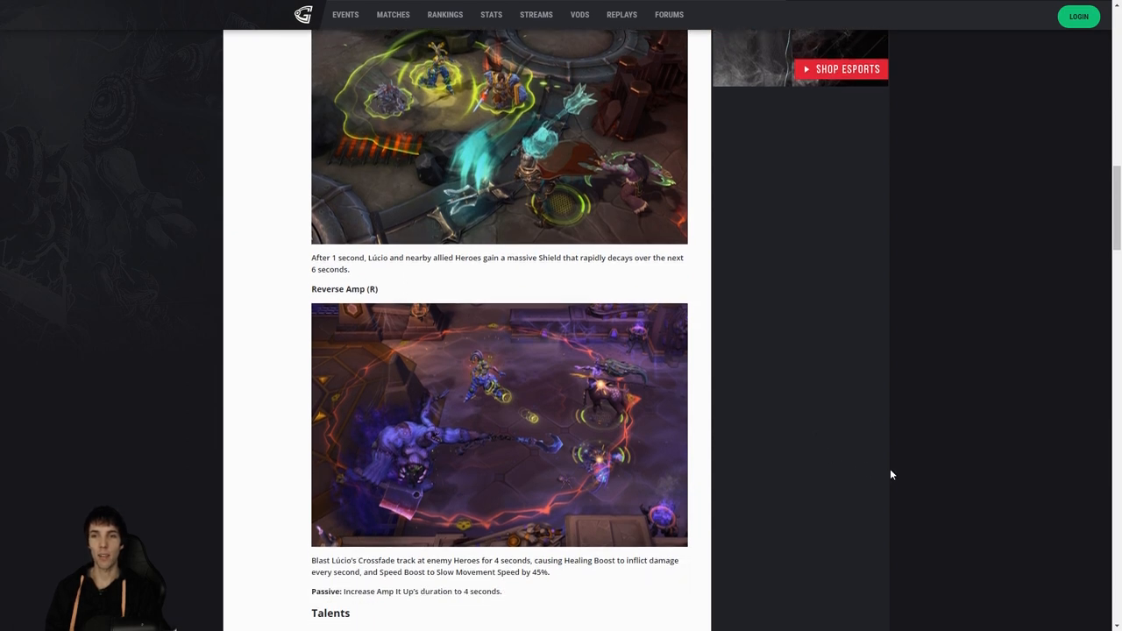
scroll("down", 3)
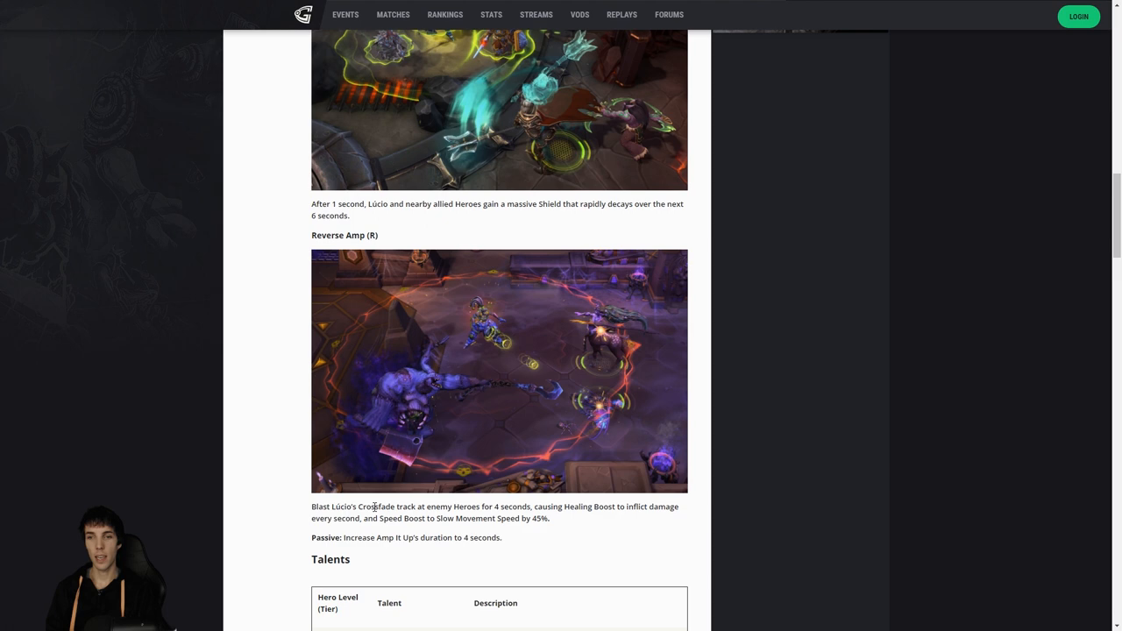
mouse_move(618, 541)
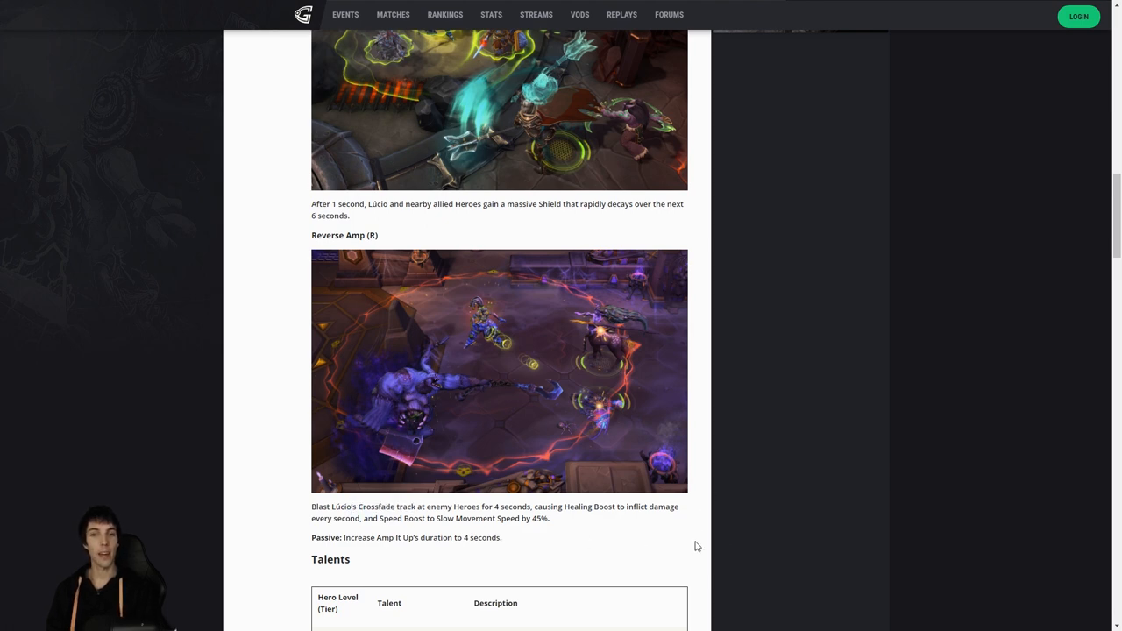
double_click(462, 507)
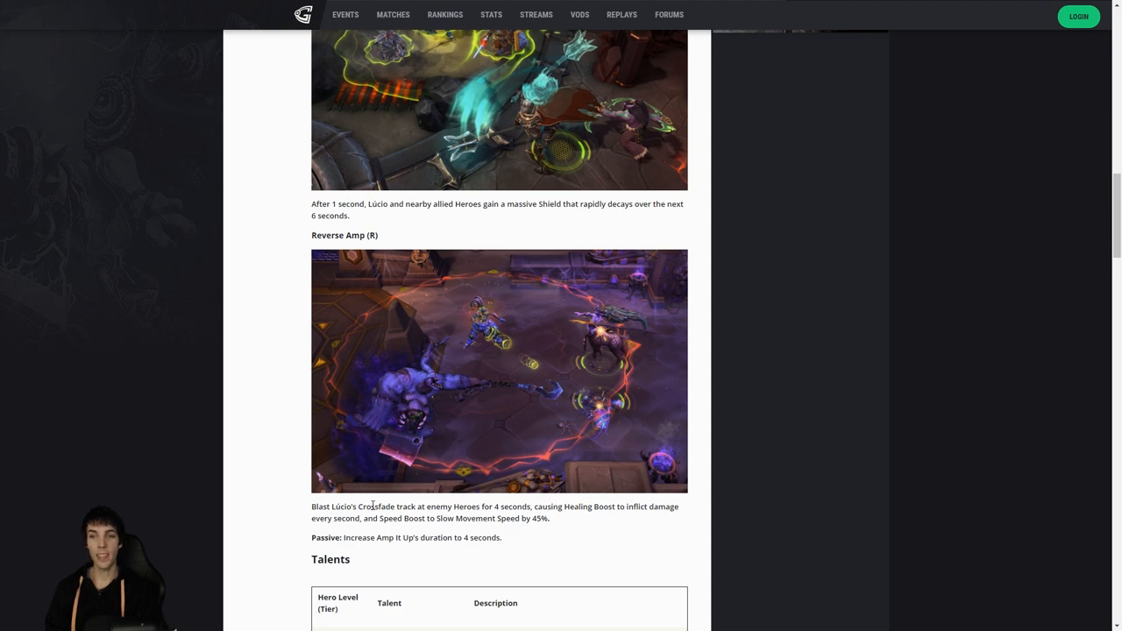
mouse_move(359, 515)
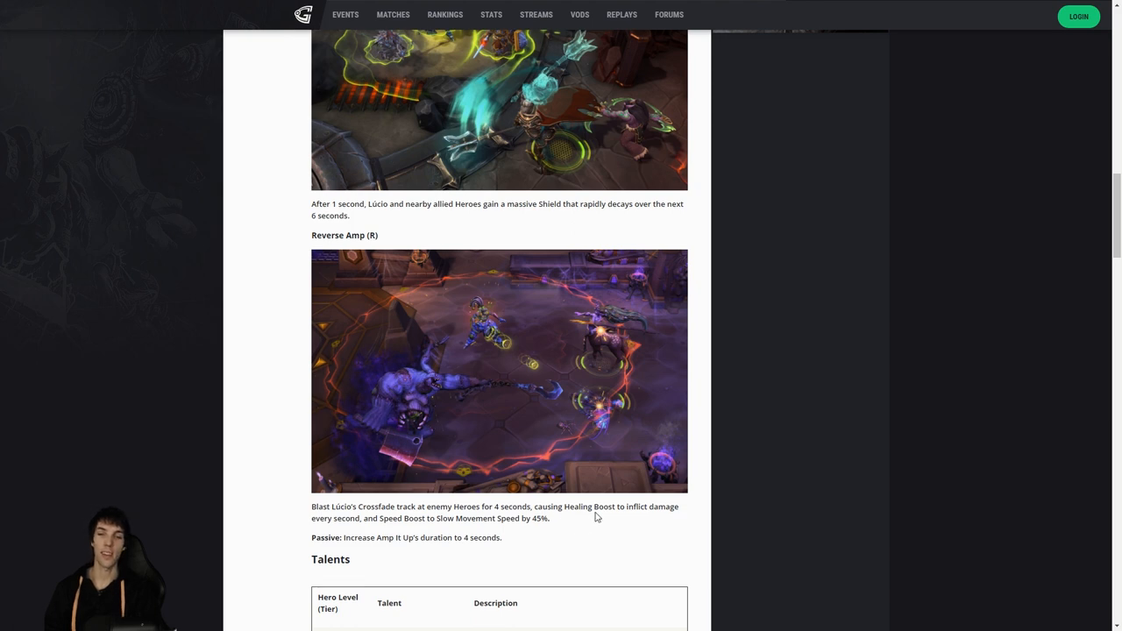
scroll("down", 3)
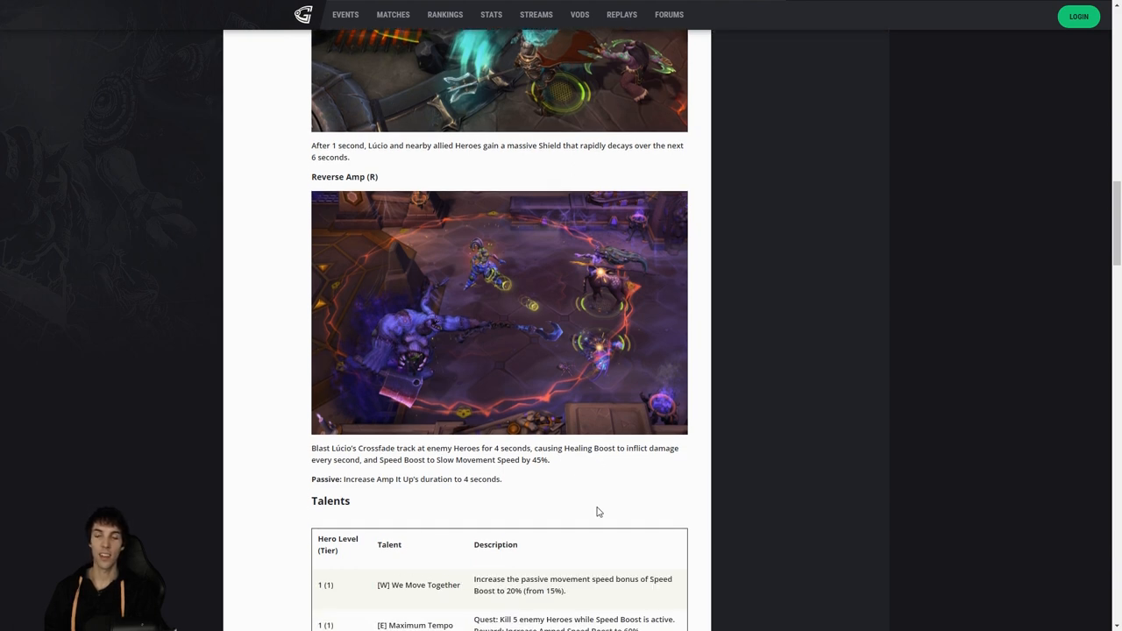
mouse_move(601, 491)
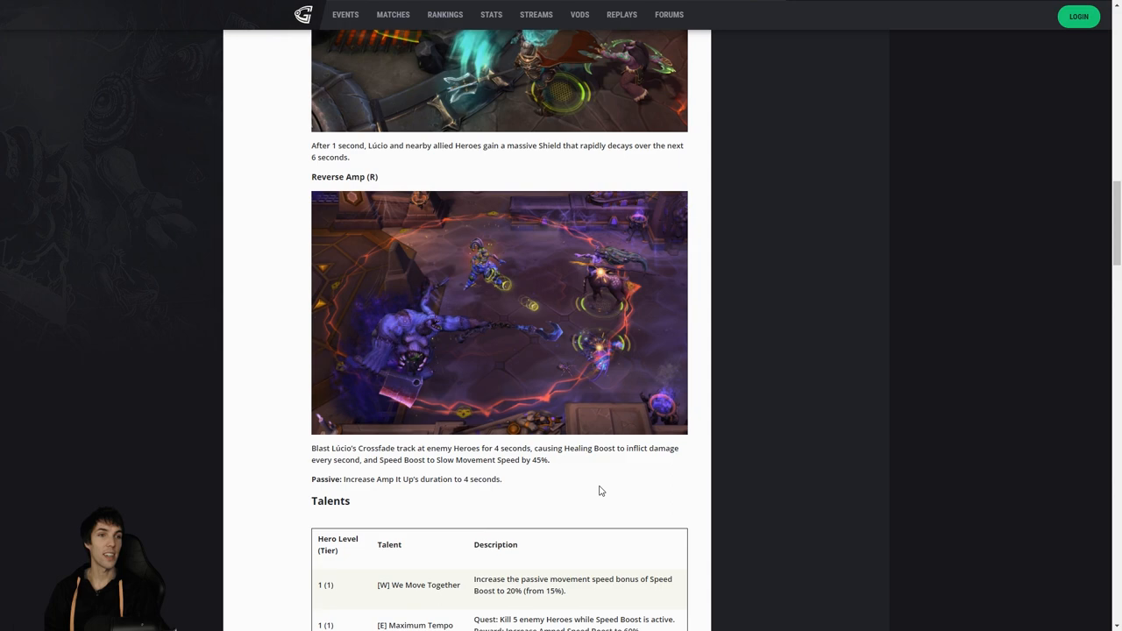
mouse_move(704, 504)
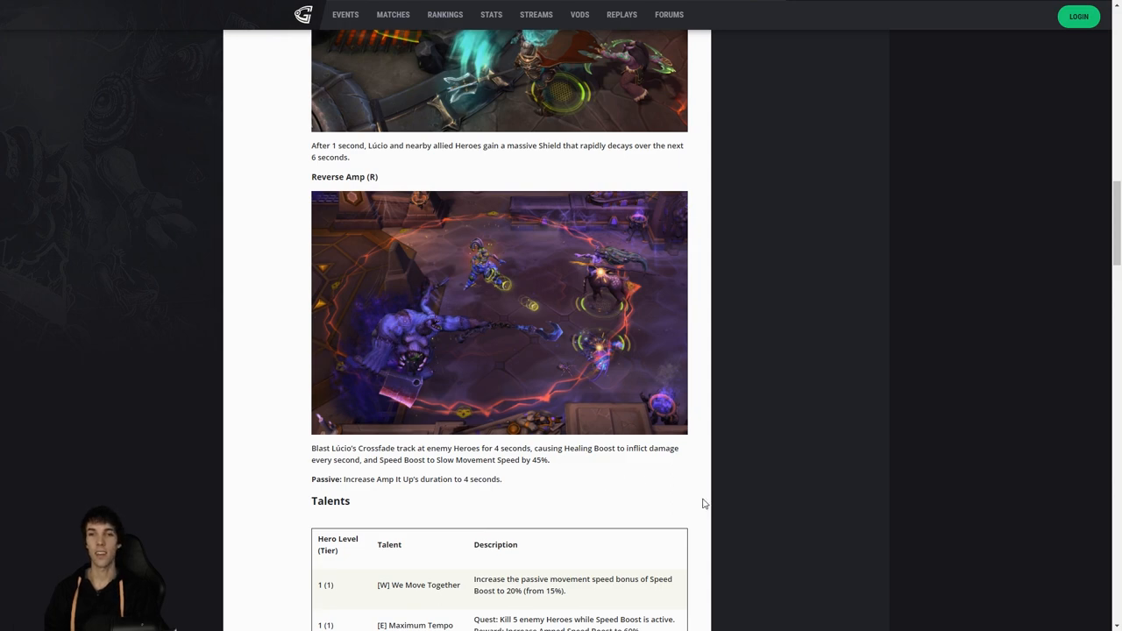
scroll("down", 3)
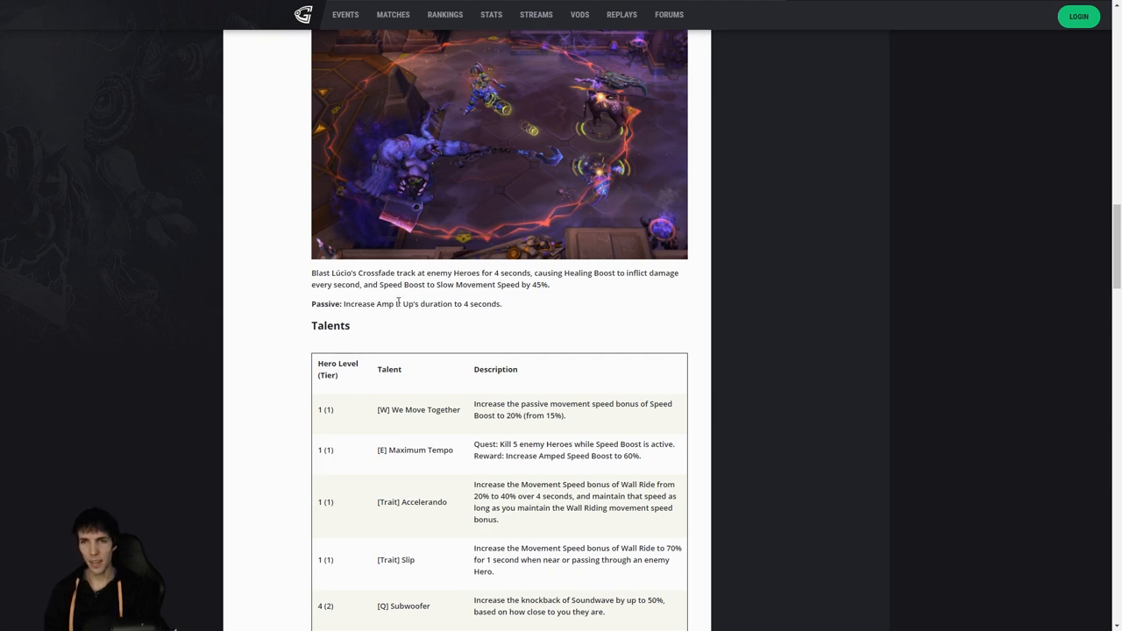
mouse_move(838, 372)
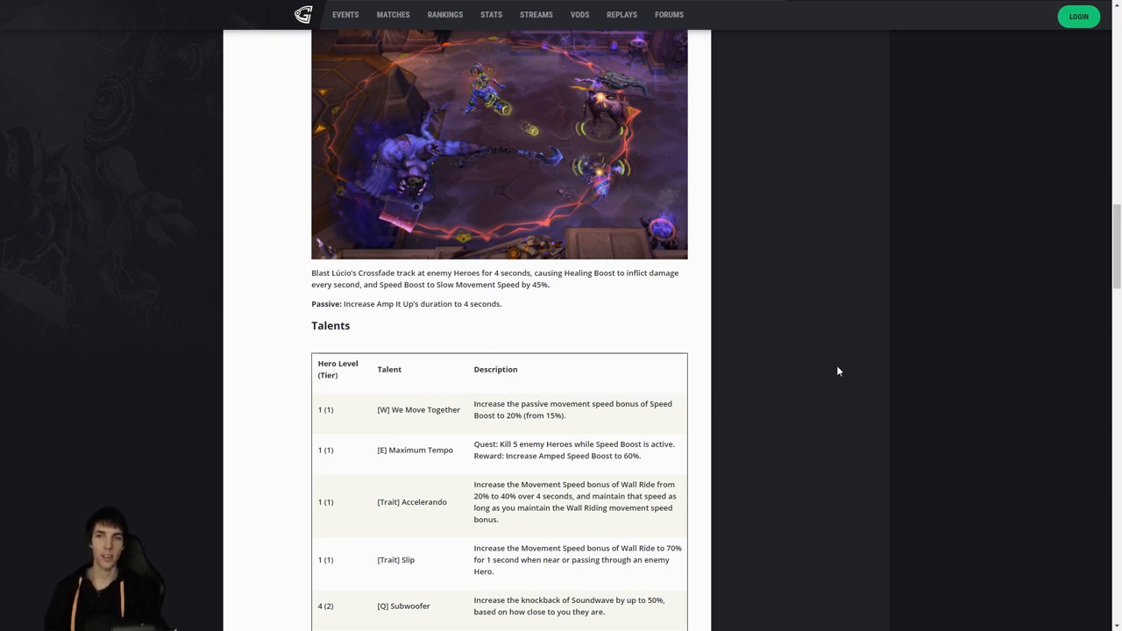
scroll("down", 3)
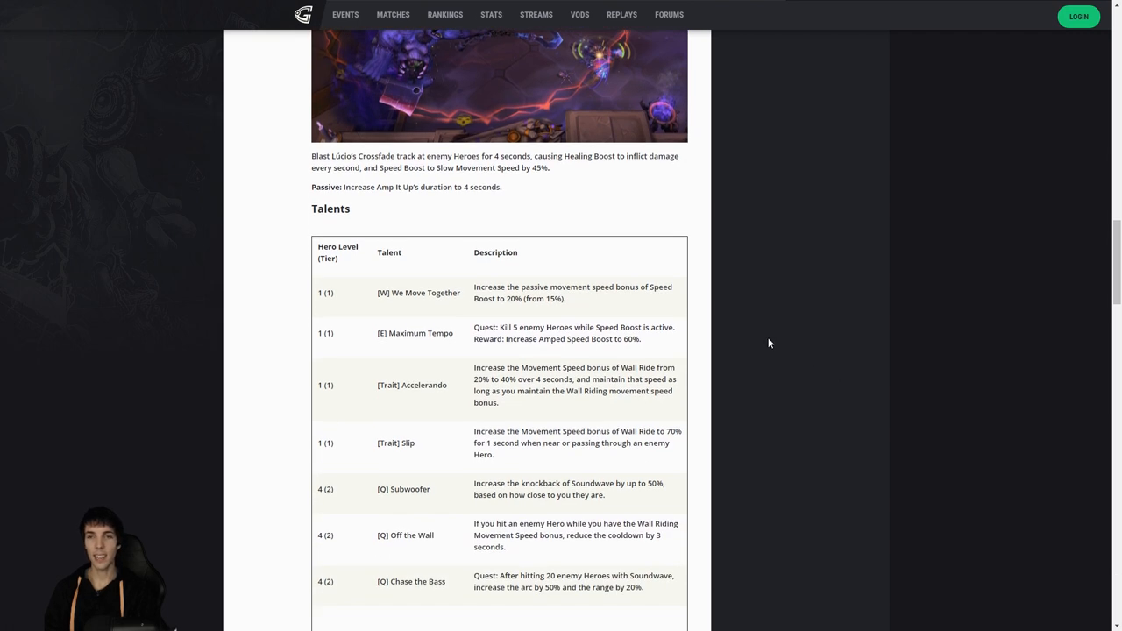
scroll("up", 3)
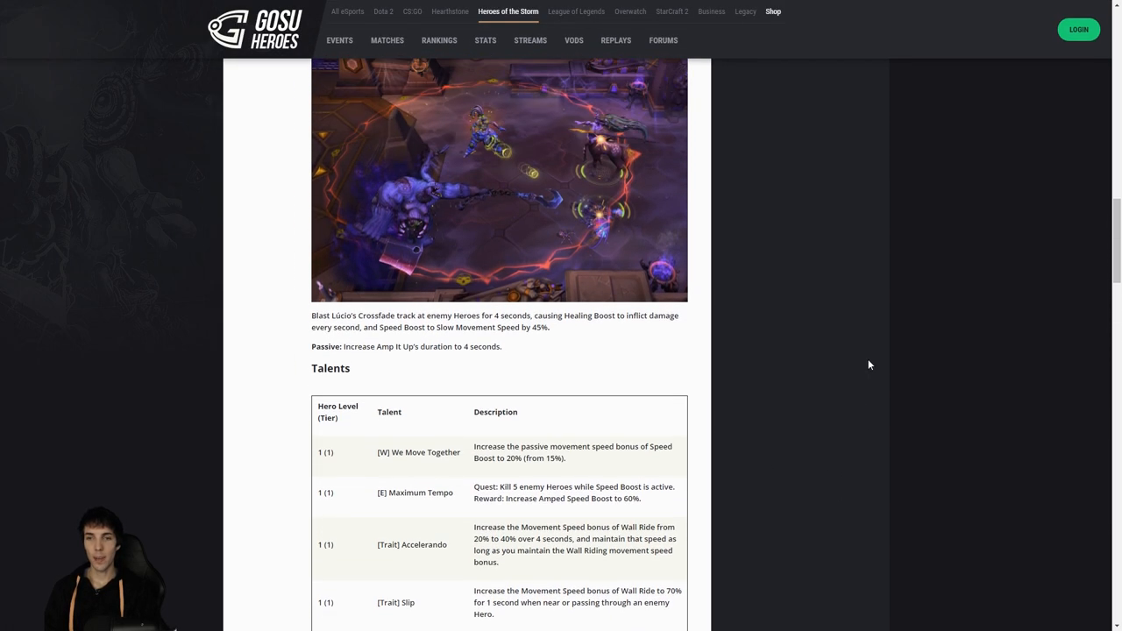
mouse_move(864, 437)
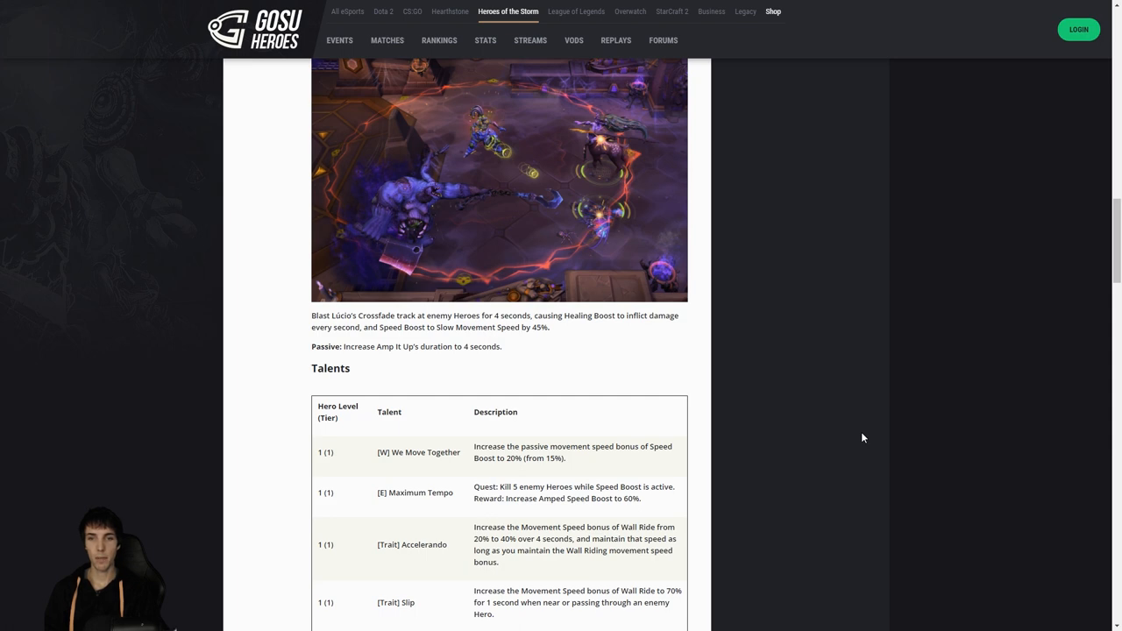
mouse_move(708, 500)
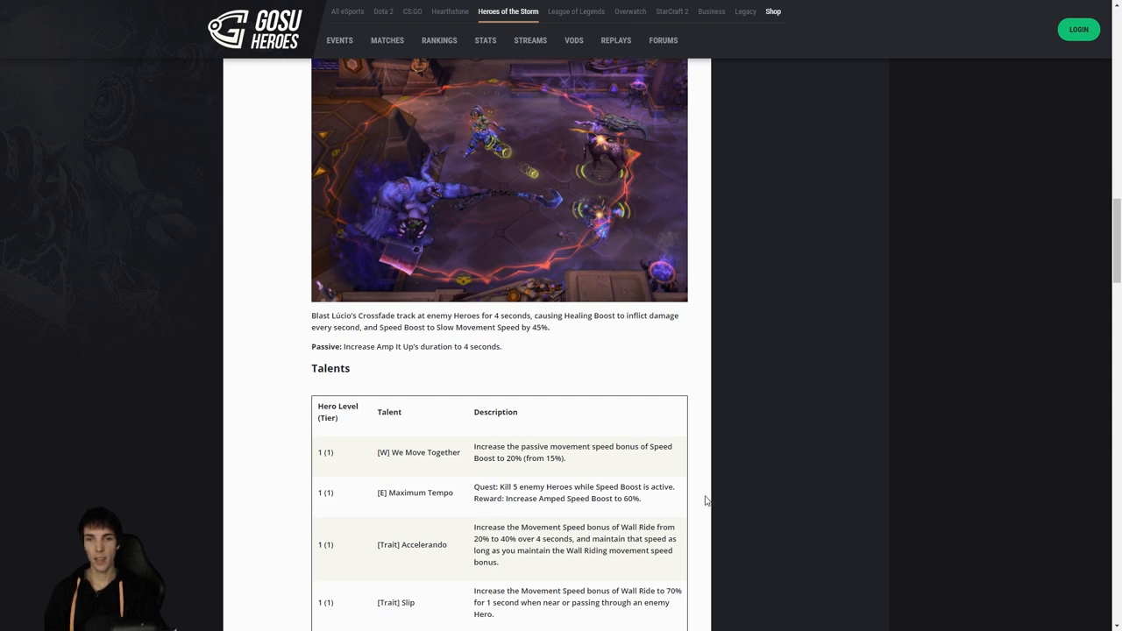
mouse_move(690, 497)
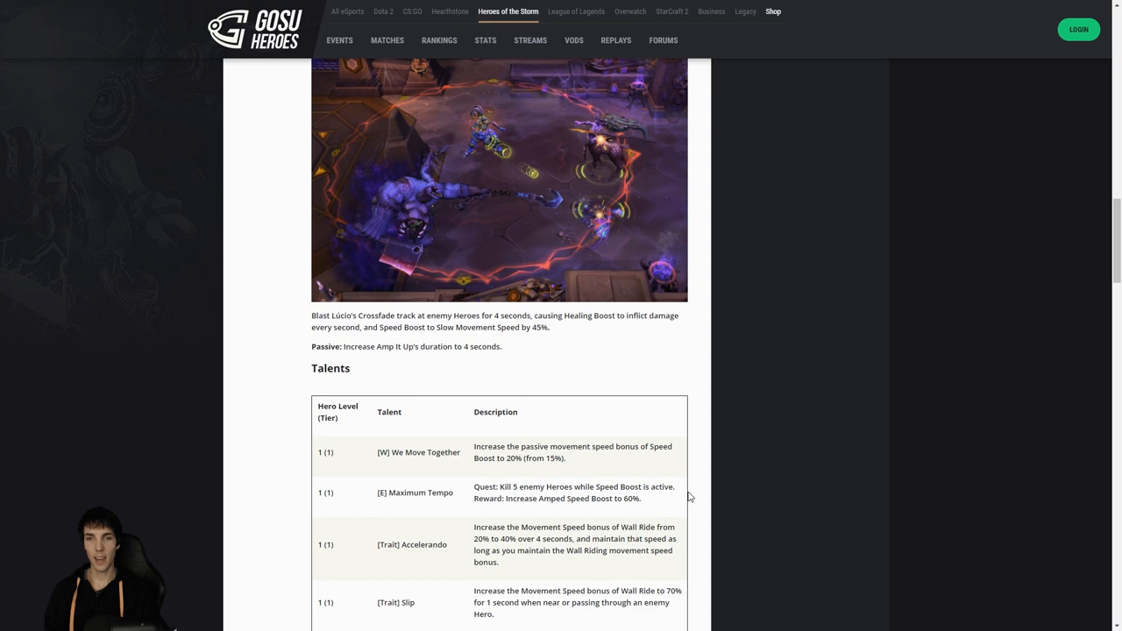
mouse_move(750, 467)
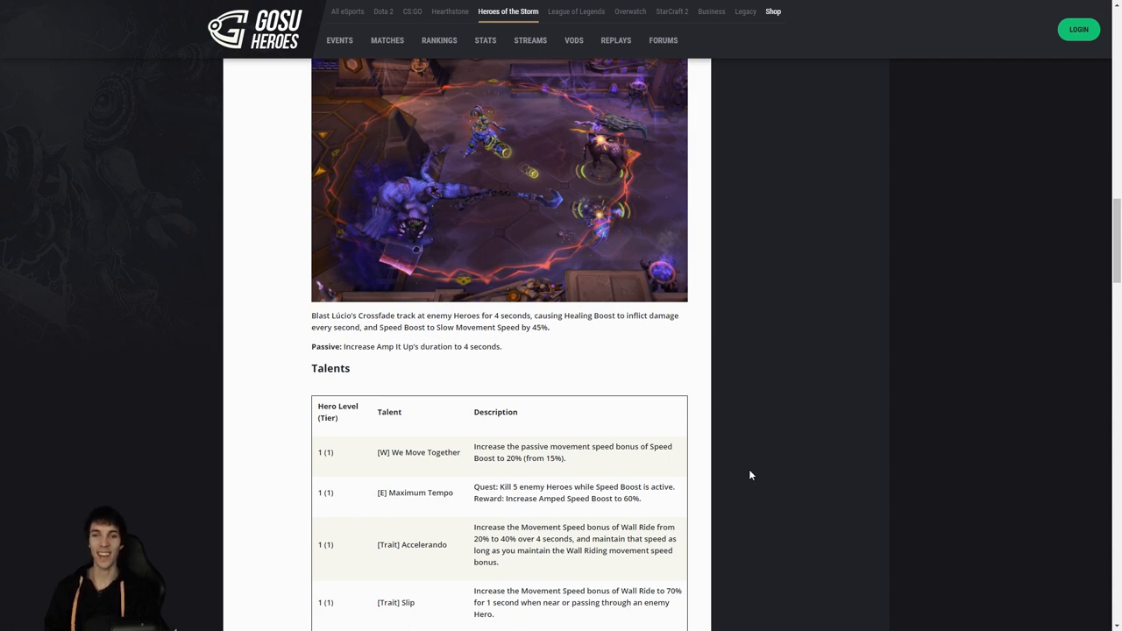
mouse_move(771, 521)
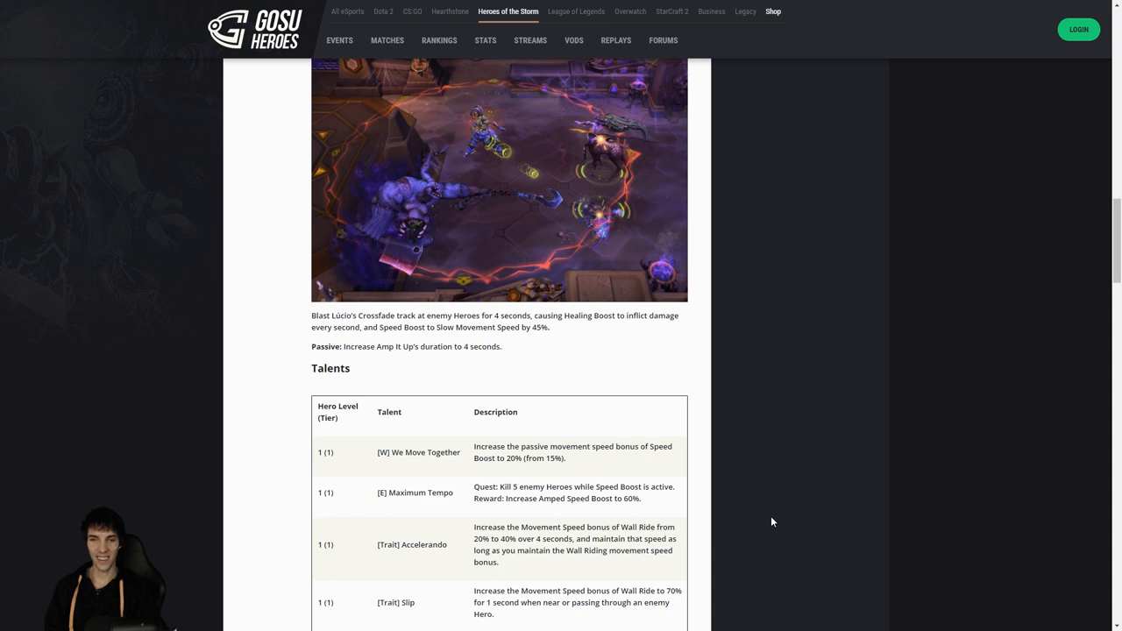
mouse_move(761, 518)
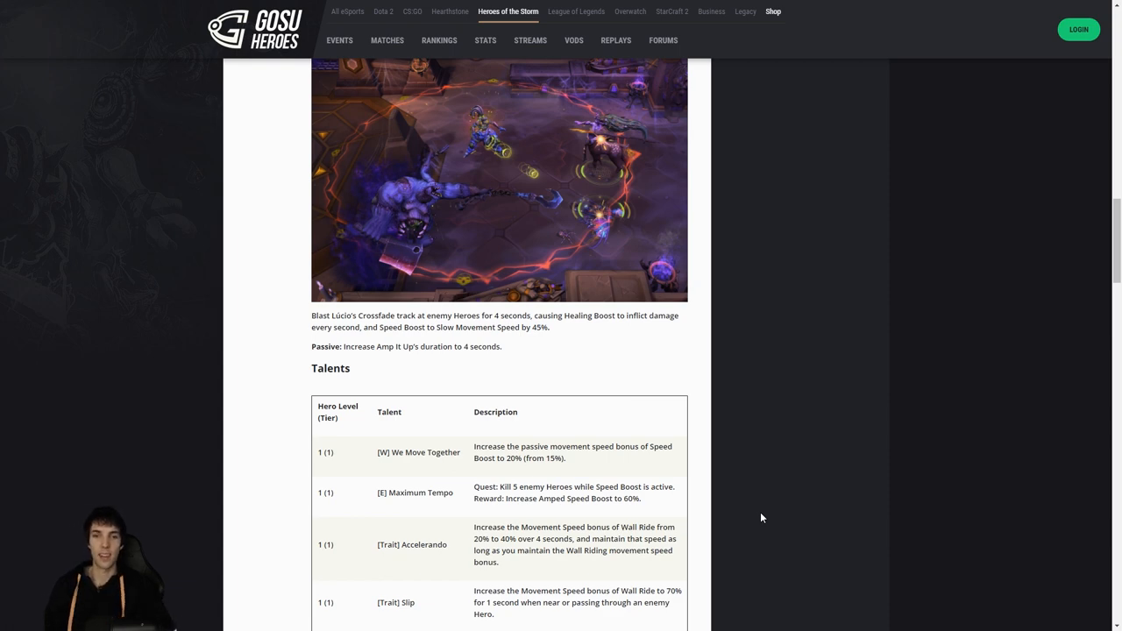
mouse_move(789, 538)
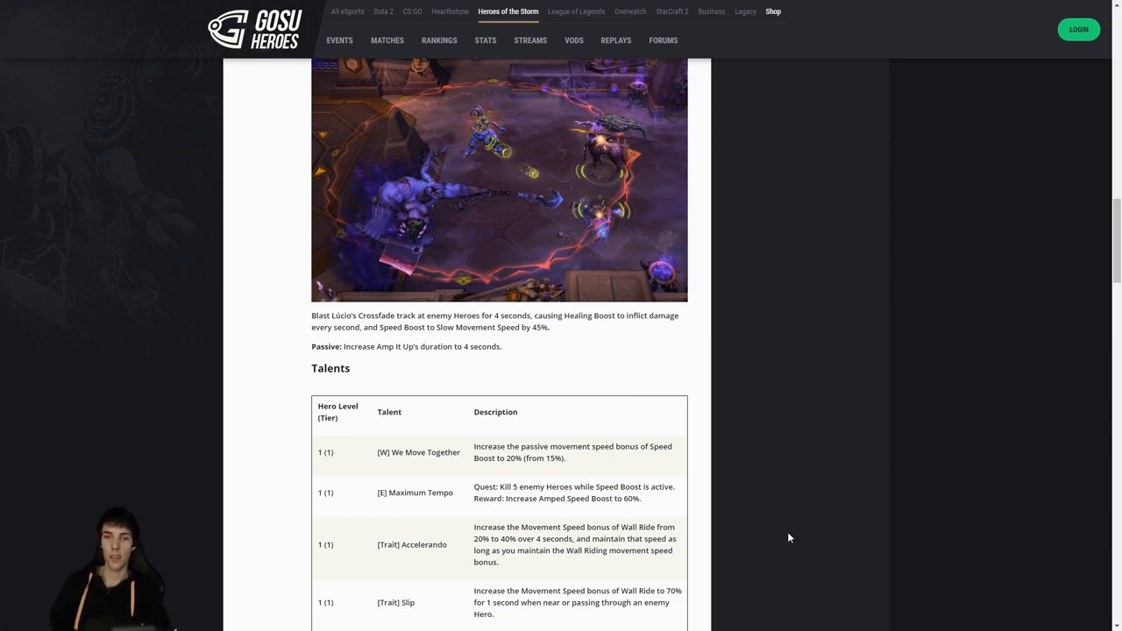
scroll("down", 3)
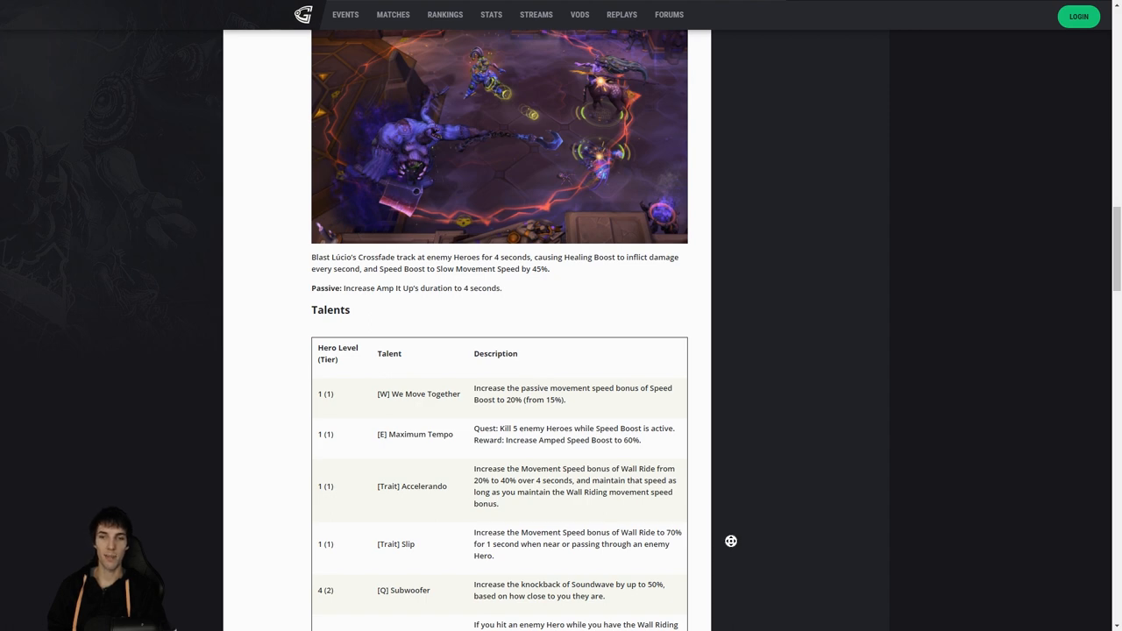
scroll("down", 3)
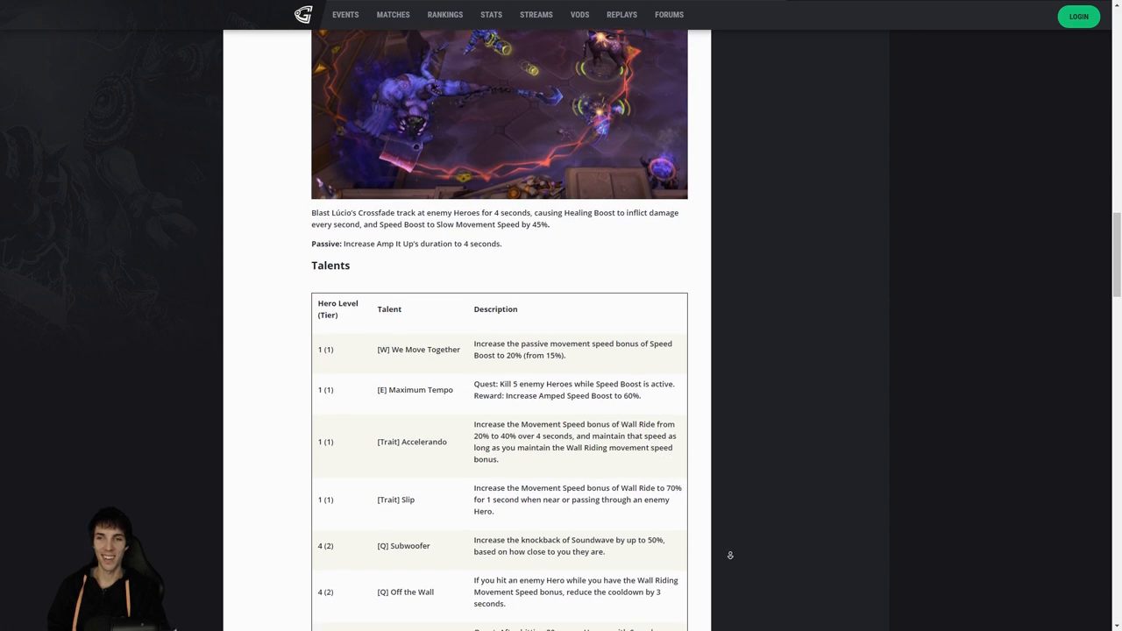
Highlight and deselect the Slip talent description, then reach the level 7 and 10 rows.
scroll("down", 3)
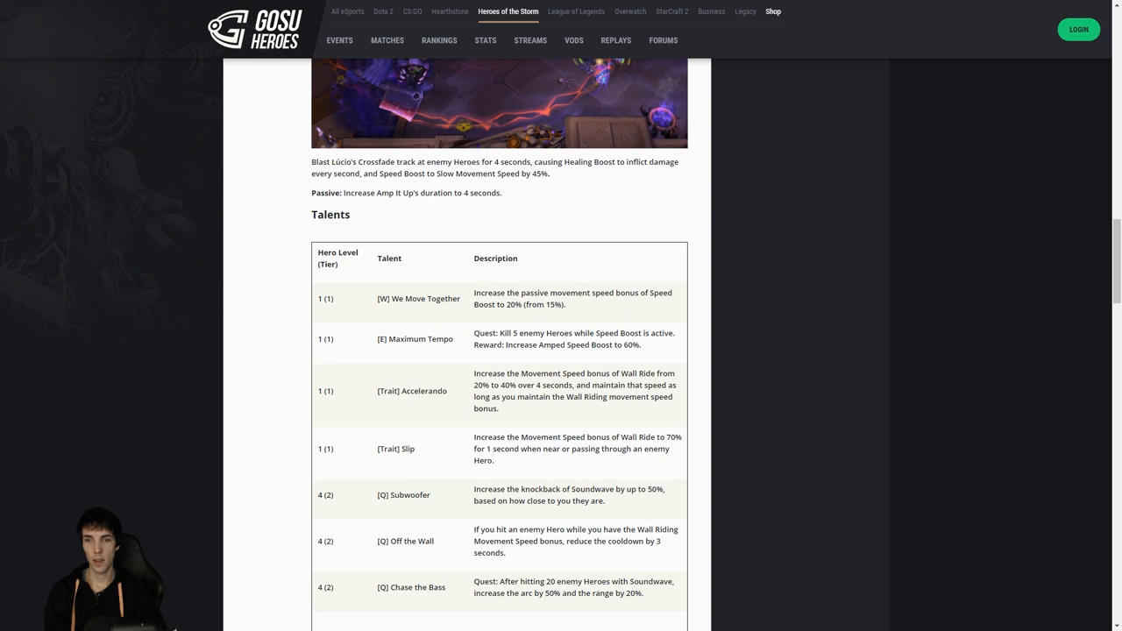
mouse_move(992, 351)
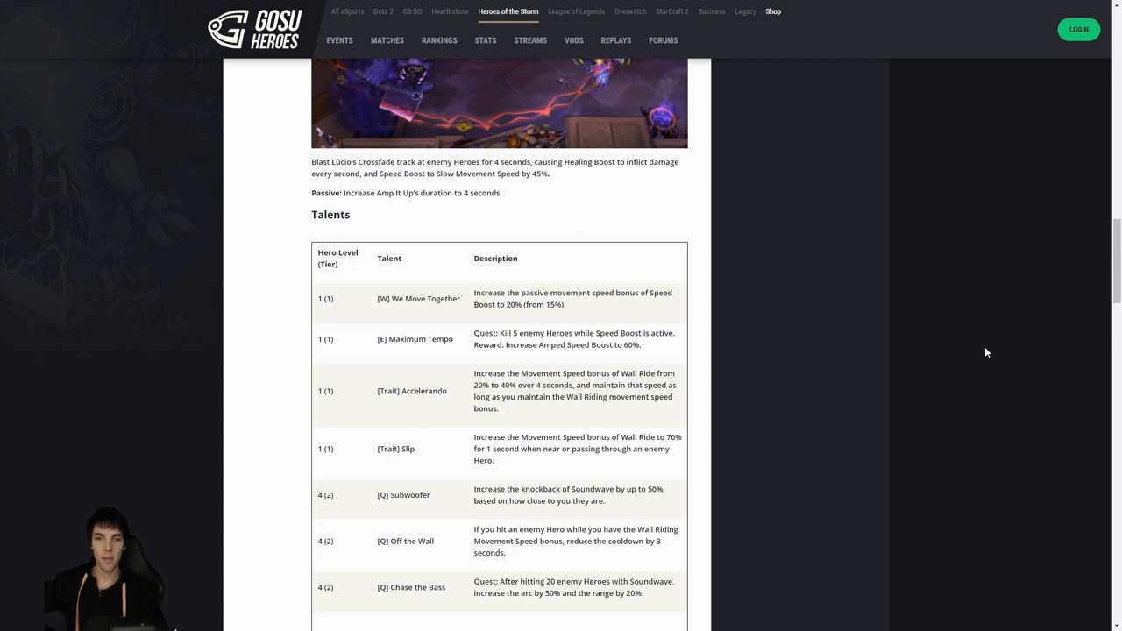
mouse_move(973, 360)
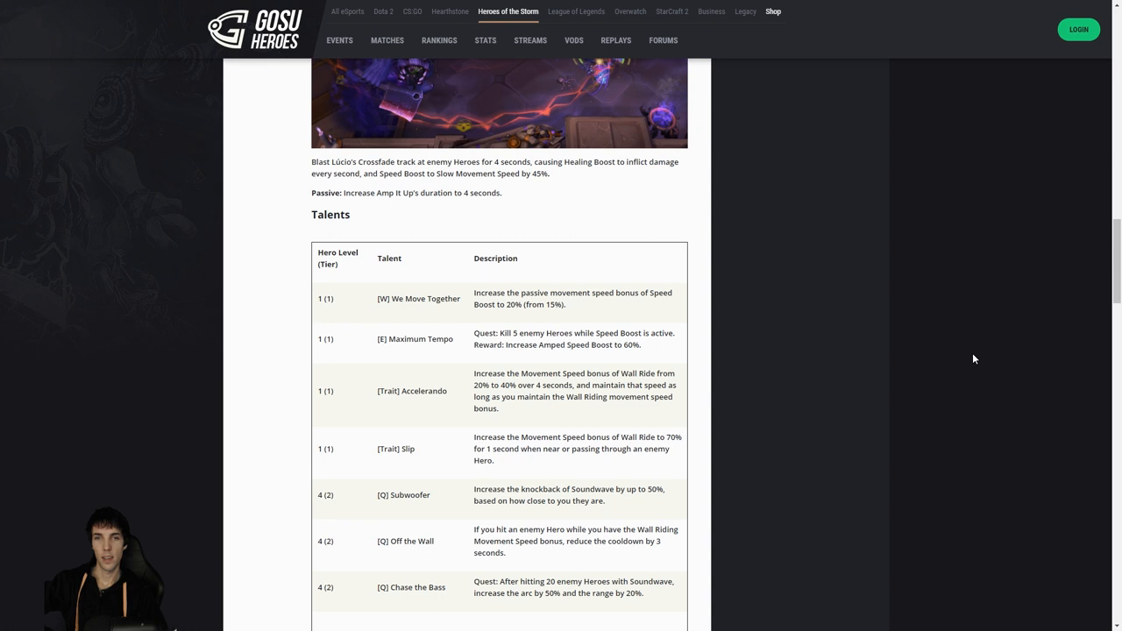
mouse_move(973, 358)
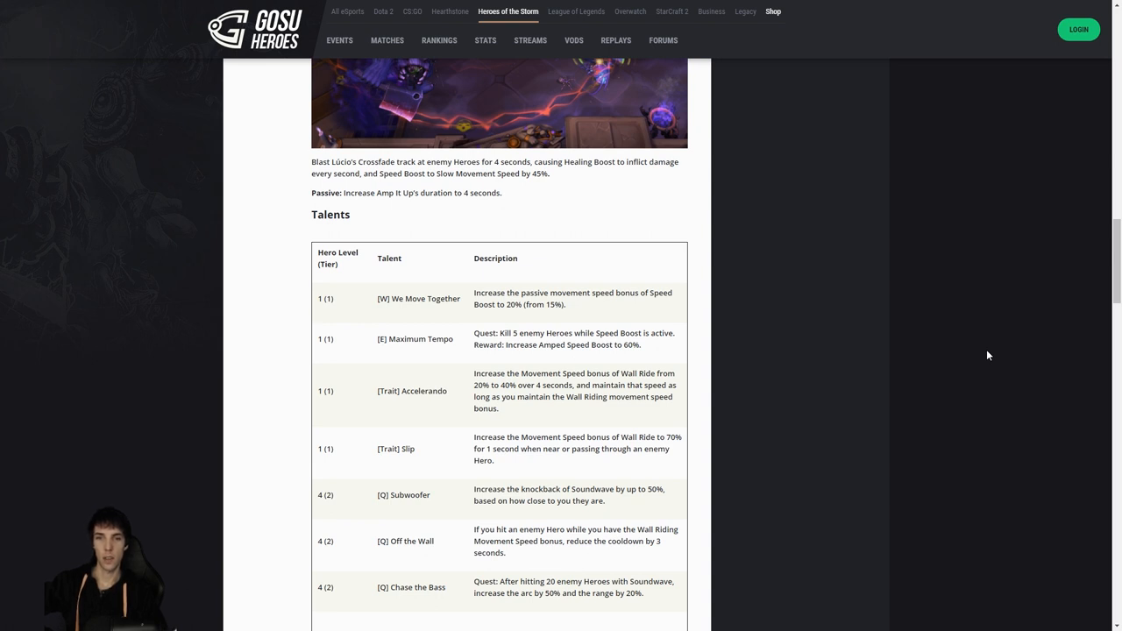
mouse_move(707, 501)
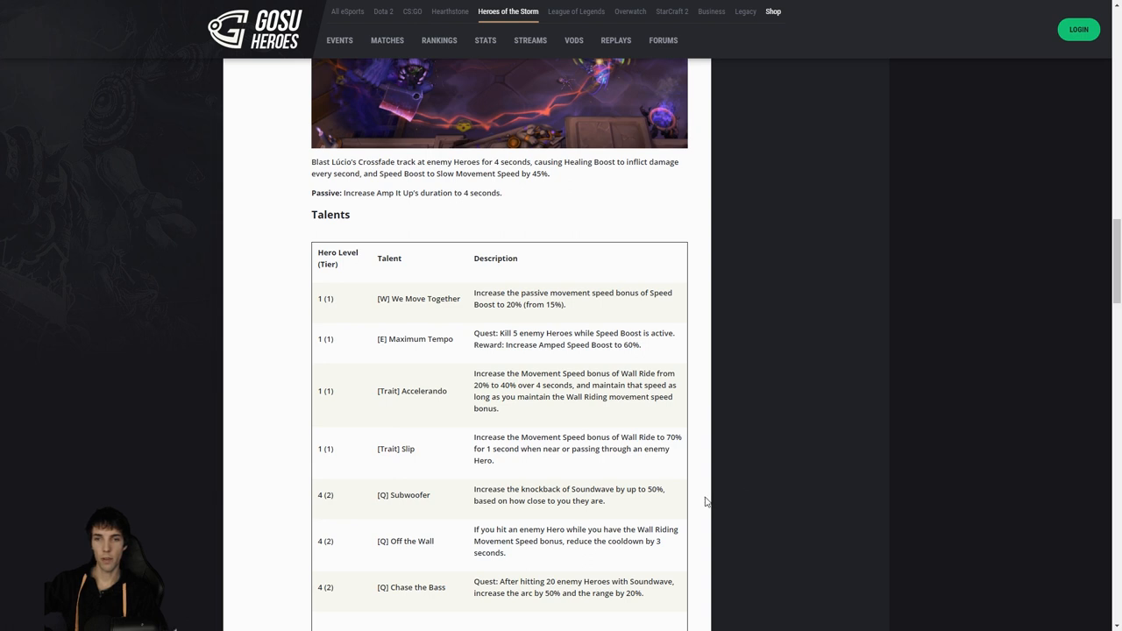
mouse_move(702, 501)
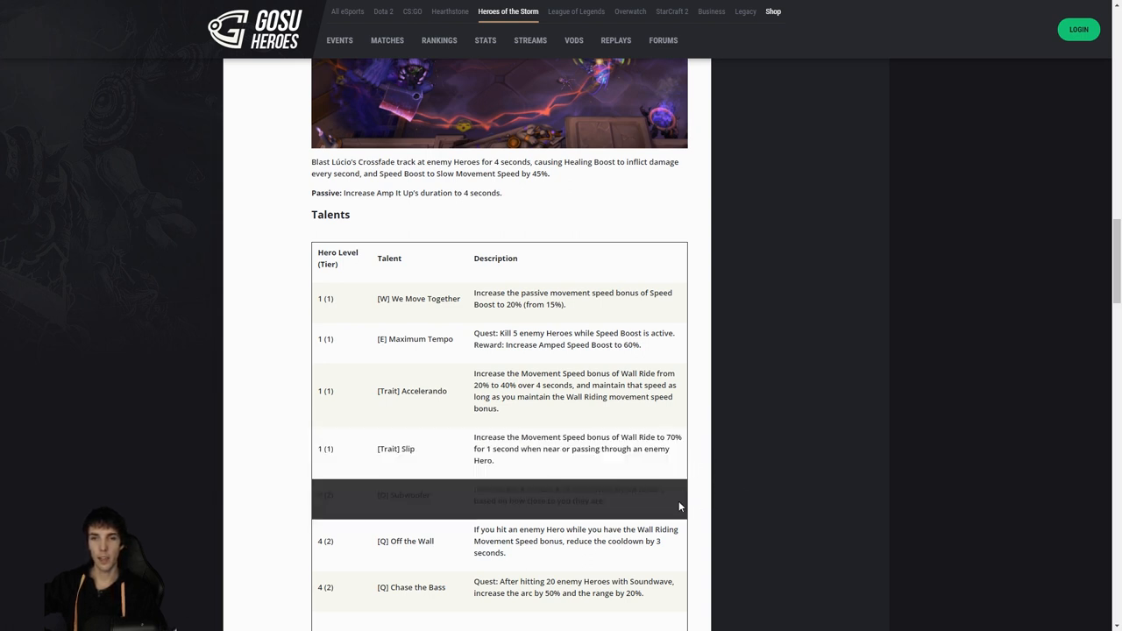
mouse_move(816, 511)
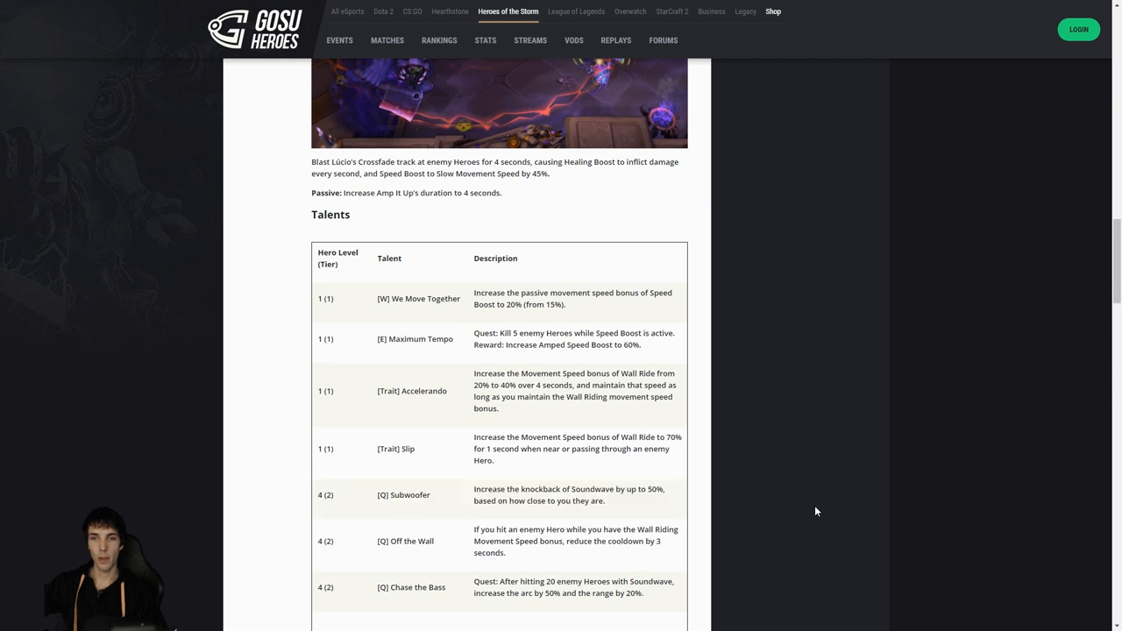
mouse_move(808, 517)
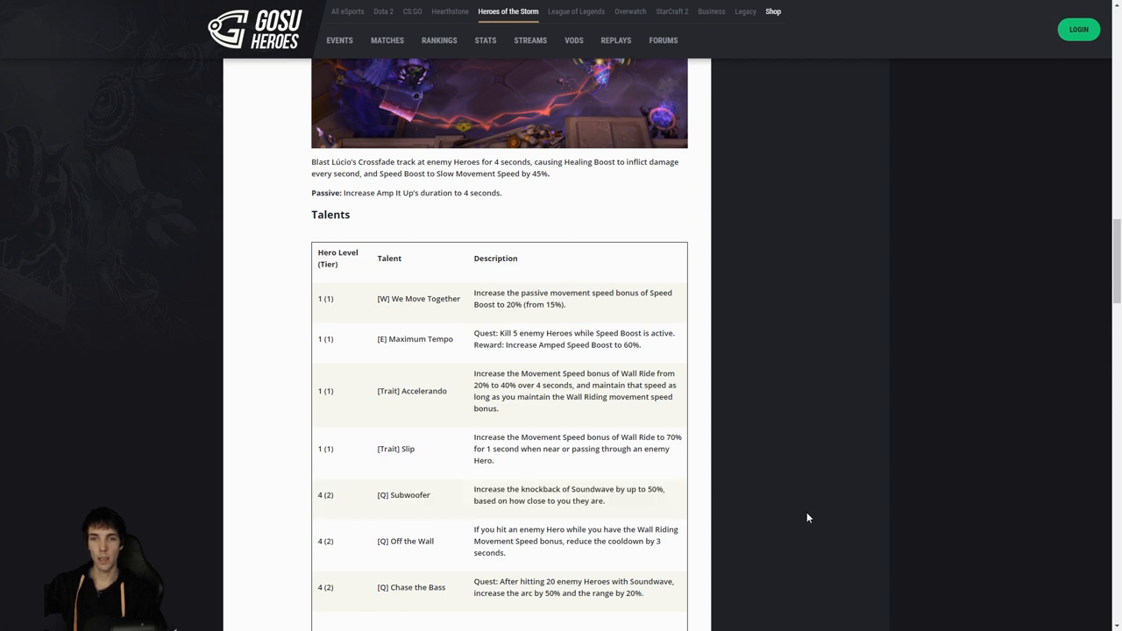
mouse_move(941, 550)
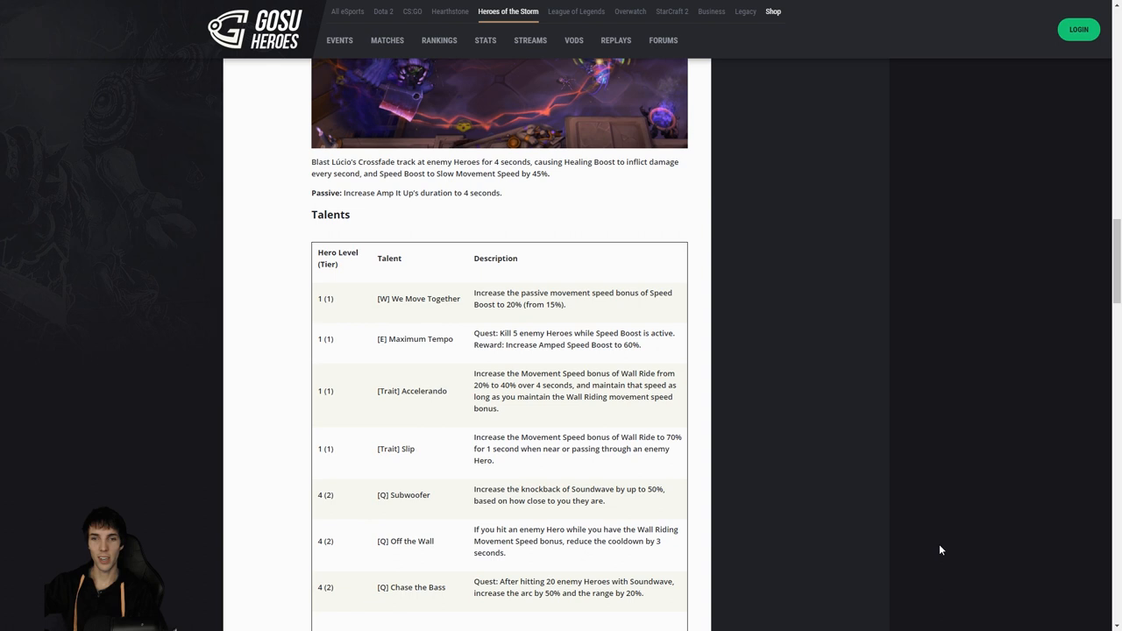
mouse_move(855, 545)
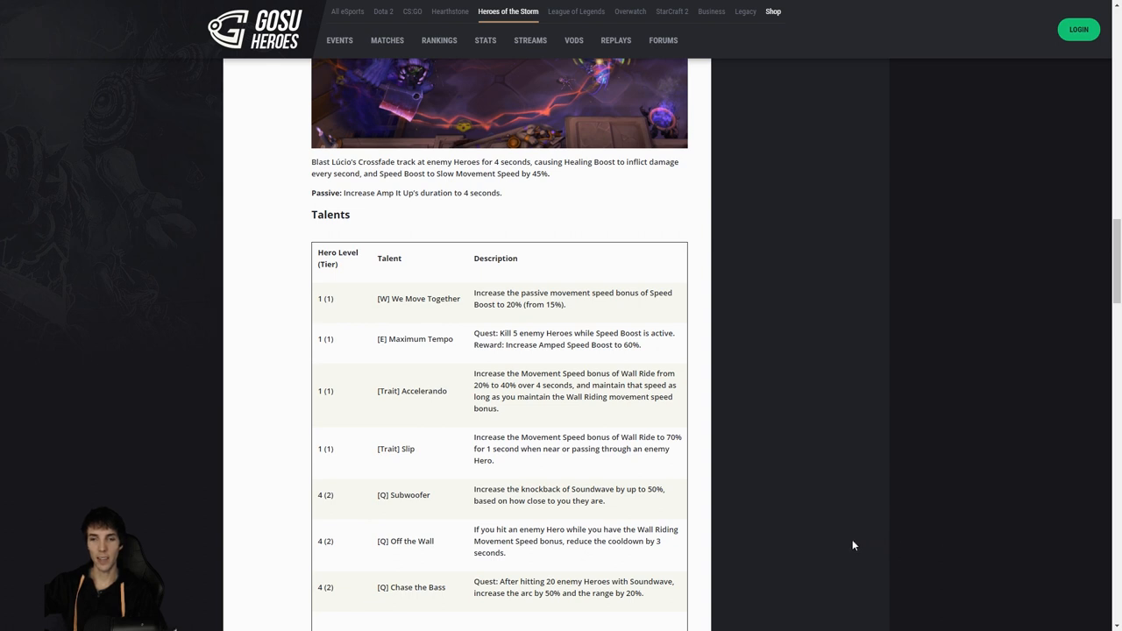
mouse_move(728, 594)
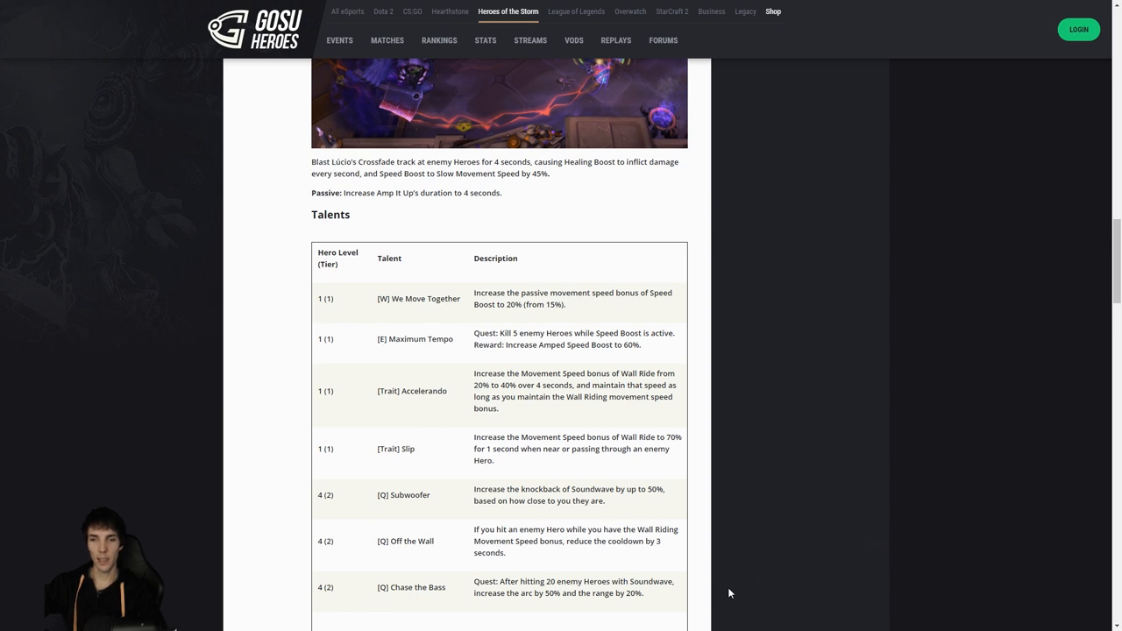
mouse_move(716, 595)
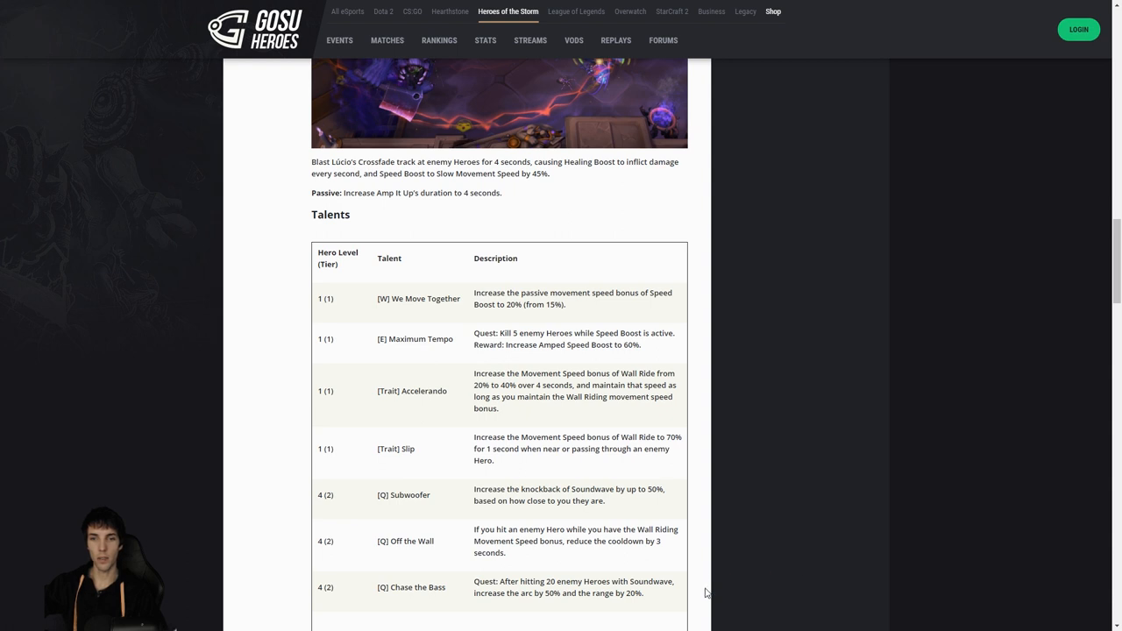
mouse_move(712, 586)
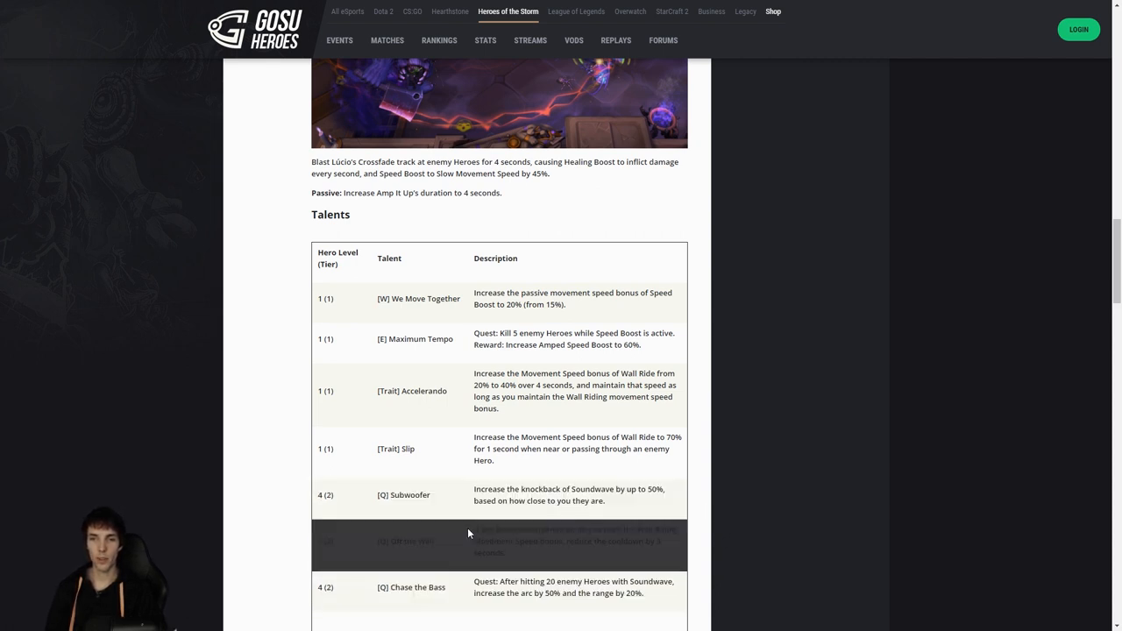
mouse_move(835, 566)
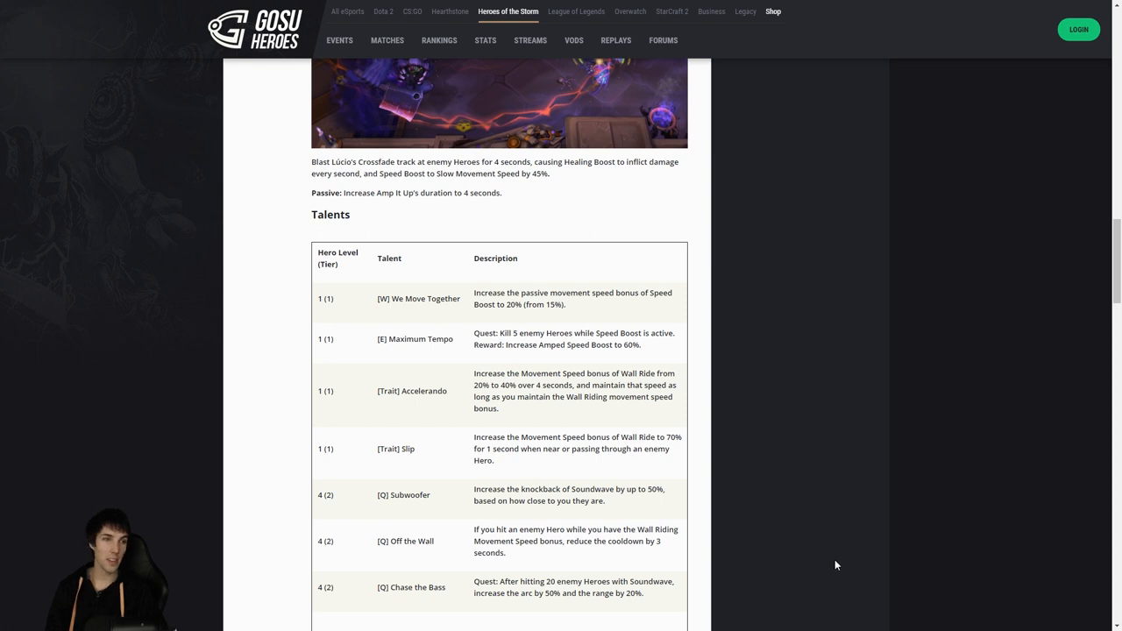
mouse_move(797, 502)
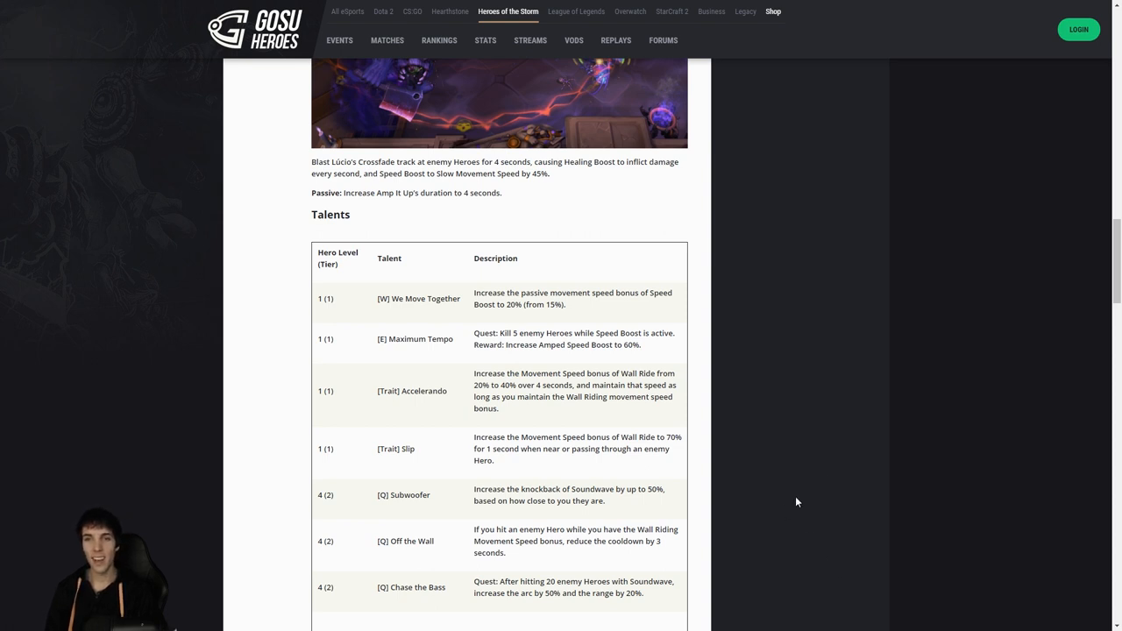
mouse_move(756, 317)
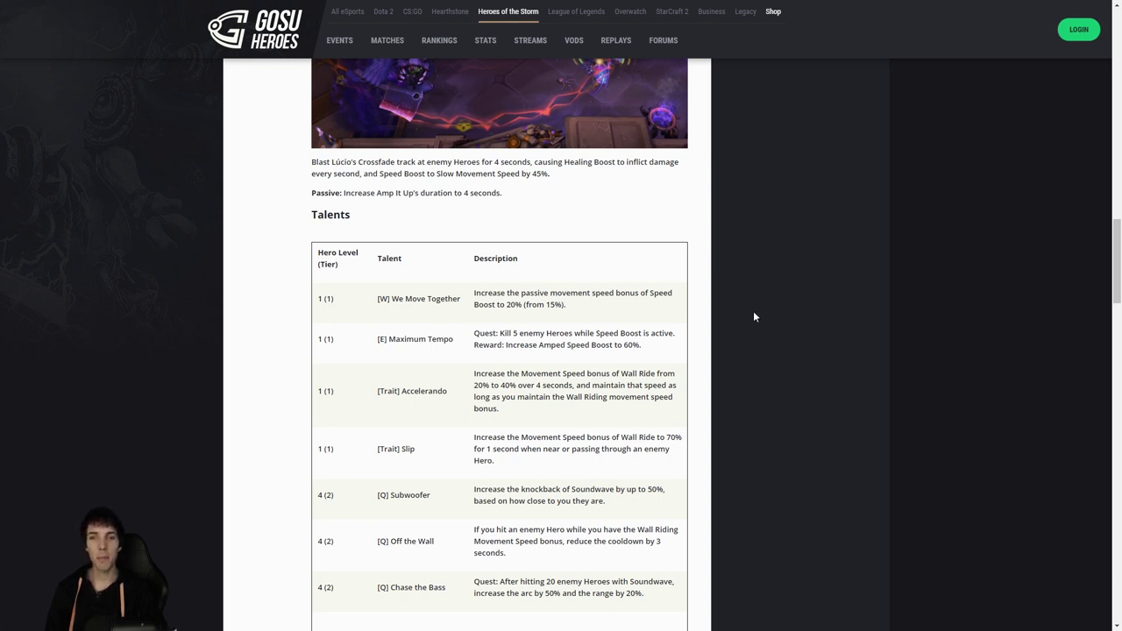
mouse_move(755, 329)
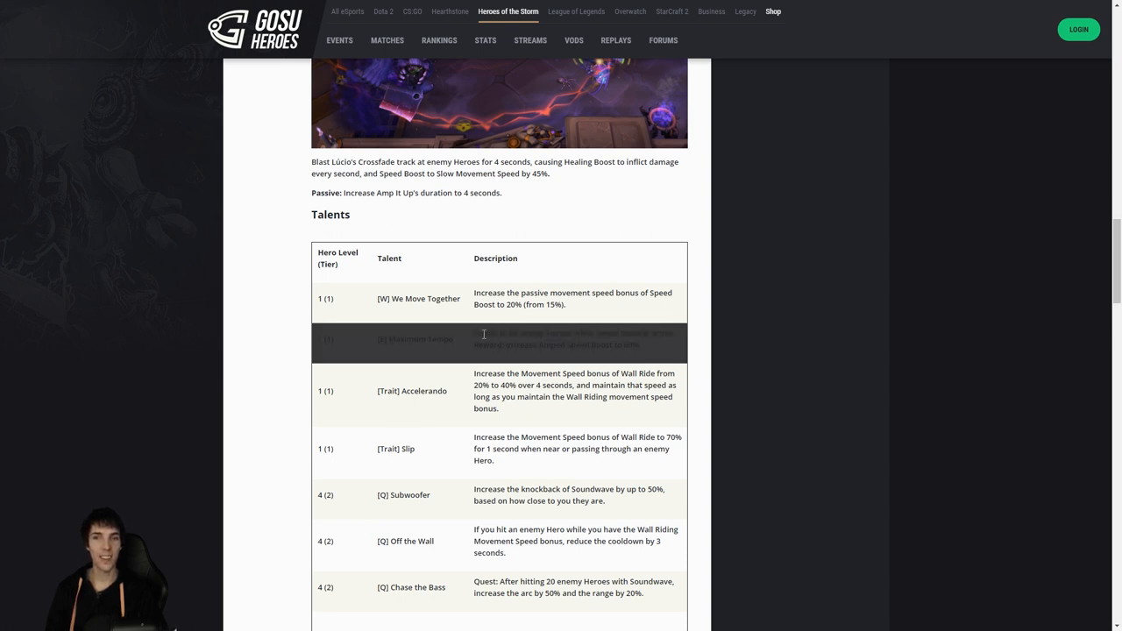
mouse_move(777, 349)
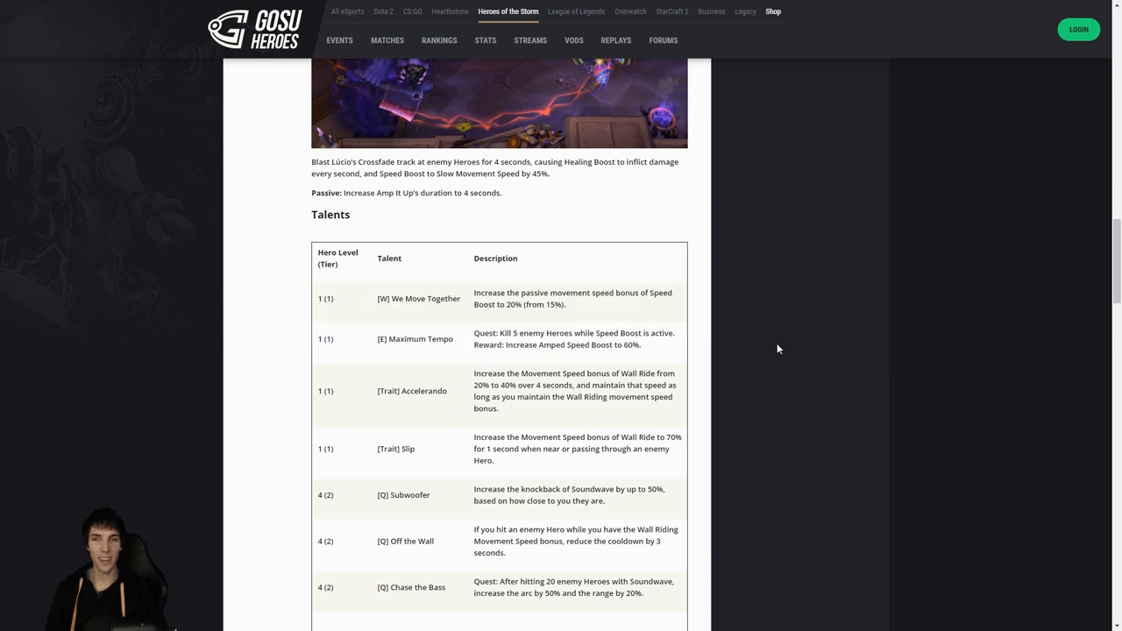
double_click(572, 298)
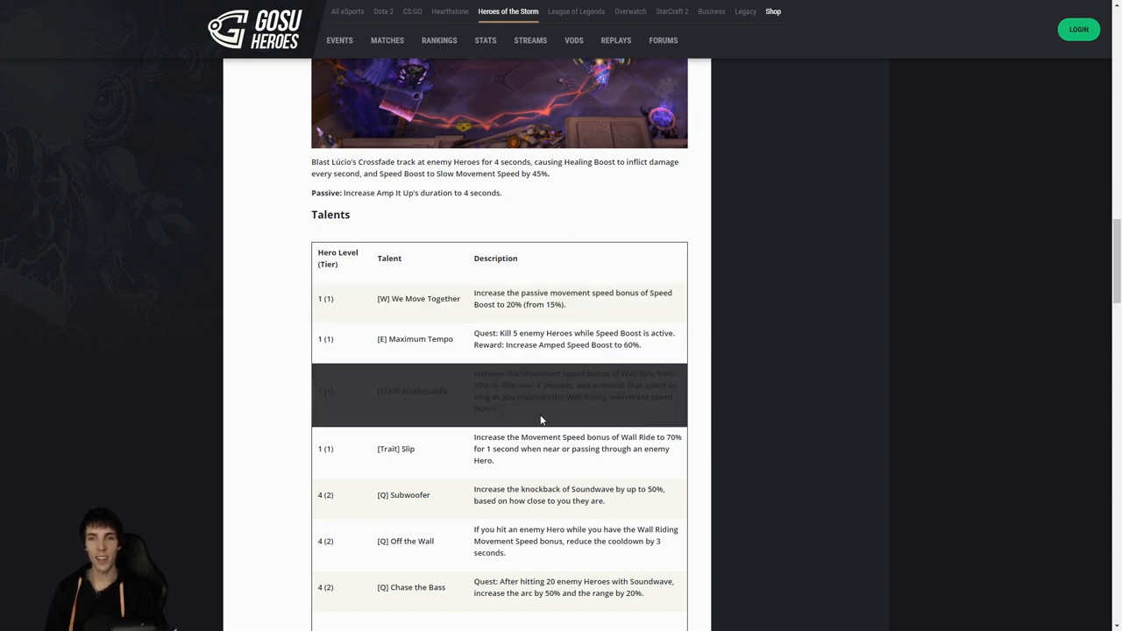
mouse_move(770, 442)
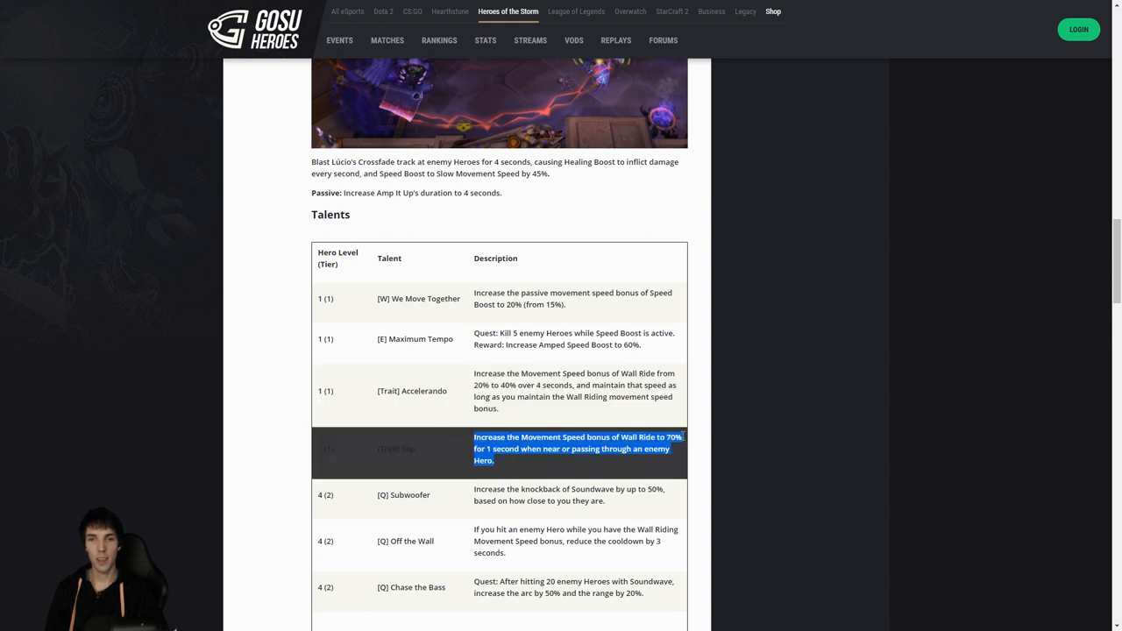
left_click(807, 434)
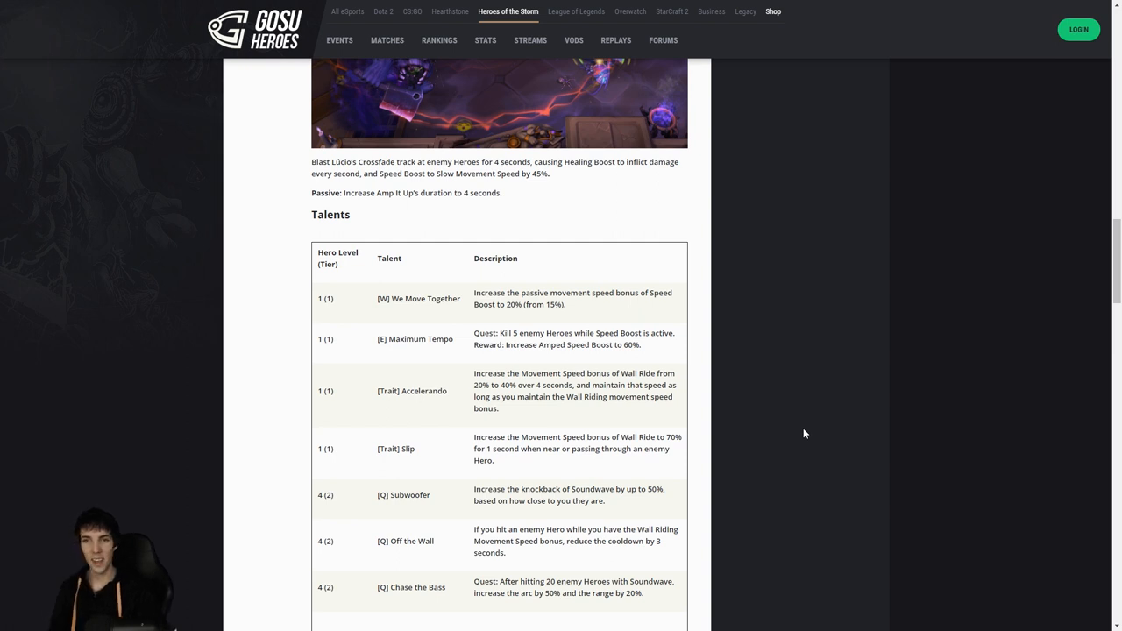
scroll("down", 3)
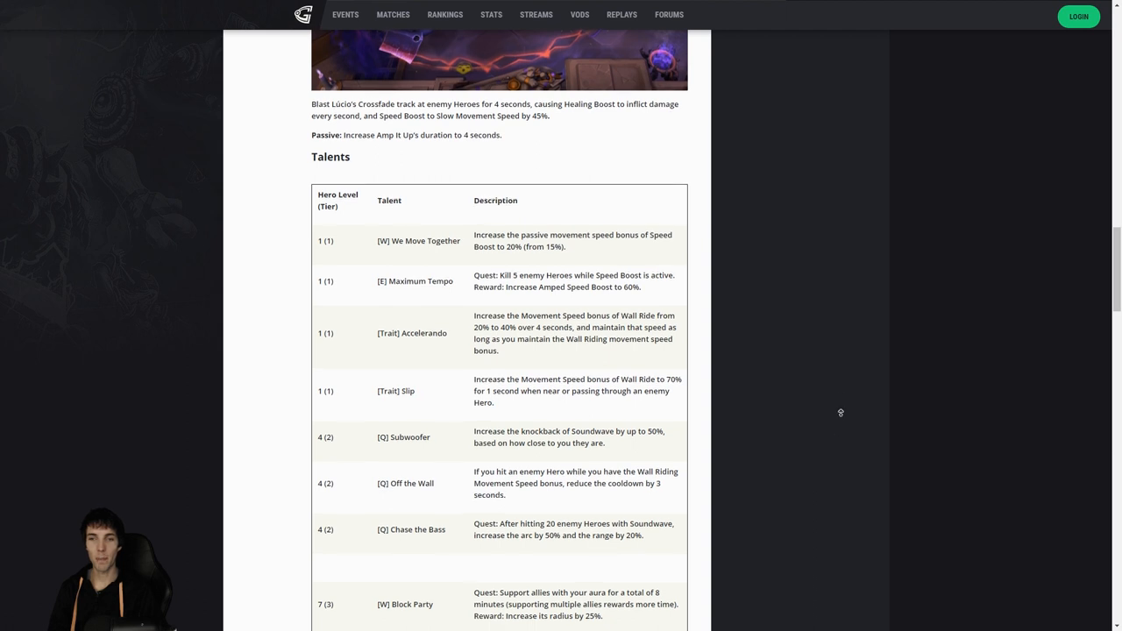
scroll("up", 3)
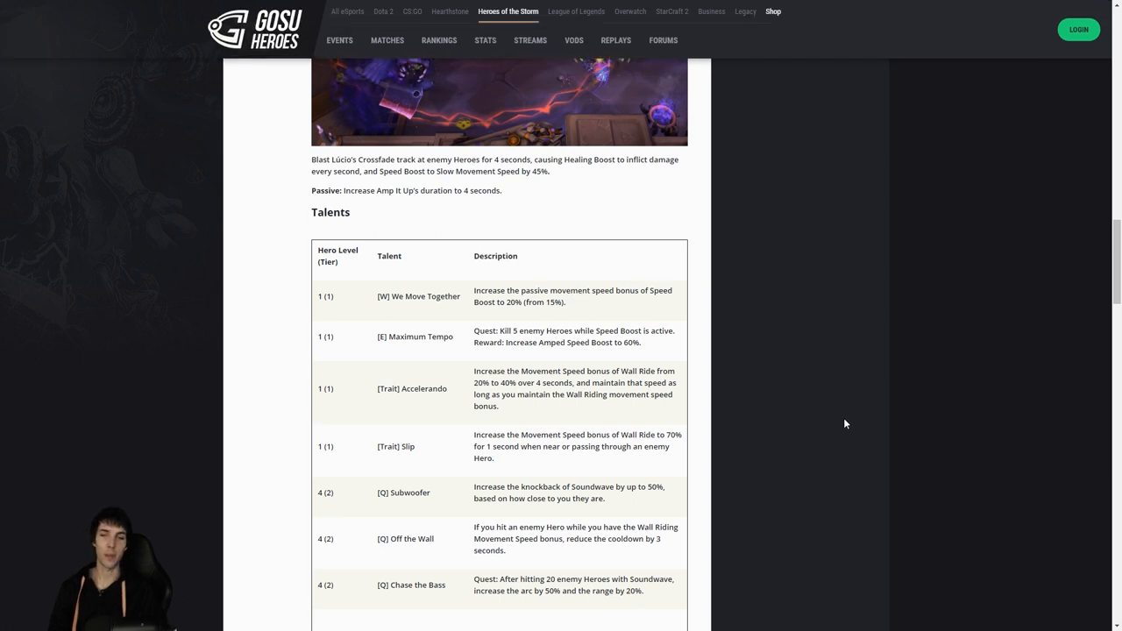
scroll("down", 3)
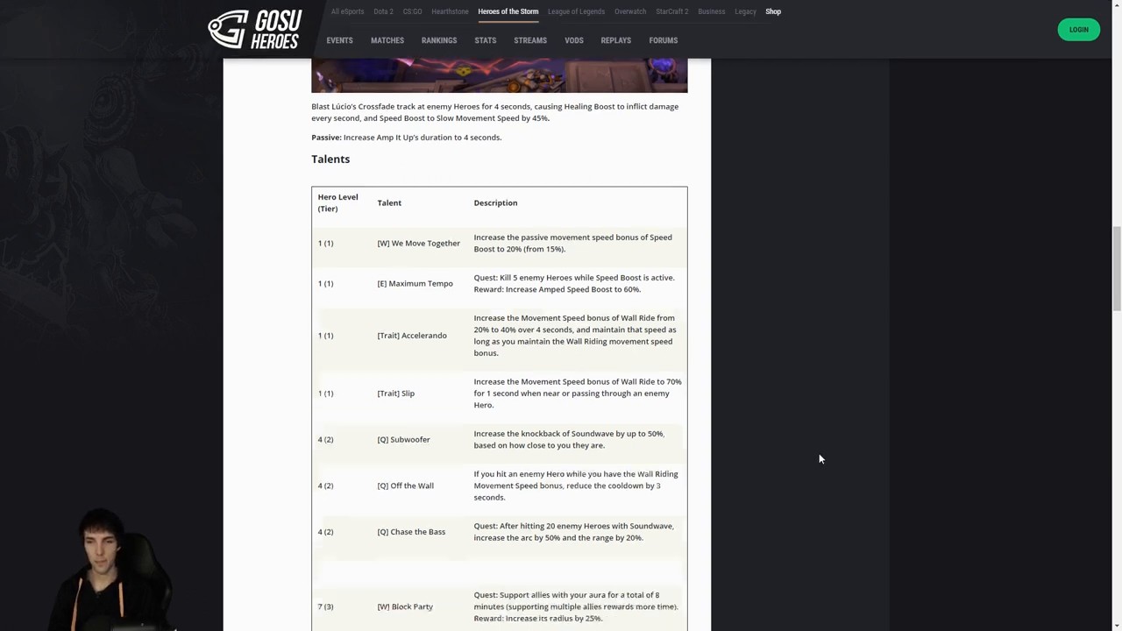
scroll("down", 3)
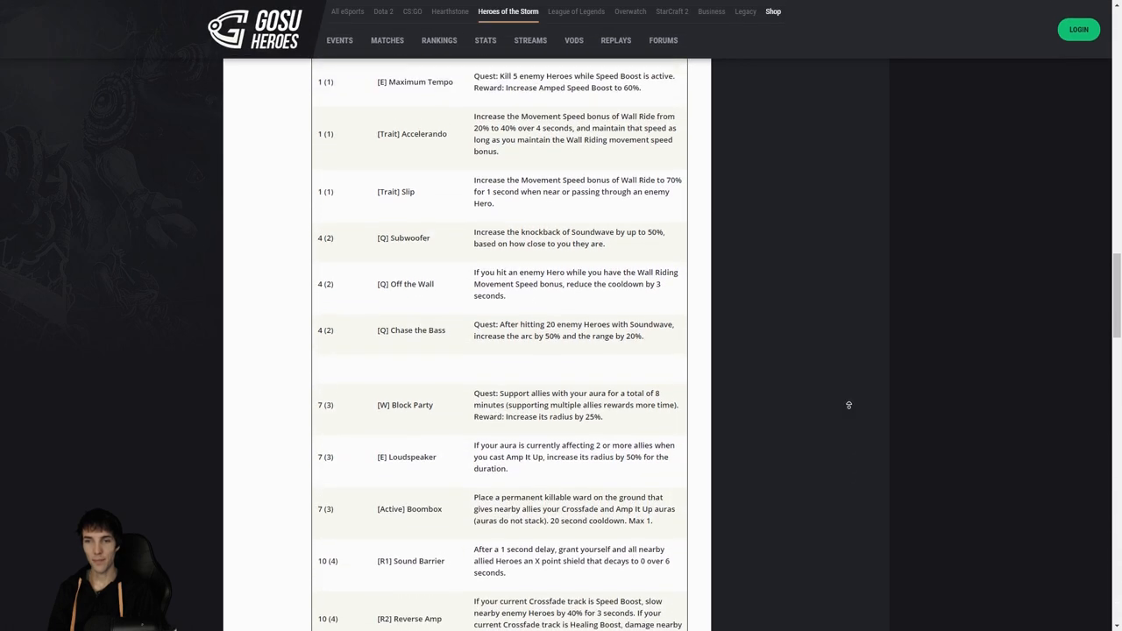
scroll("up", 3)
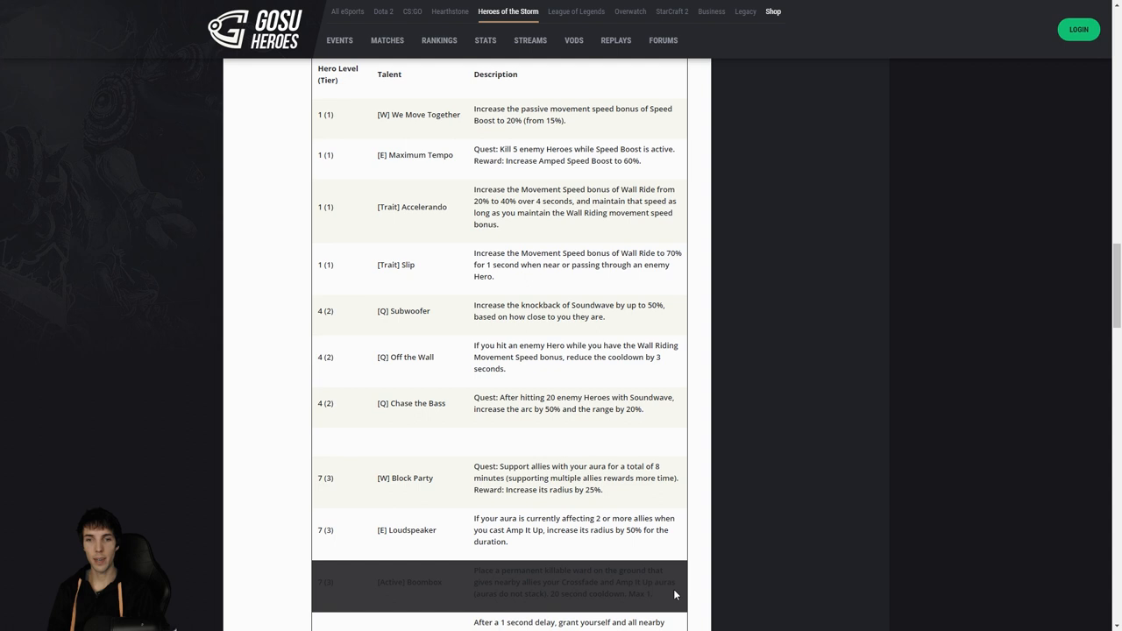
mouse_move(884, 577)
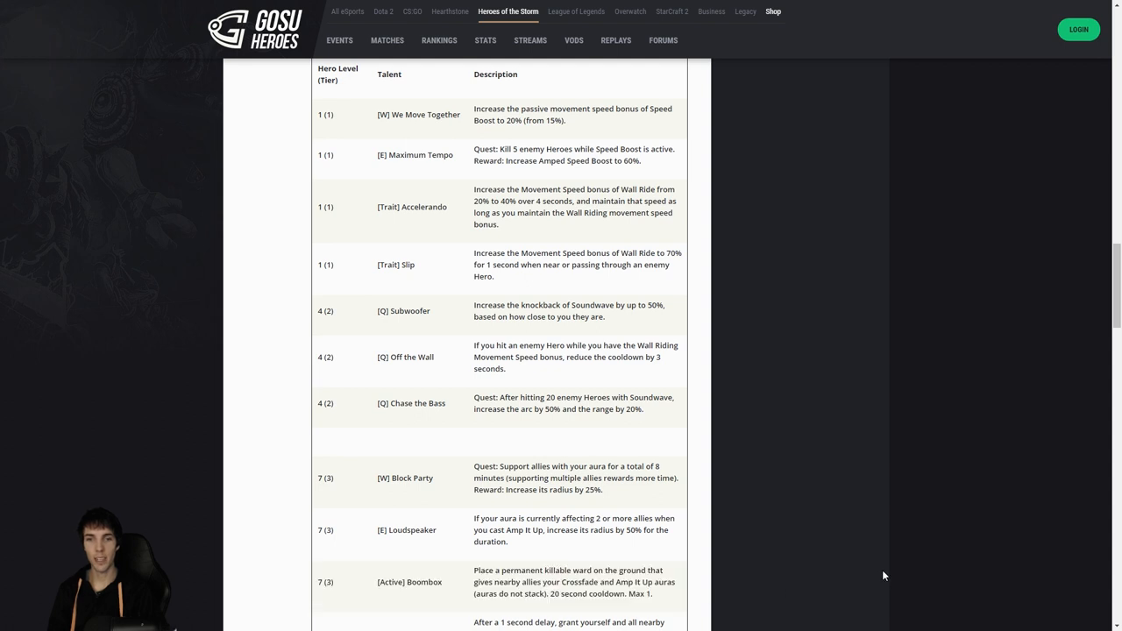
mouse_move(889, 553)
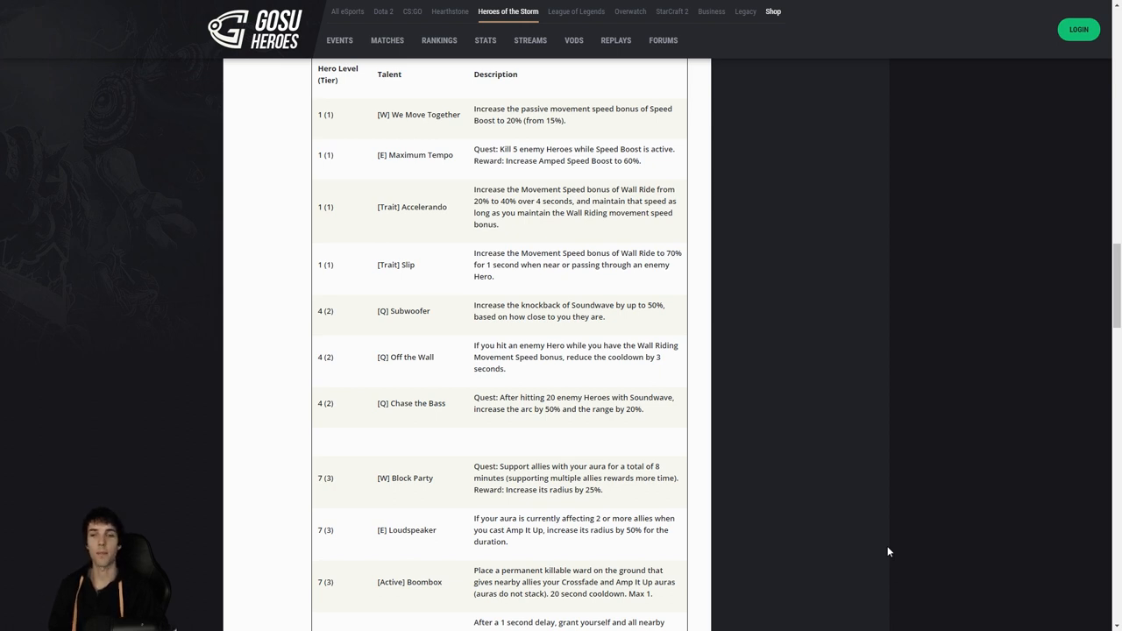
mouse_move(710, 600)
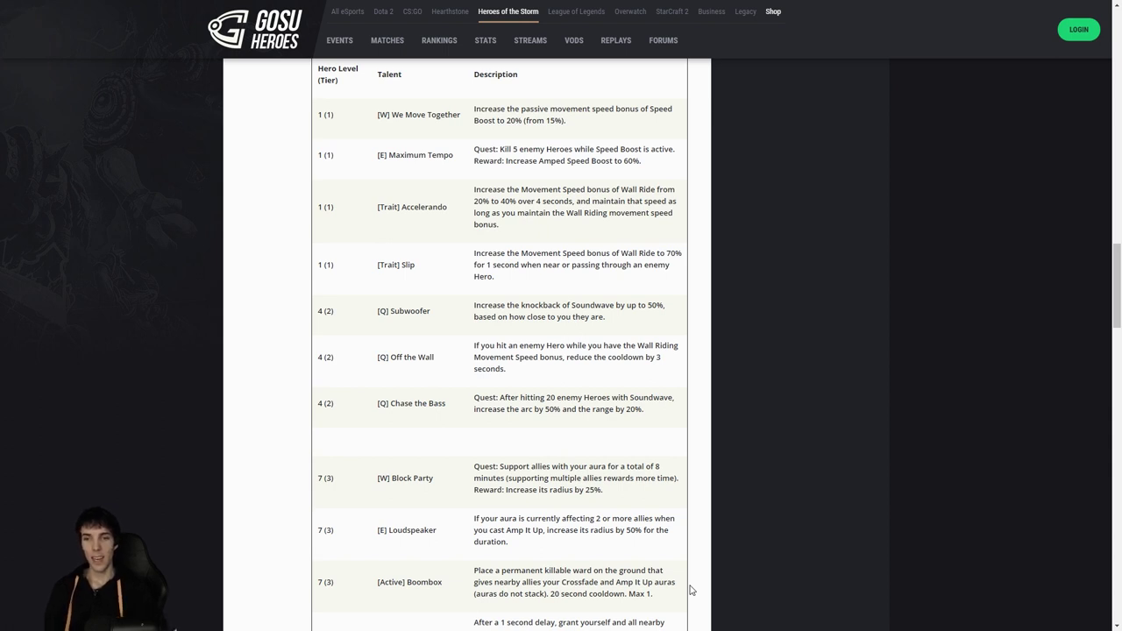
mouse_move(698, 536)
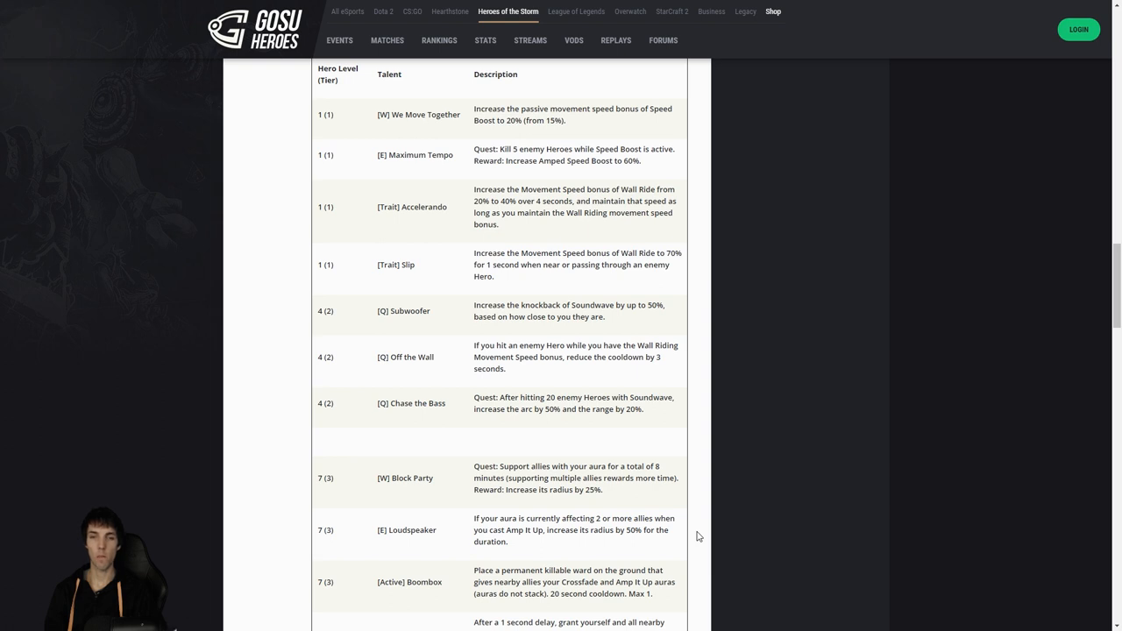
mouse_move(695, 476)
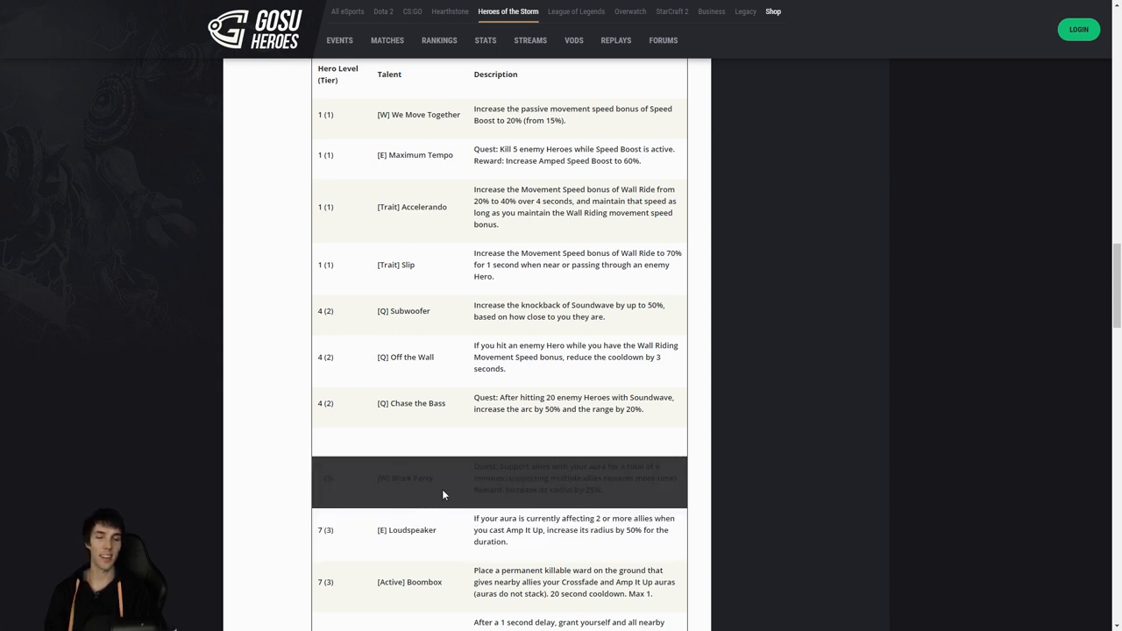
mouse_move(885, 565)
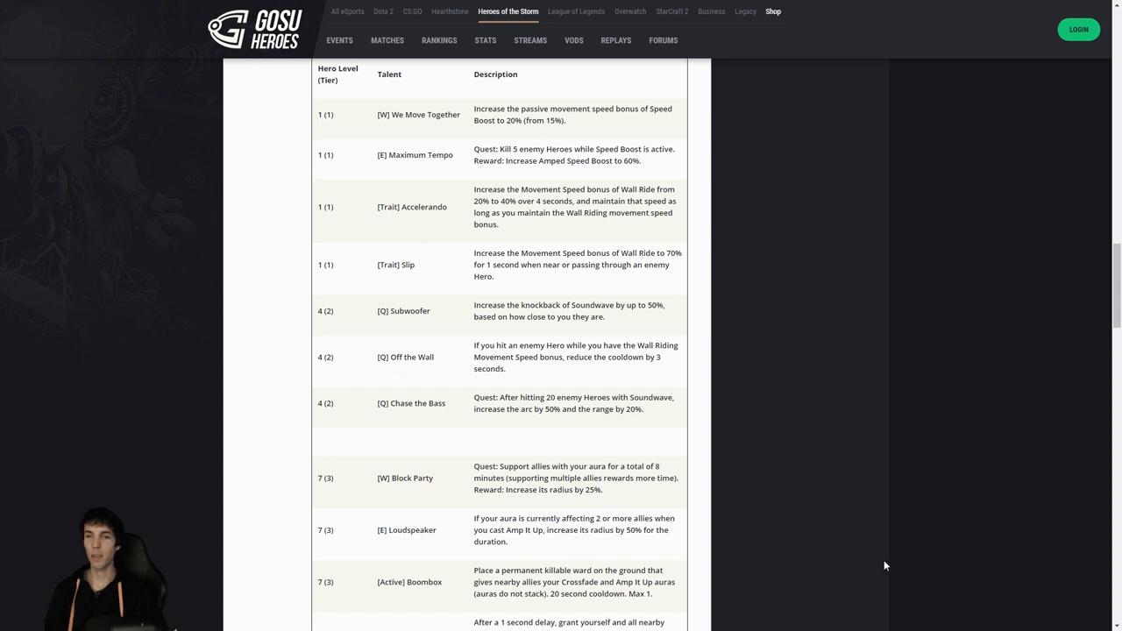
mouse_move(698, 463)
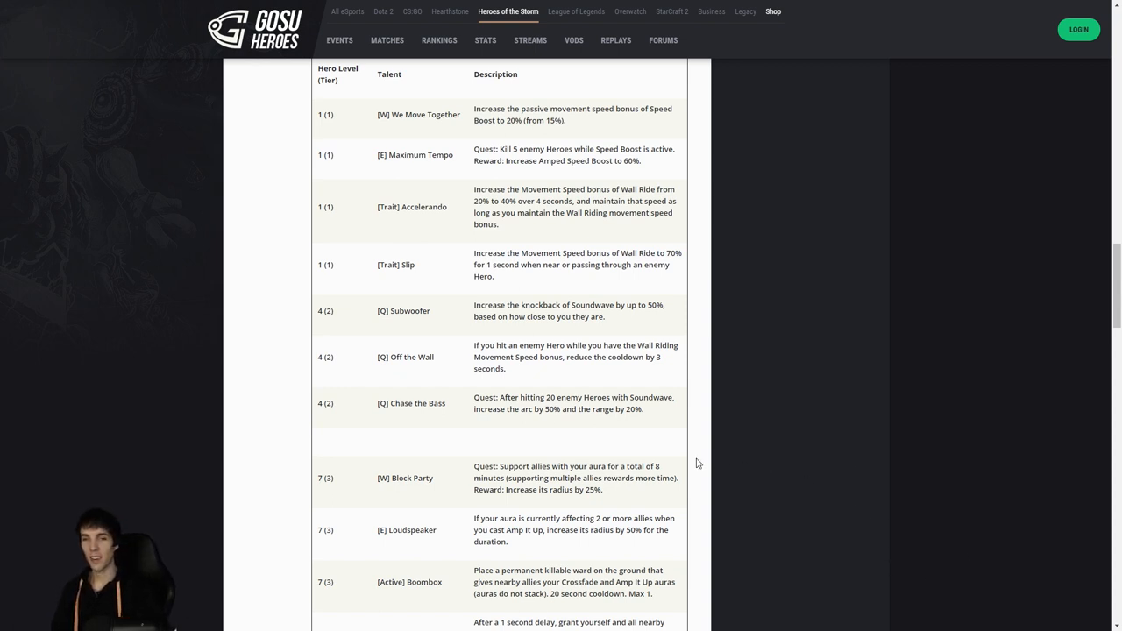
mouse_move(834, 528)
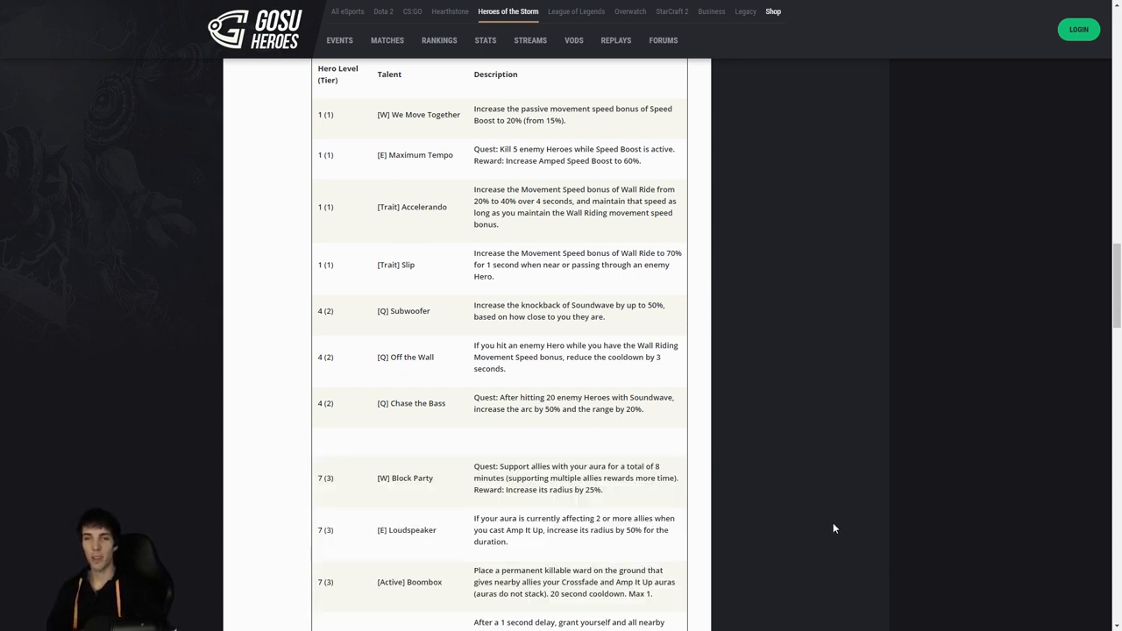
mouse_move(728, 478)
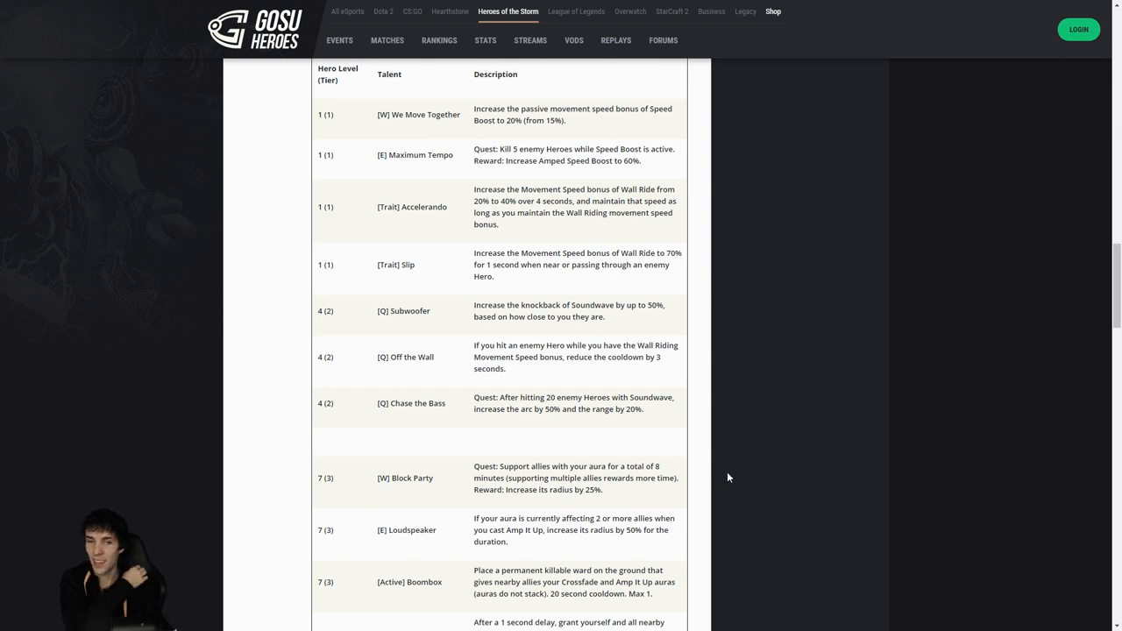
mouse_move(735, 486)
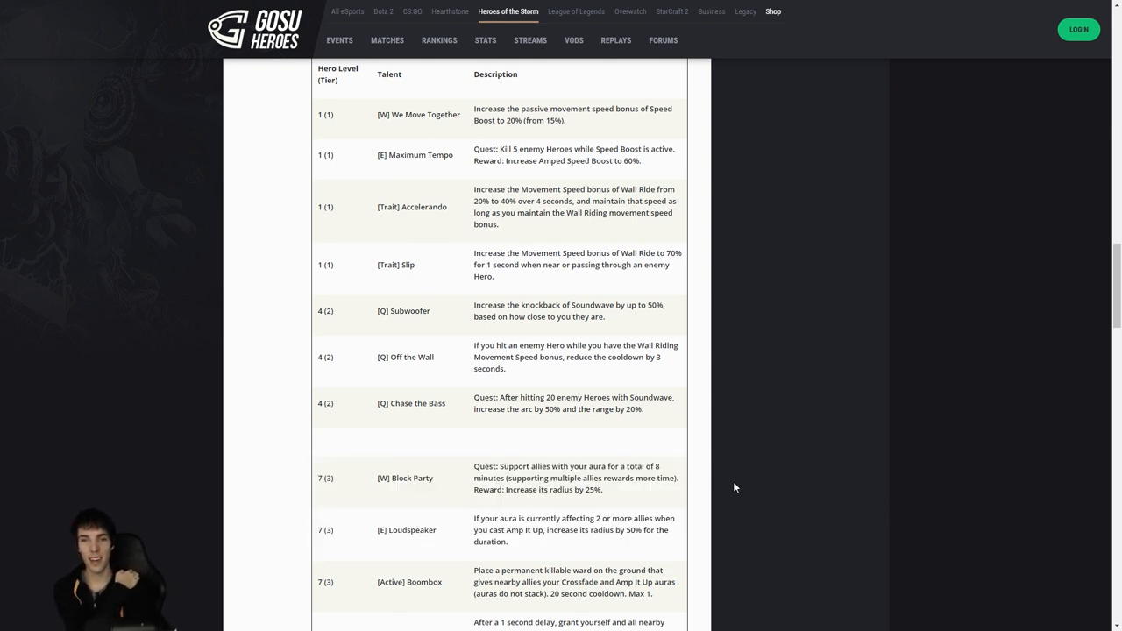
mouse_move(887, 465)
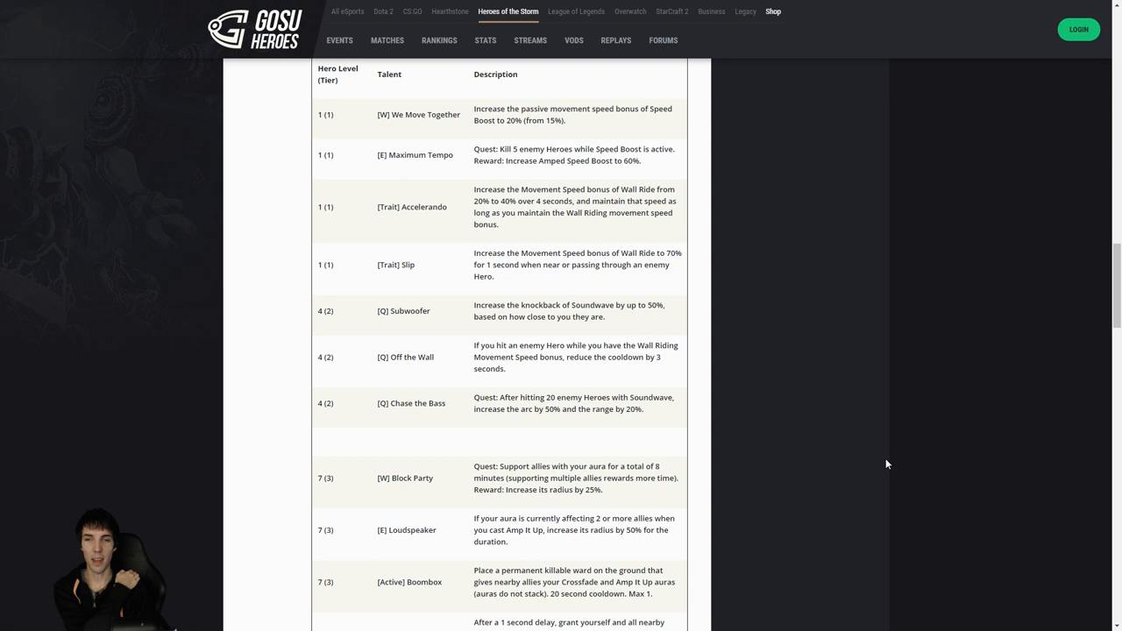
mouse_move(873, 469)
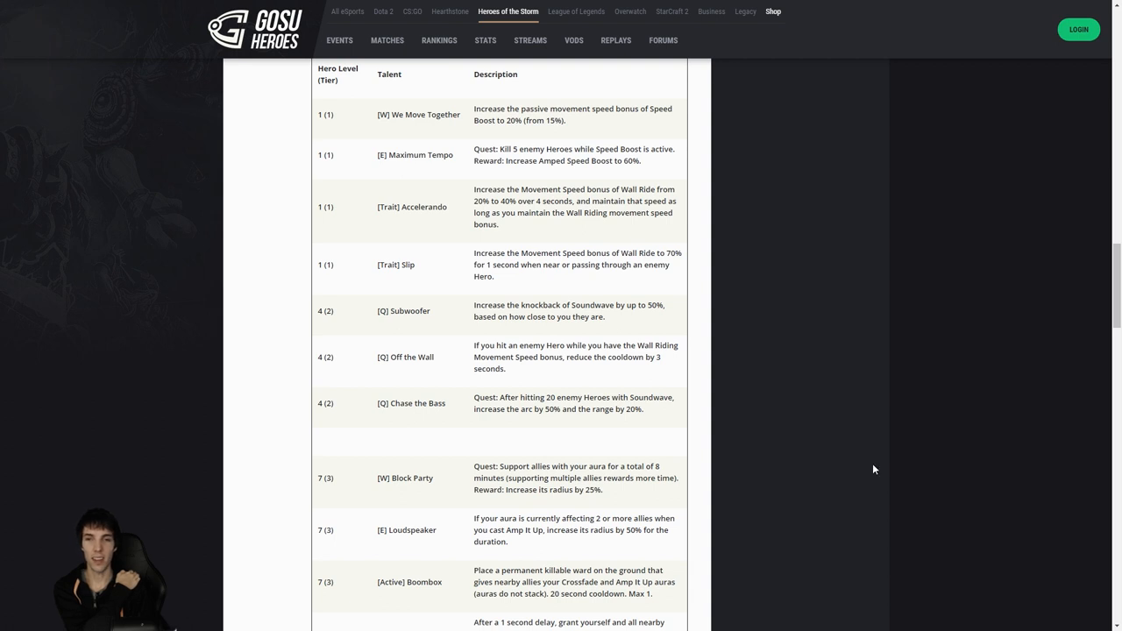
mouse_move(908, 493)
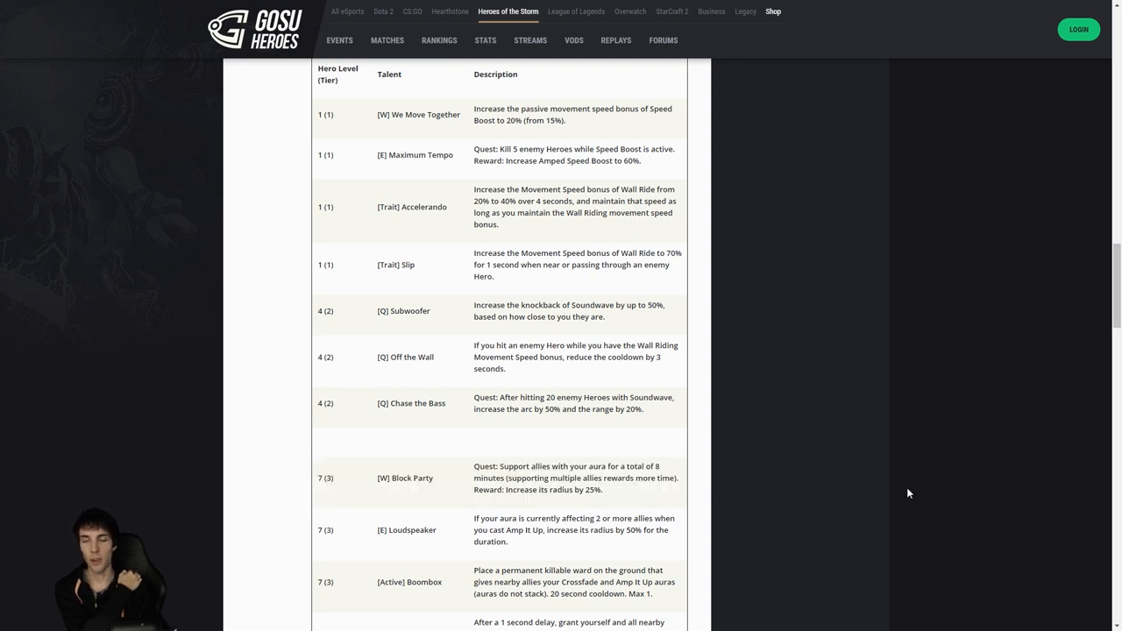
mouse_move(905, 507)
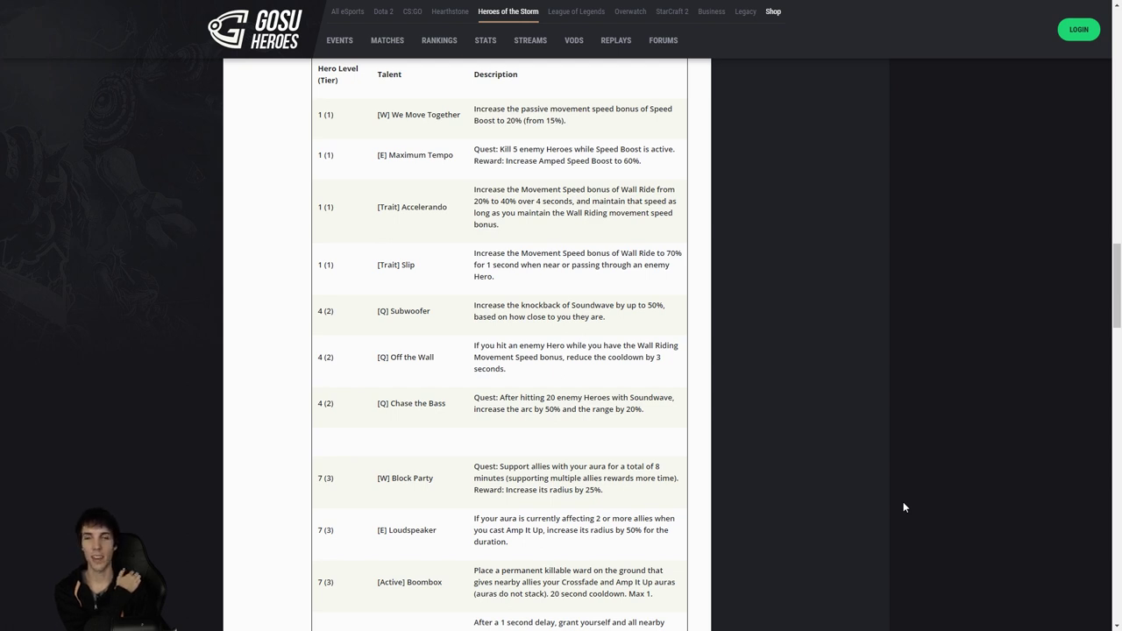
mouse_move(1044, 516)
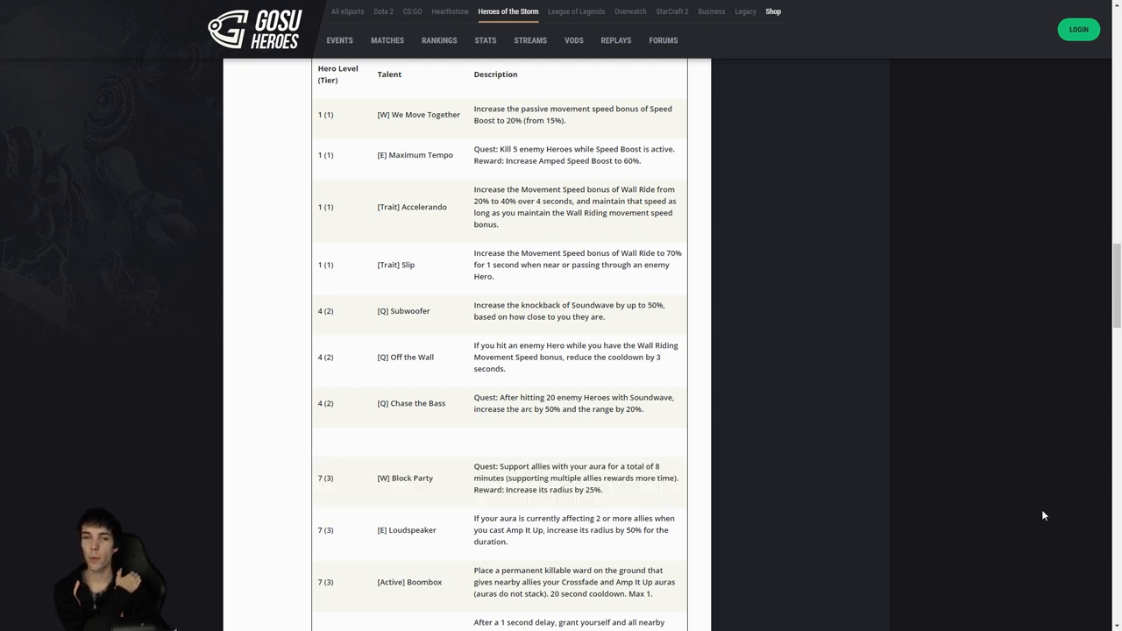
mouse_move(1051, 519)
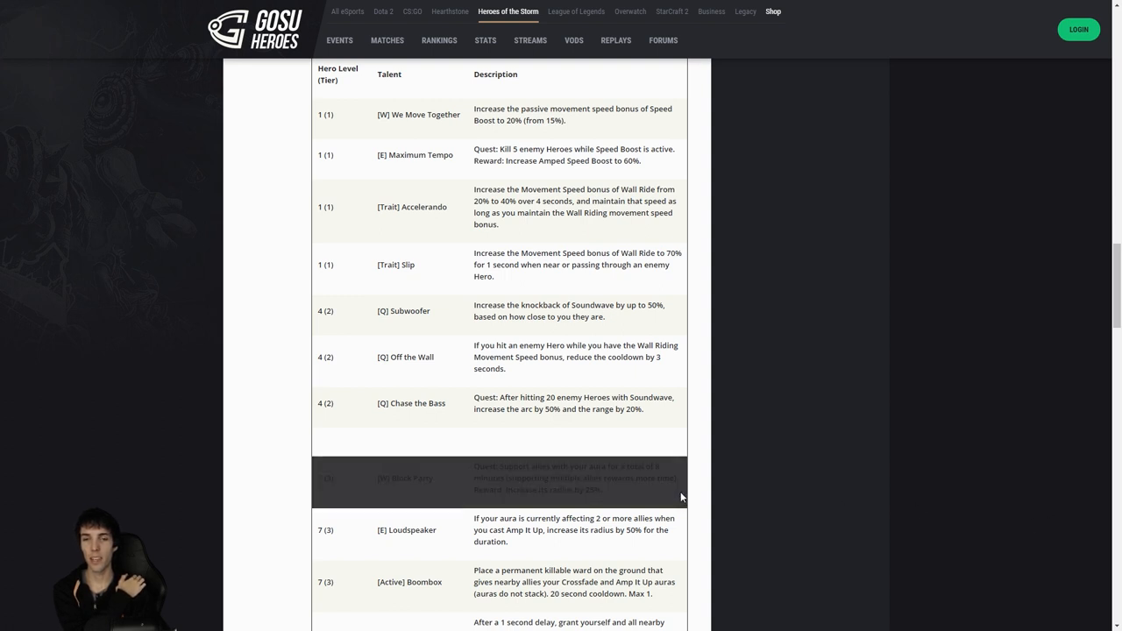
mouse_move(781, 488)
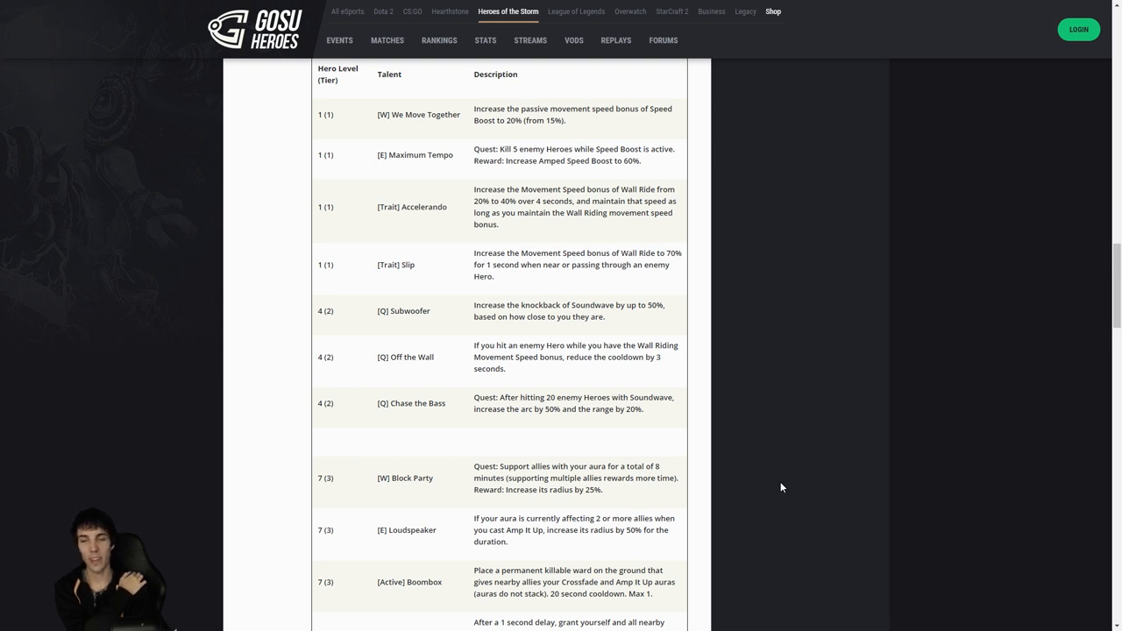
mouse_move(785, 483)
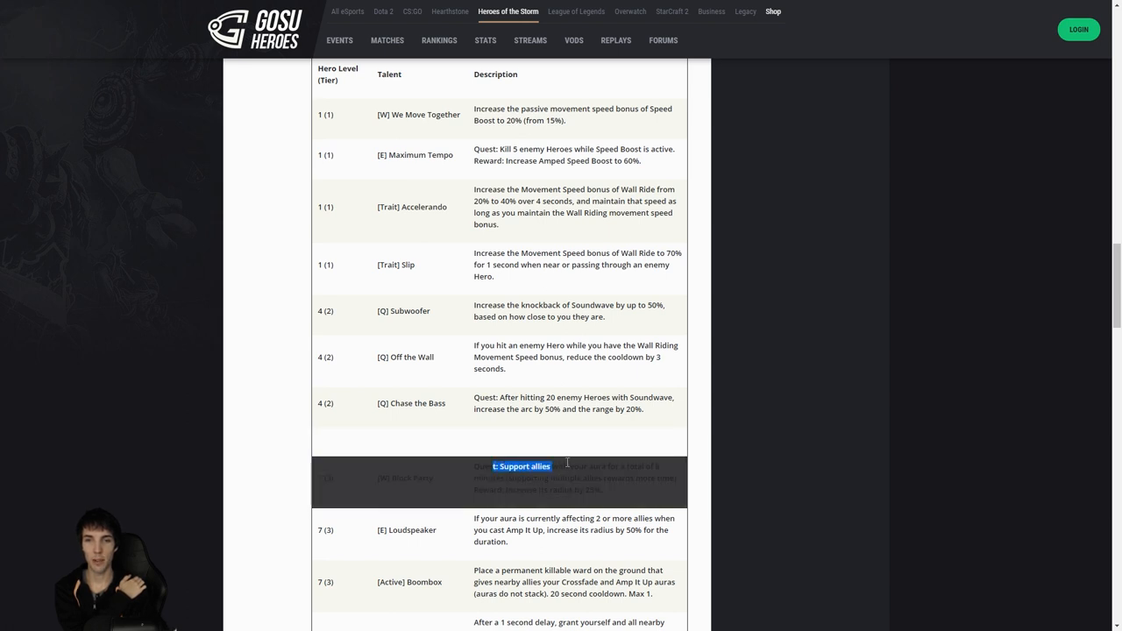
scroll("down", 3)
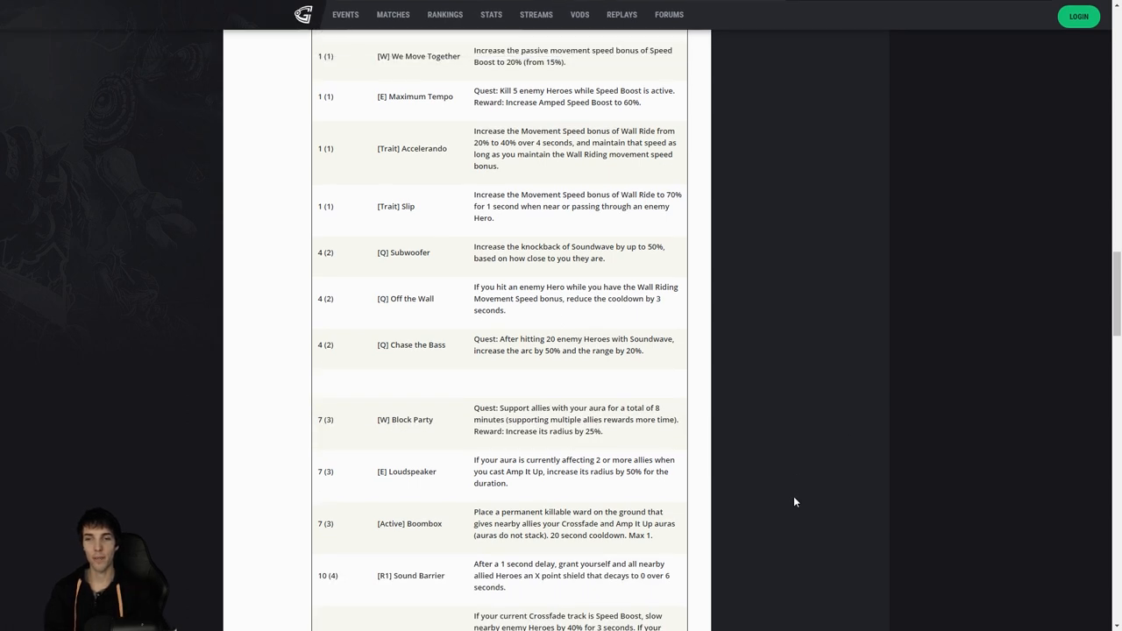
Read down to level 16 Heliotropics, Rejuvenescencia and Bring it Together.
scroll("down", 3)
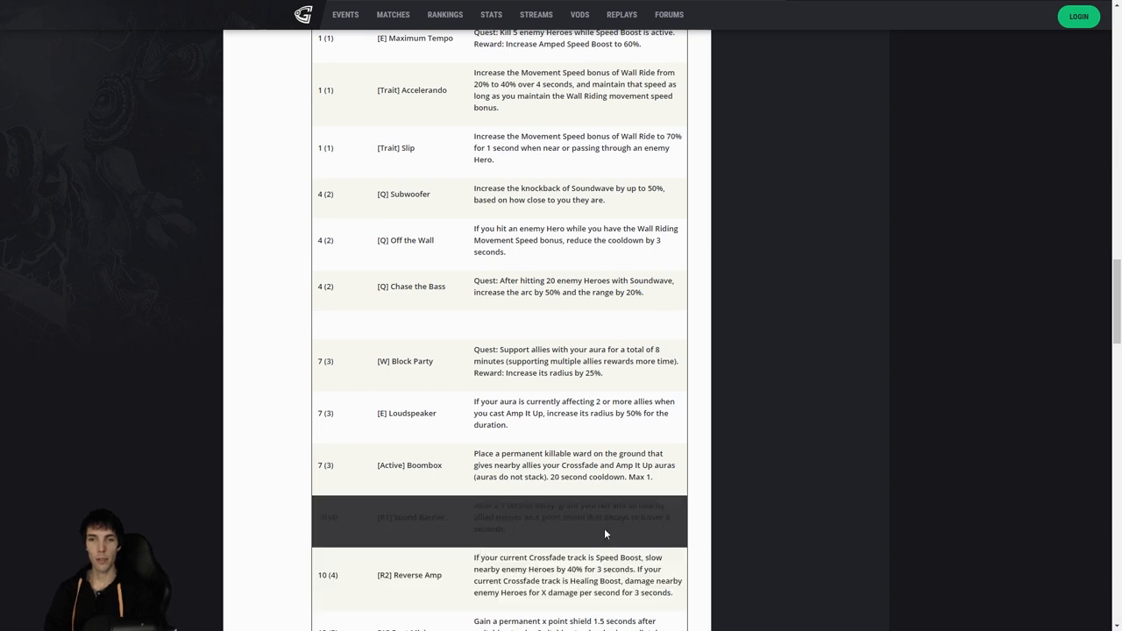
scroll("down", 3)
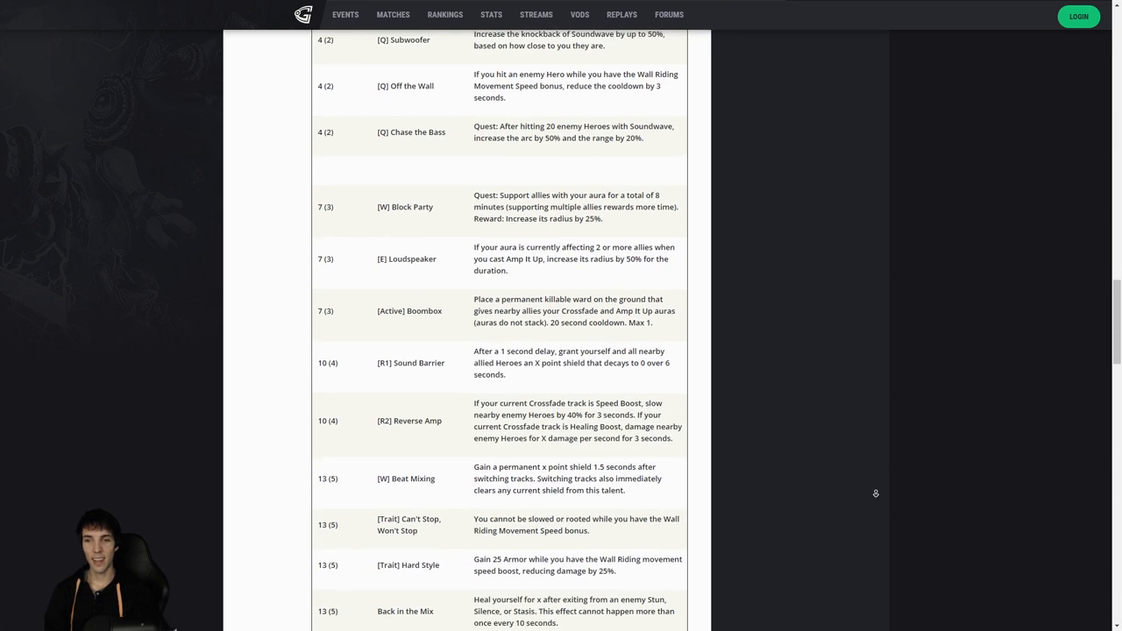
scroll("up", 3)
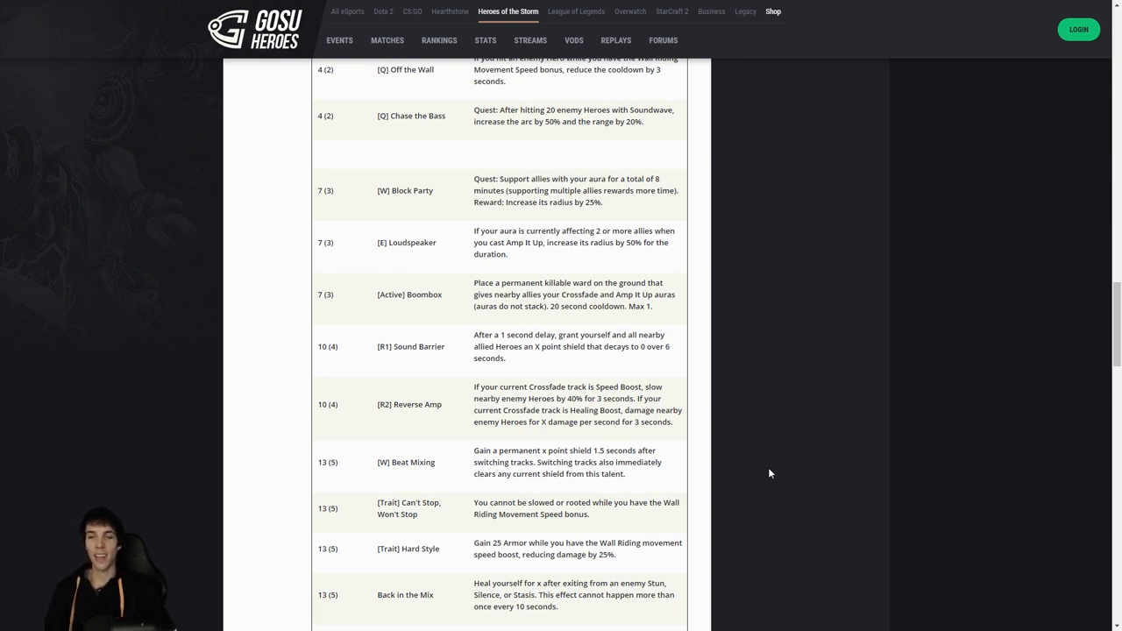
mouse_move(696, 521)
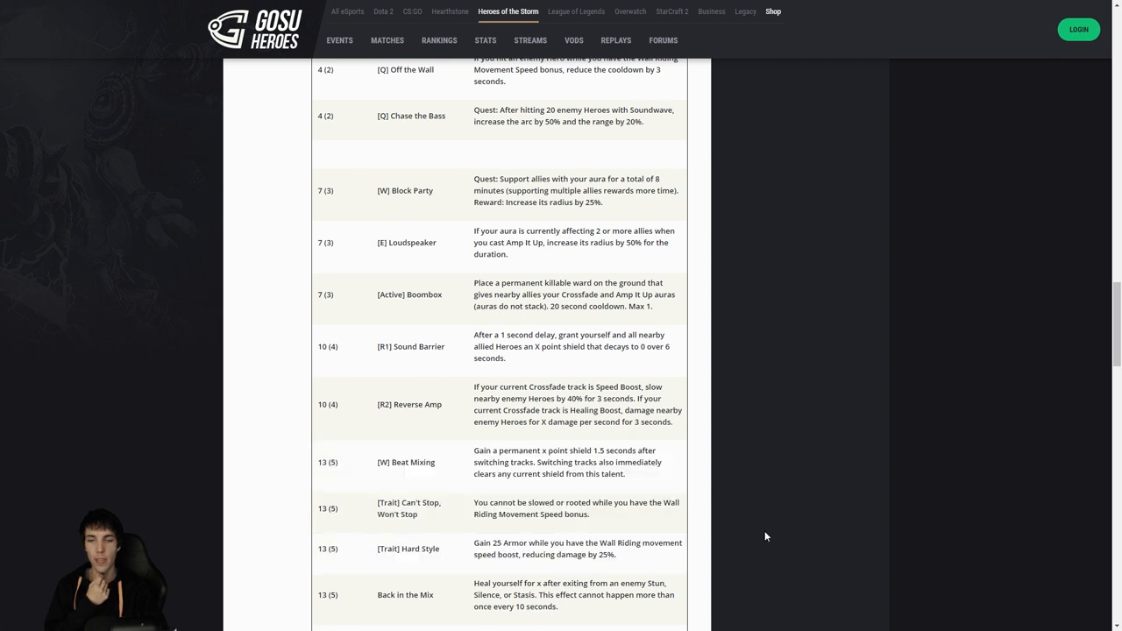
mouse_move(775, 592)
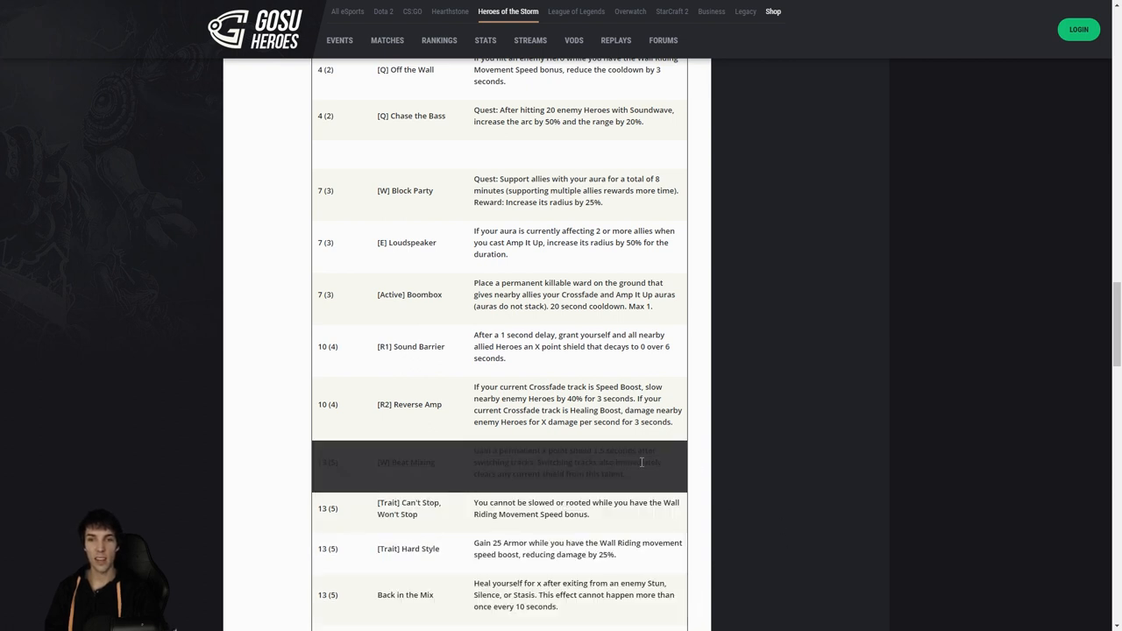
mouse_move(639, 474)
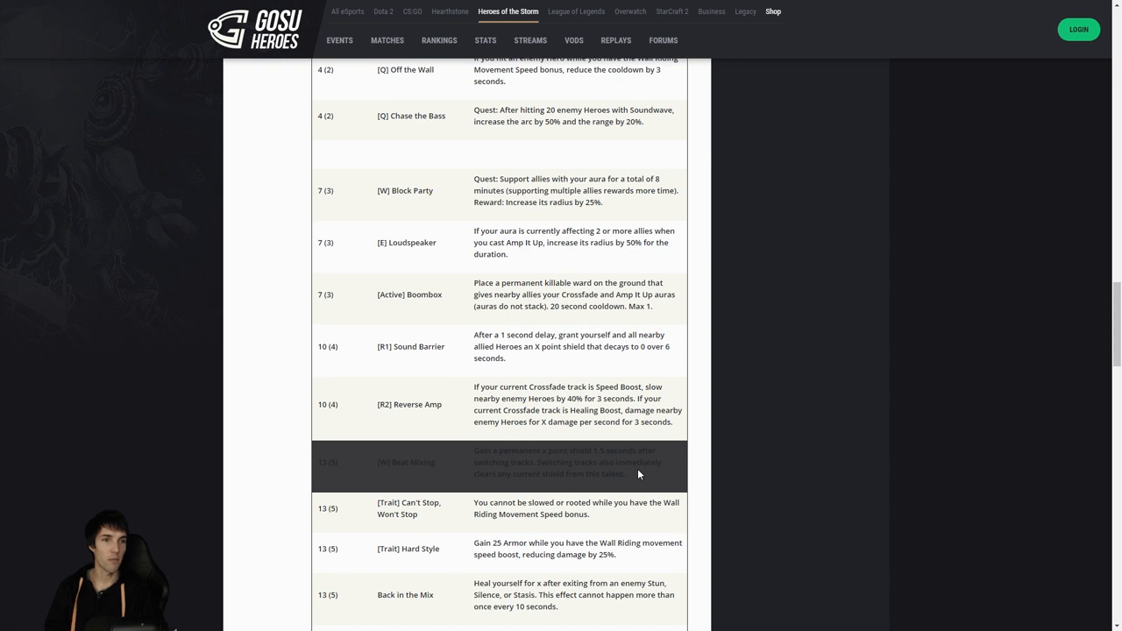
mouse_move(448, 471)
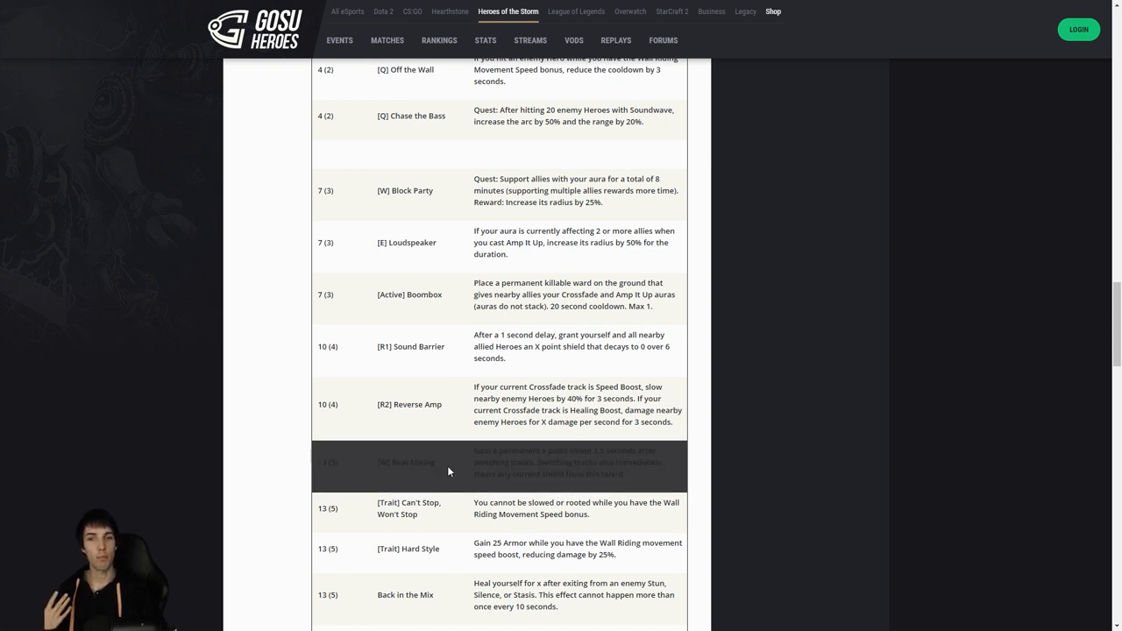
mouse_move(666, 464)
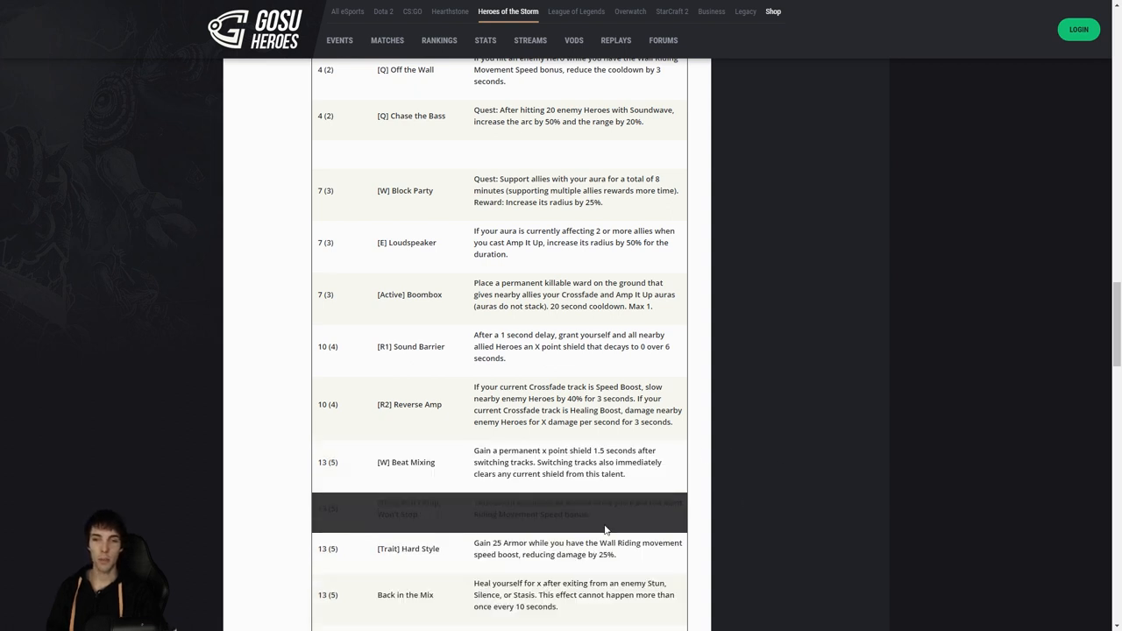
scroll("down", 3)
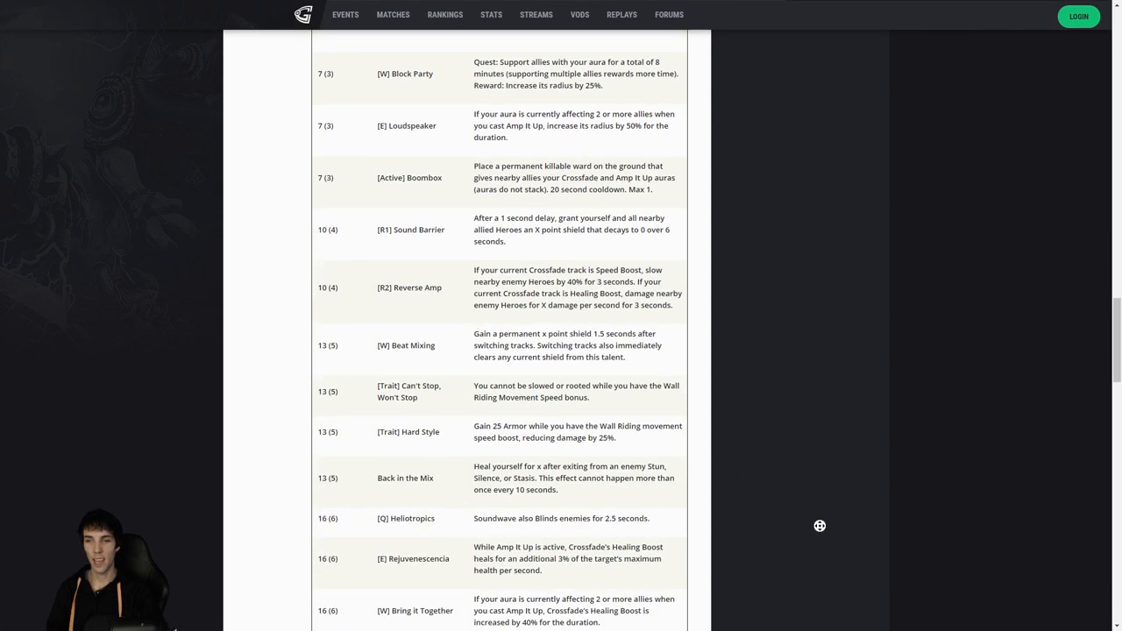
scroll("up", 3)
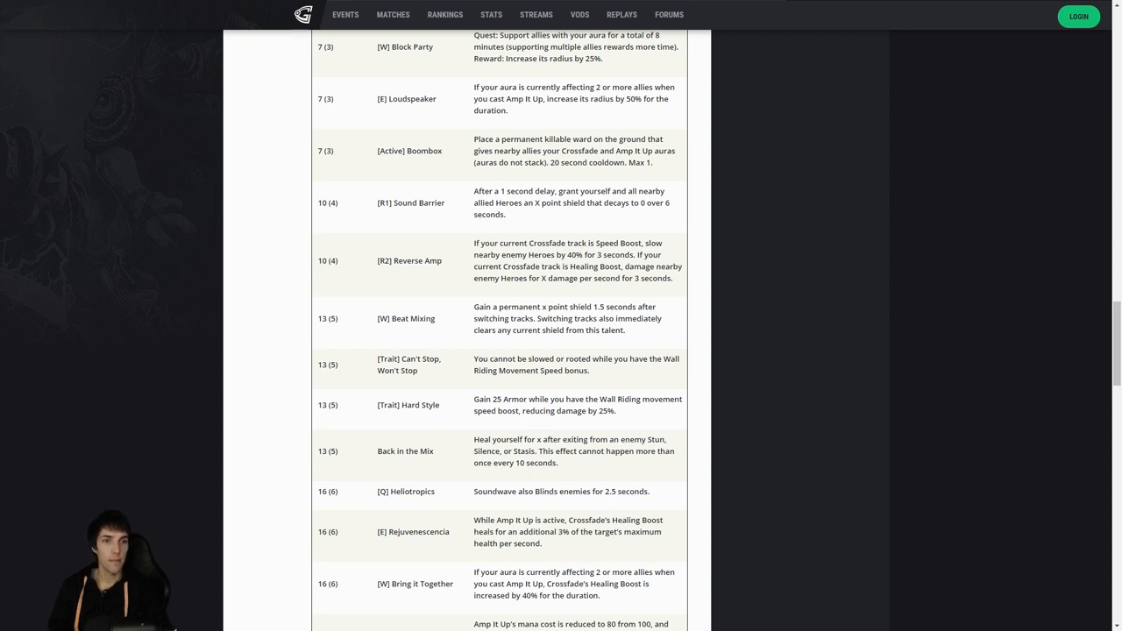
mouse_move(1005, 364)
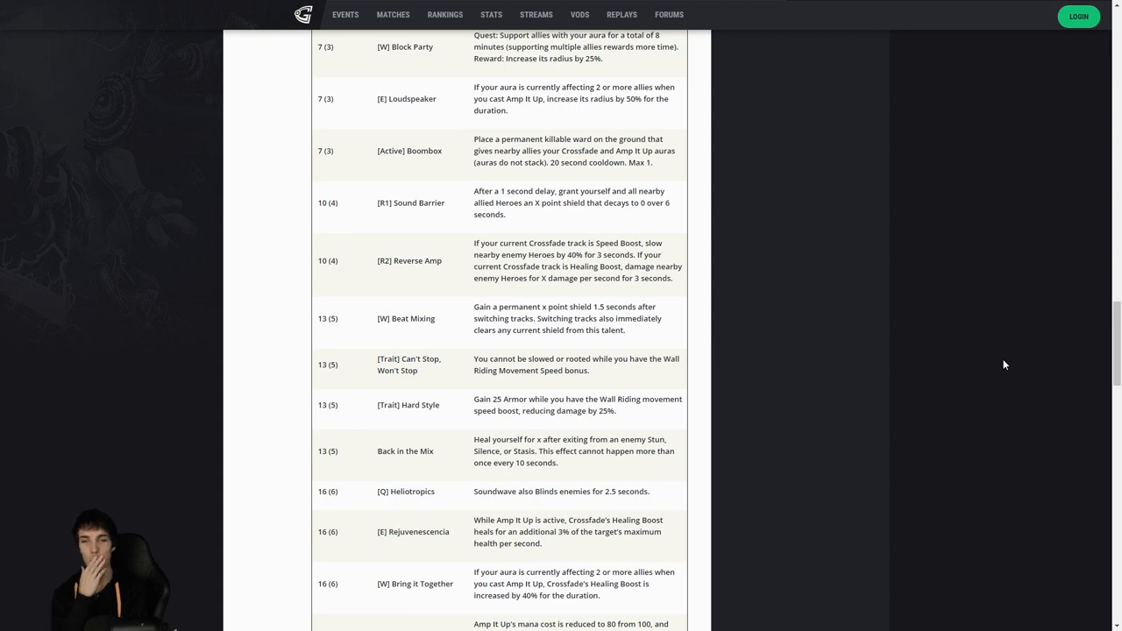
Highlight the Amp It Up description, then return to the level 1 and 4 talents.
scroll("up", 3)
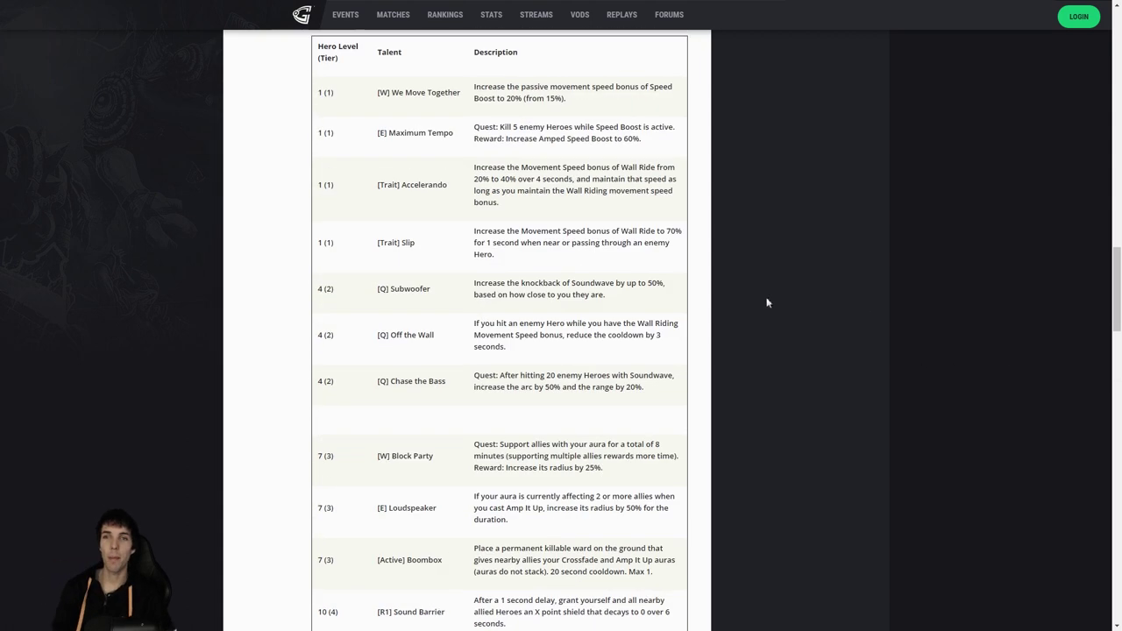
scroll("up", 3)
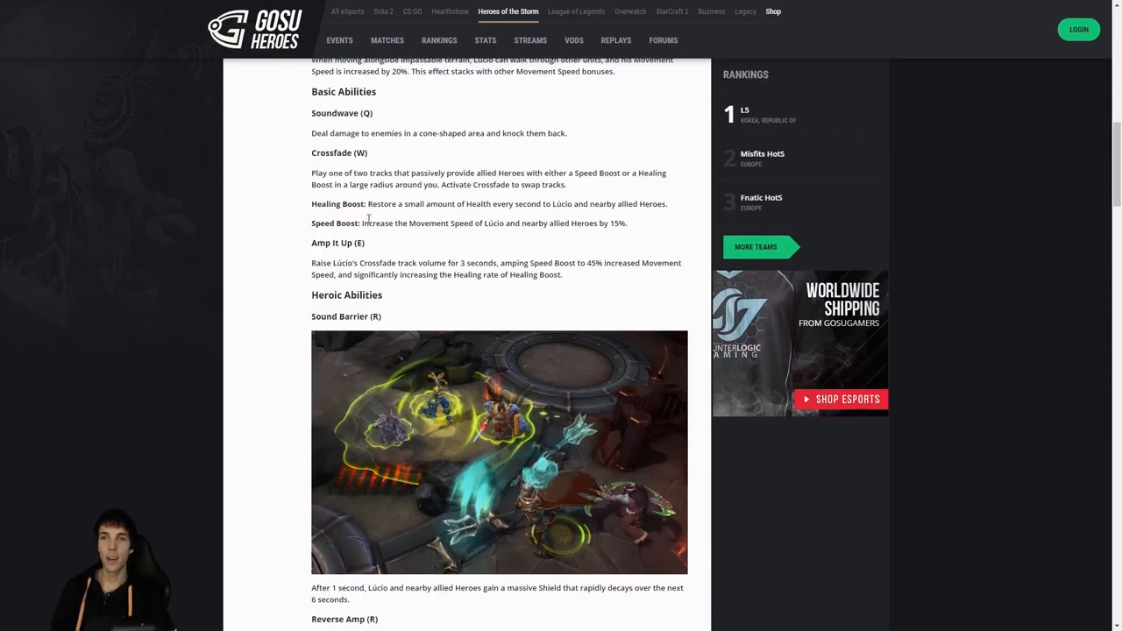
mouse_move(578, 276)
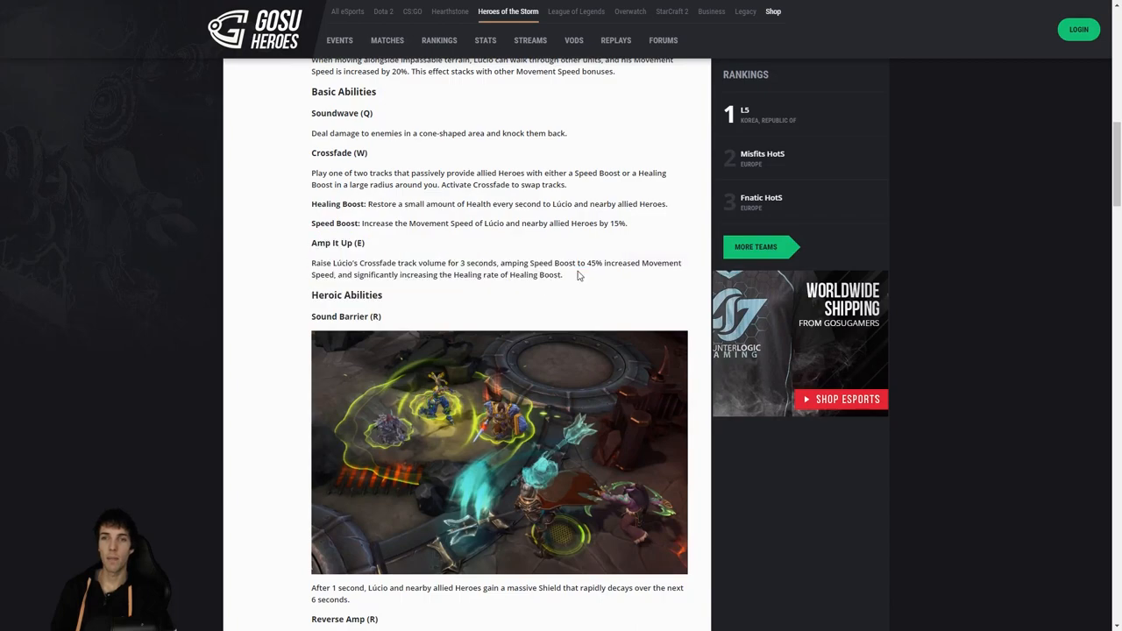
left_click_drag(311, 242, 579, 275)
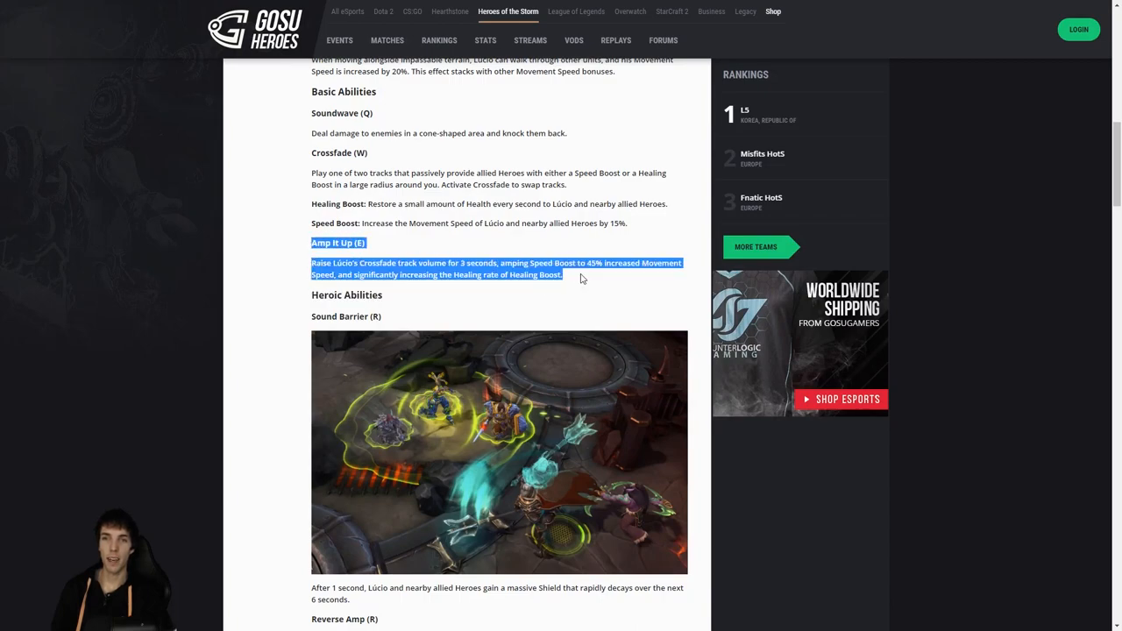
scroll("down", 3)
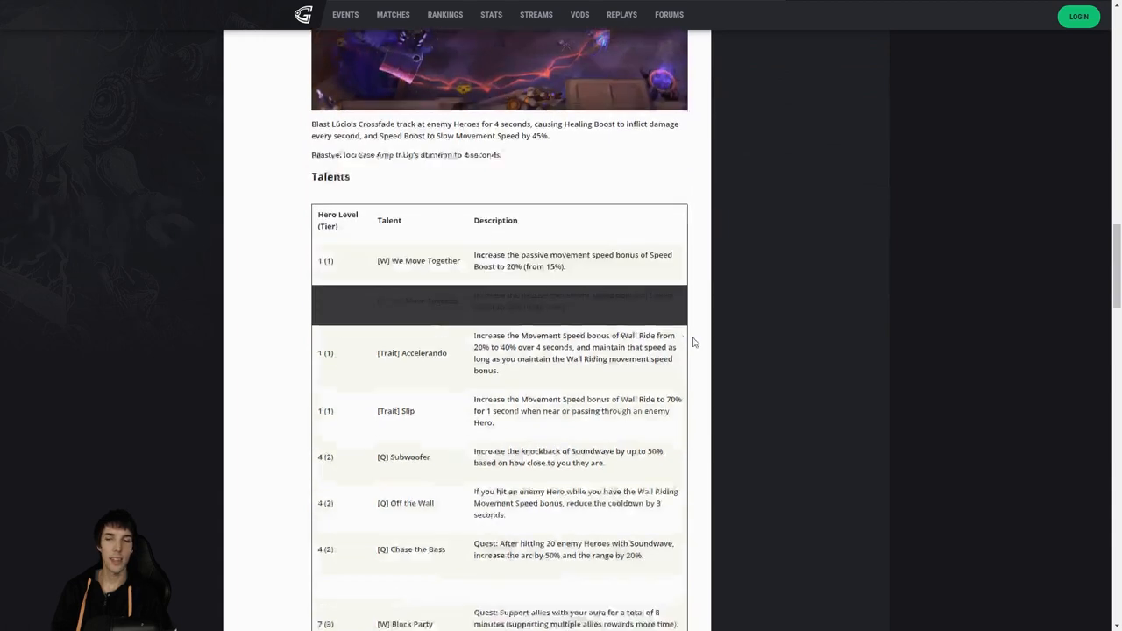
Scroll the talents table to level 16 Up the Frequency and level 20 Bossa Nova.
scroll("down", 3)
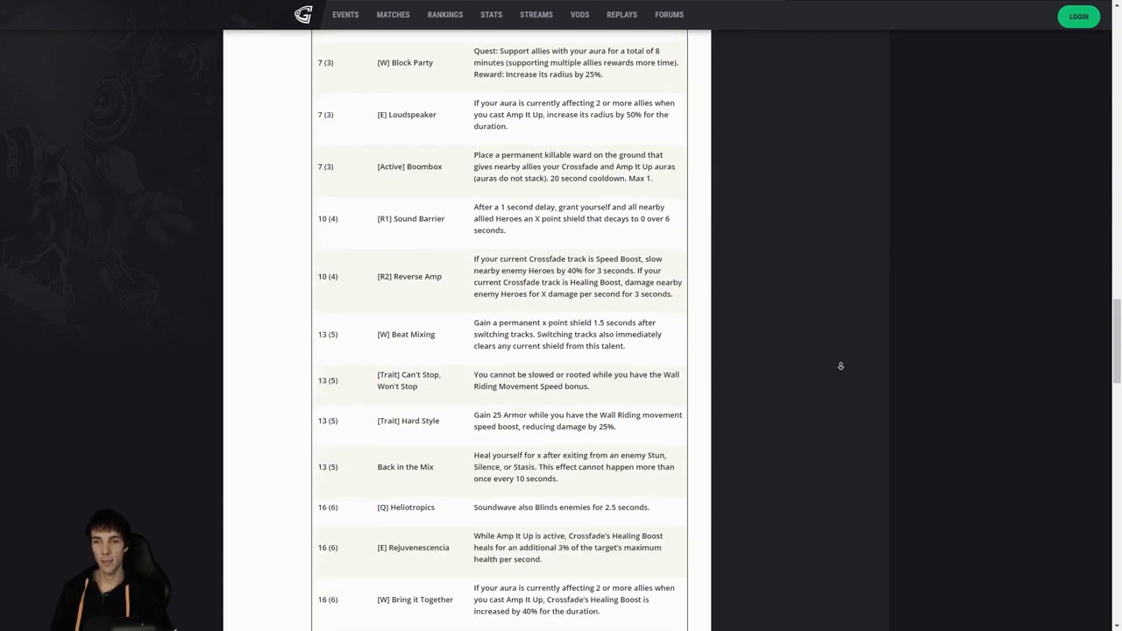
scroll("down", 3)
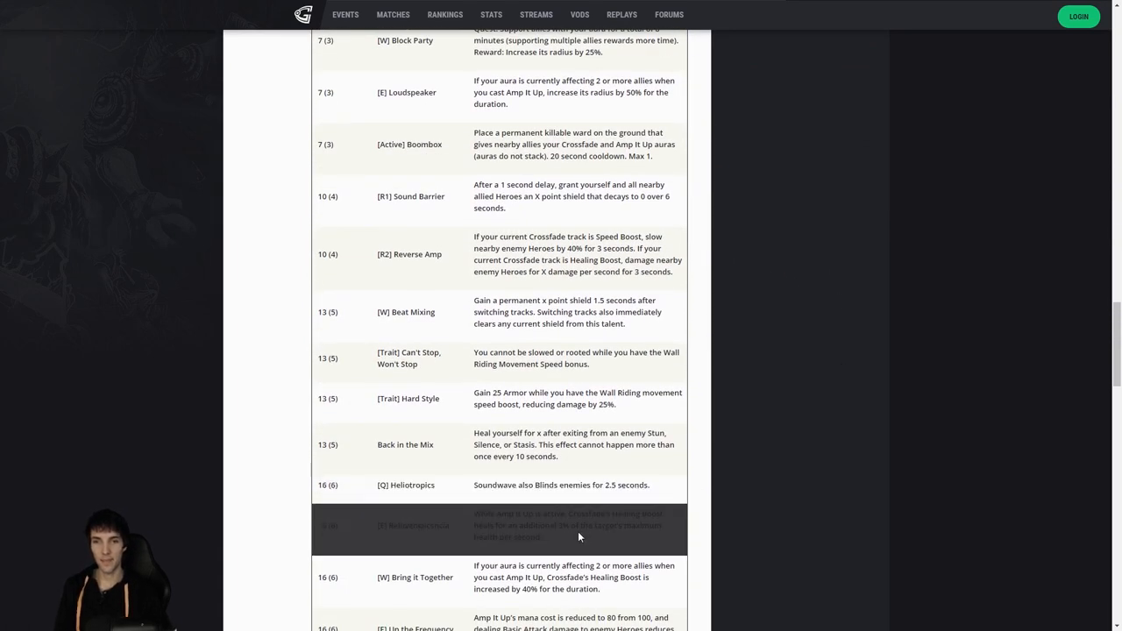
scroll("down", 3)
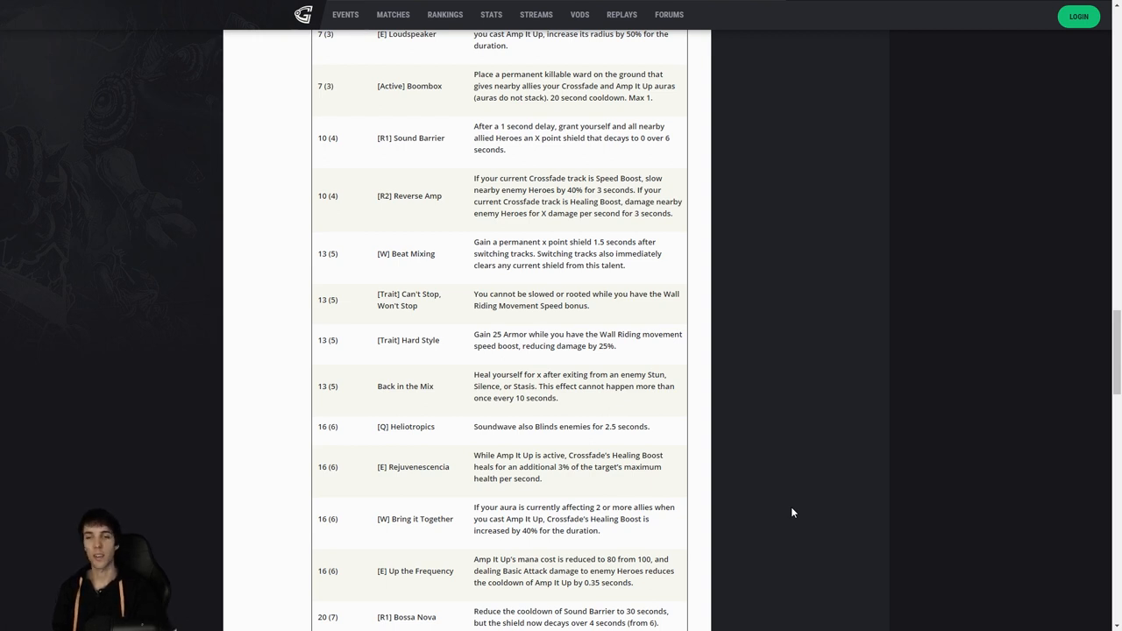
Scroll to the table's end, showing level 20 Encore and Synaesthesia Auditiva.
scroll("down", 3)
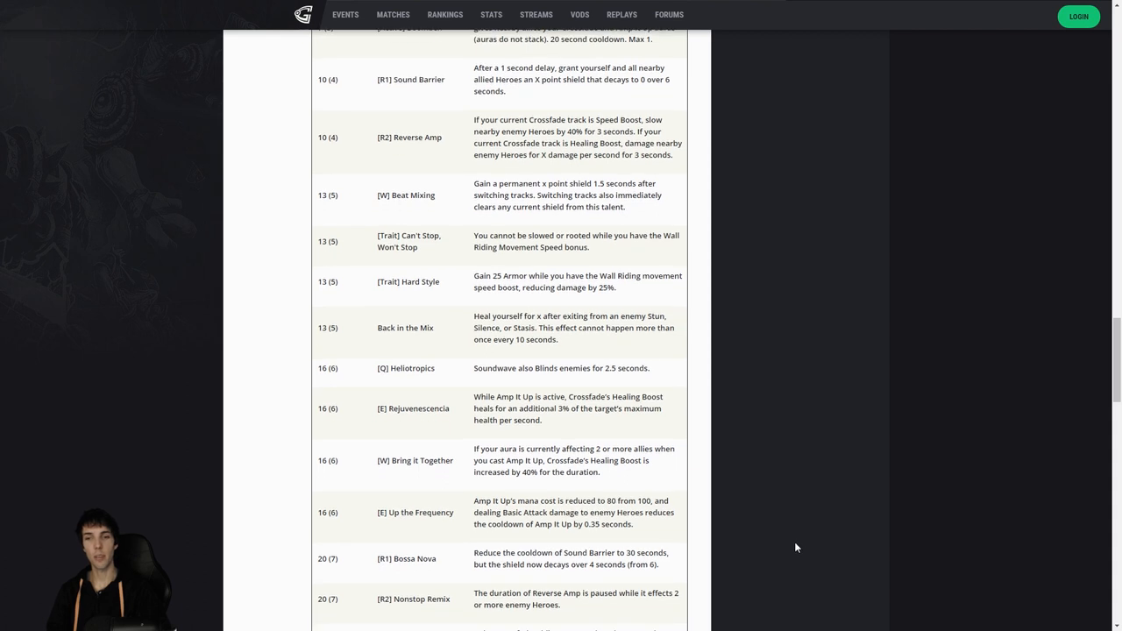
scroll("down", 3)
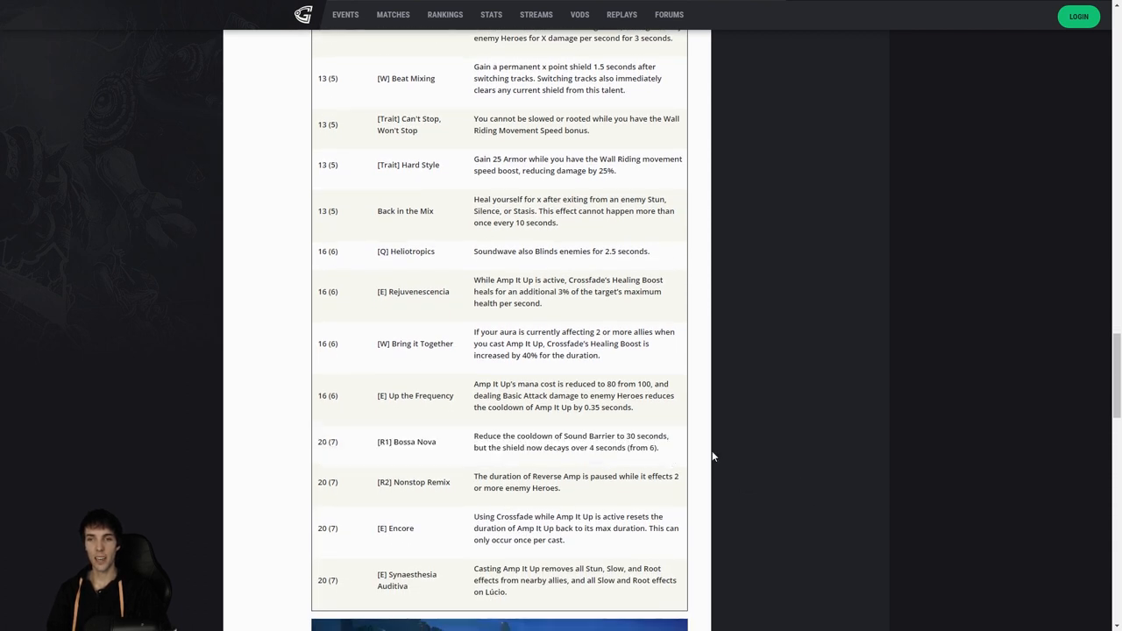
mouse_move(716, 440)
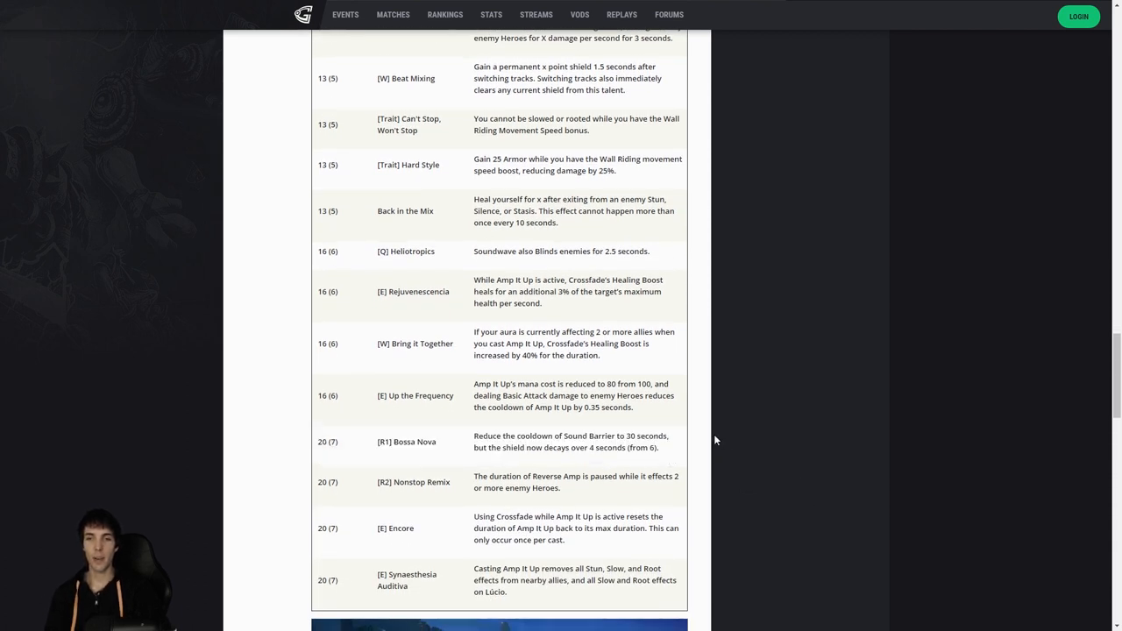
mouse_move(699, 436)
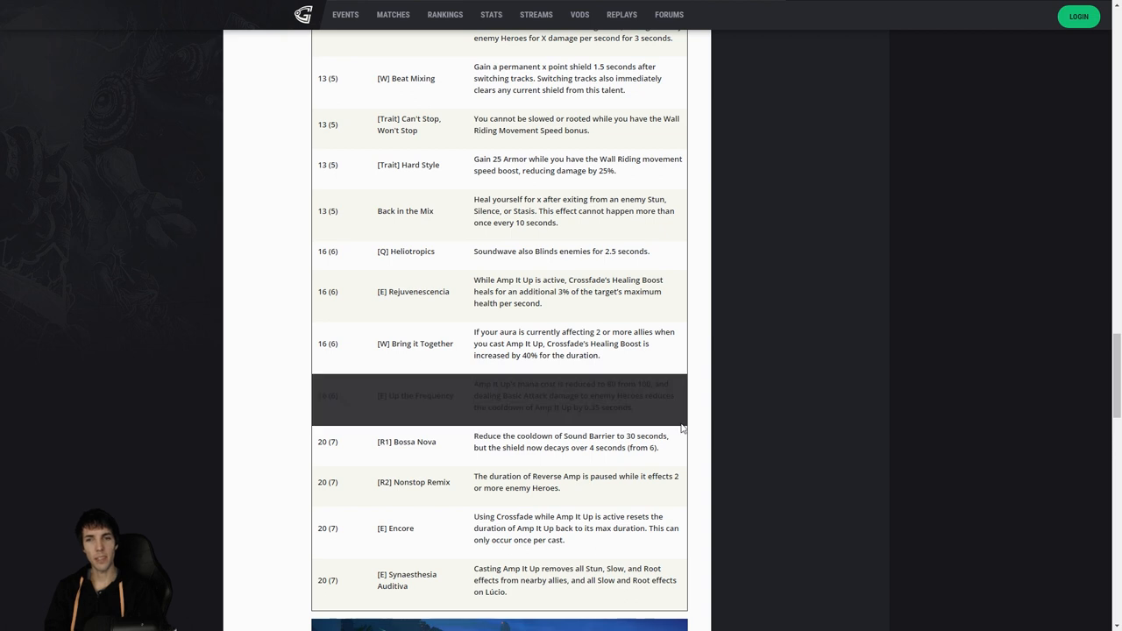
mouse_move(821, 448)
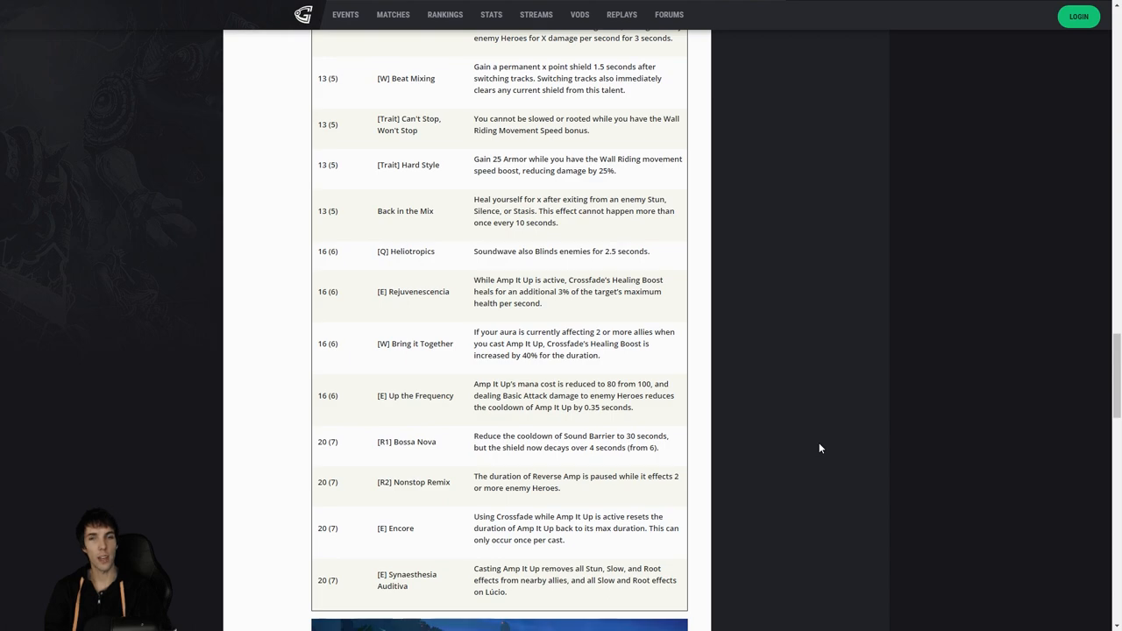
scroll("up", 3)
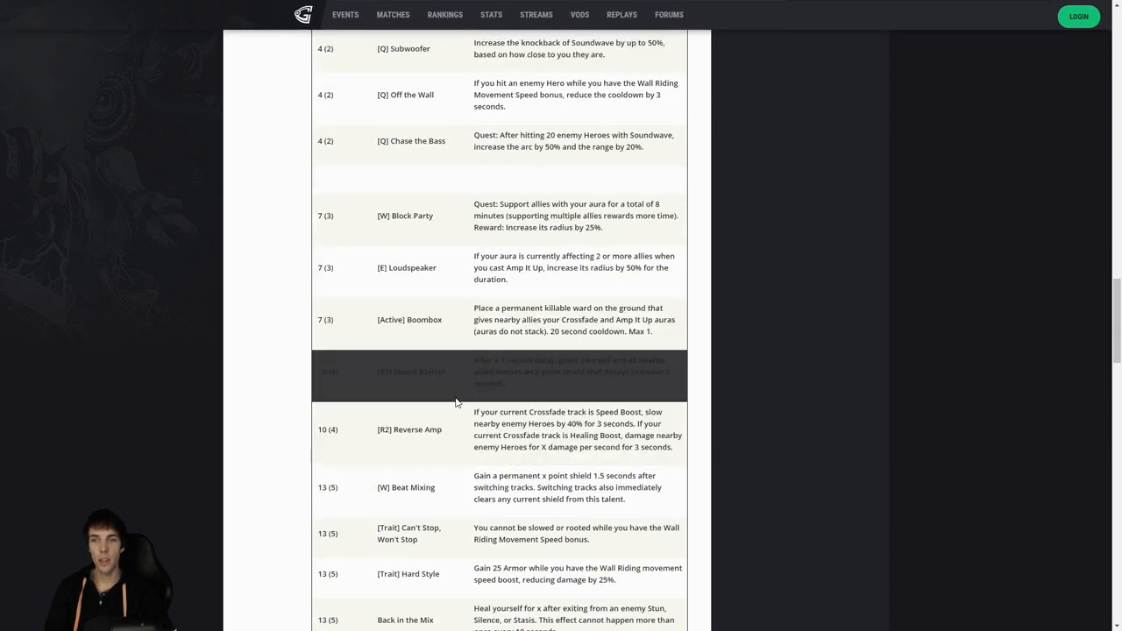
scroll("down", 3)
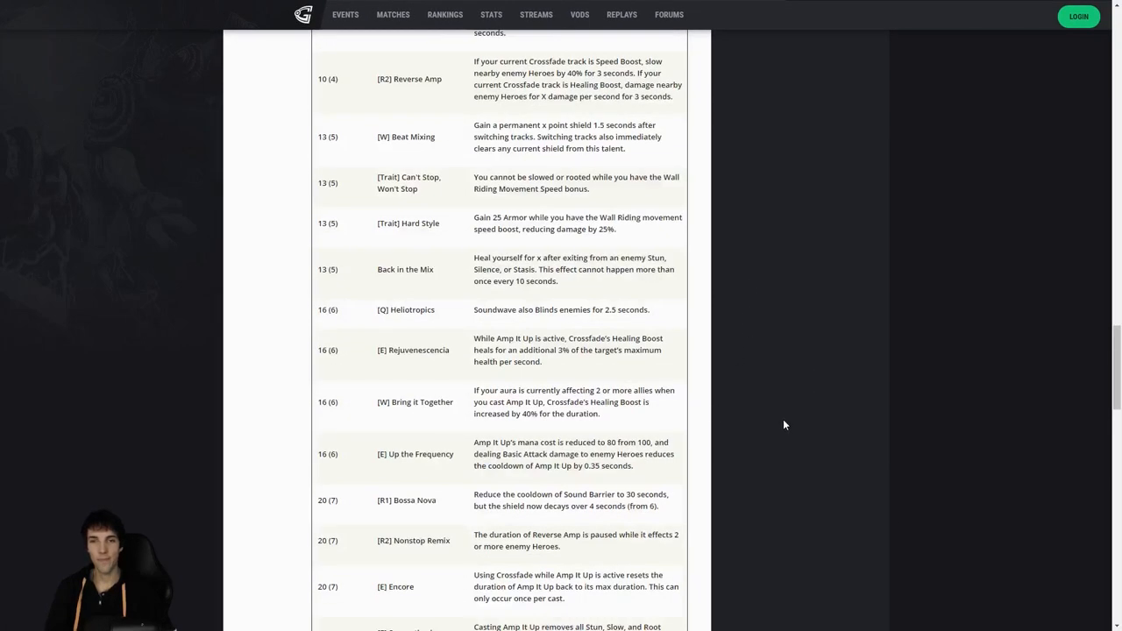
scroll("down", 3)
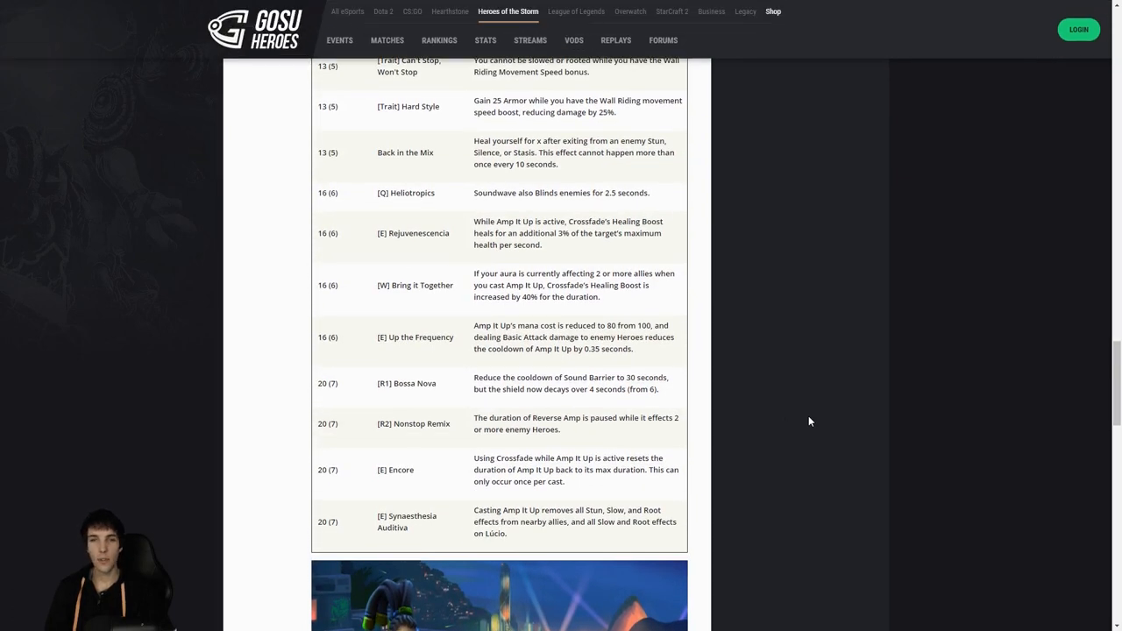
scroll("up", 3)
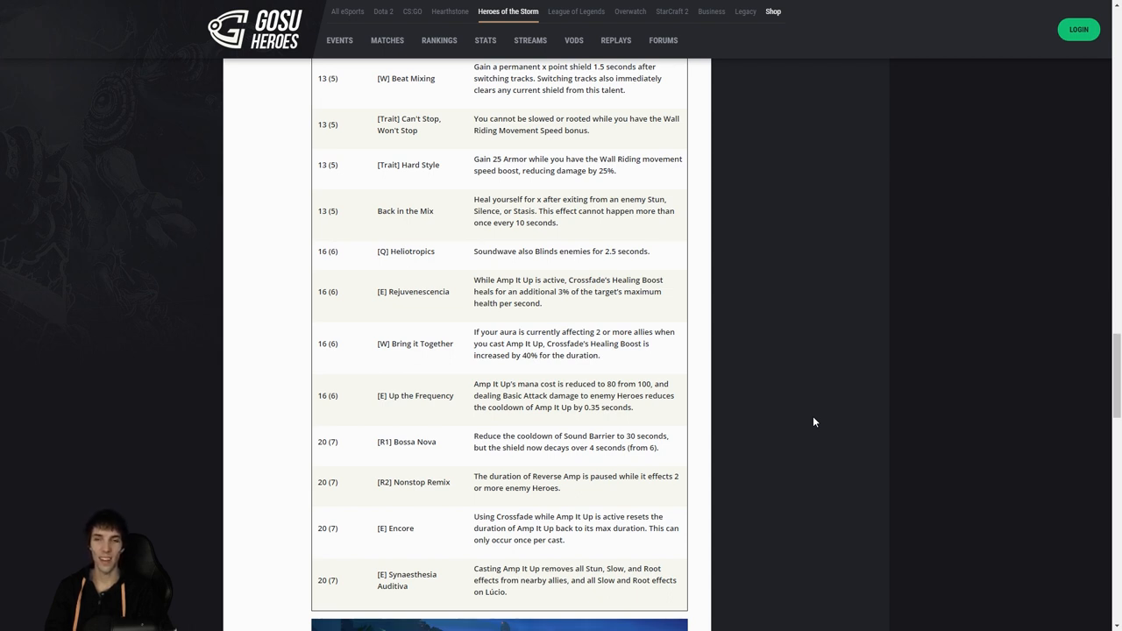
mouse_move(741, 488)
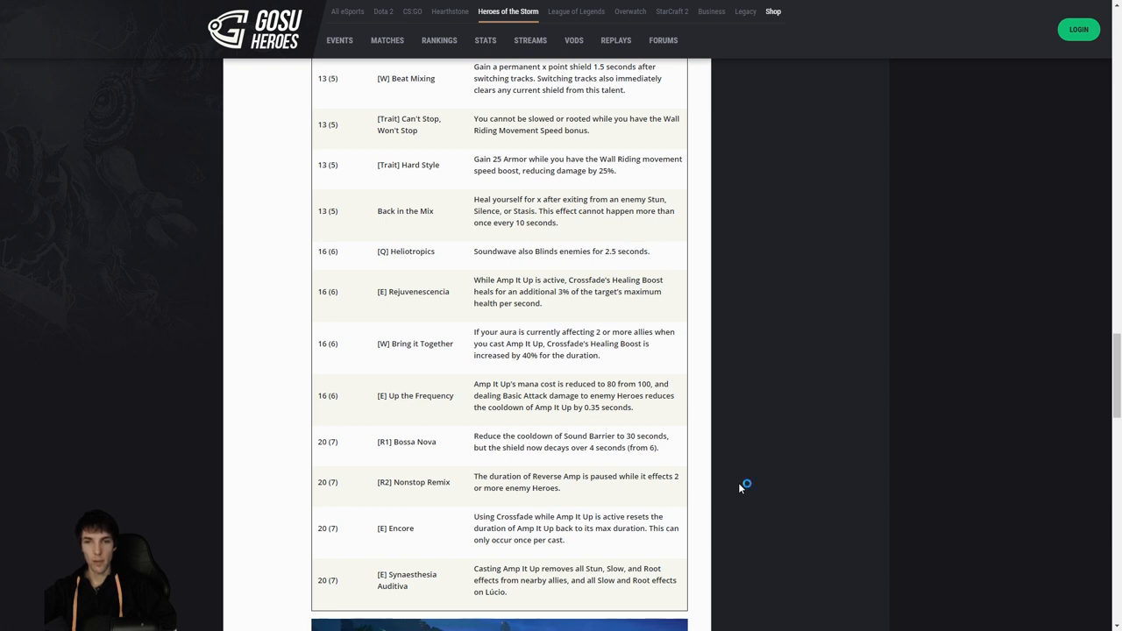
mouse_move(740, 488)
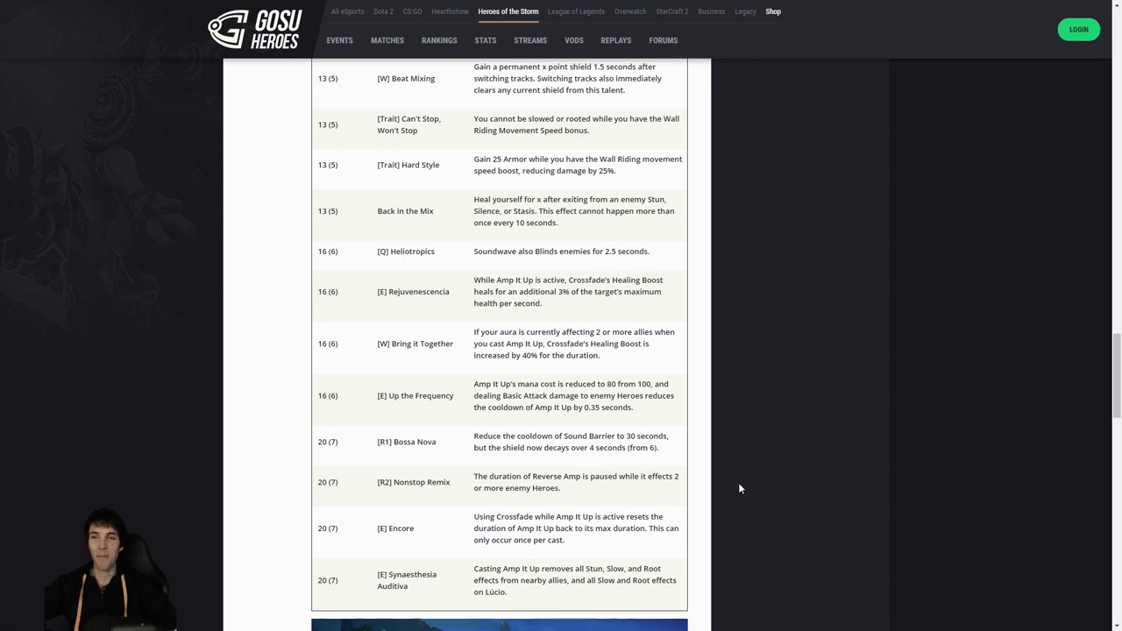
Vote 'Look strong!' in the quickpoll, then scroll back up to the level 7 talents.
scroll("down", 3)
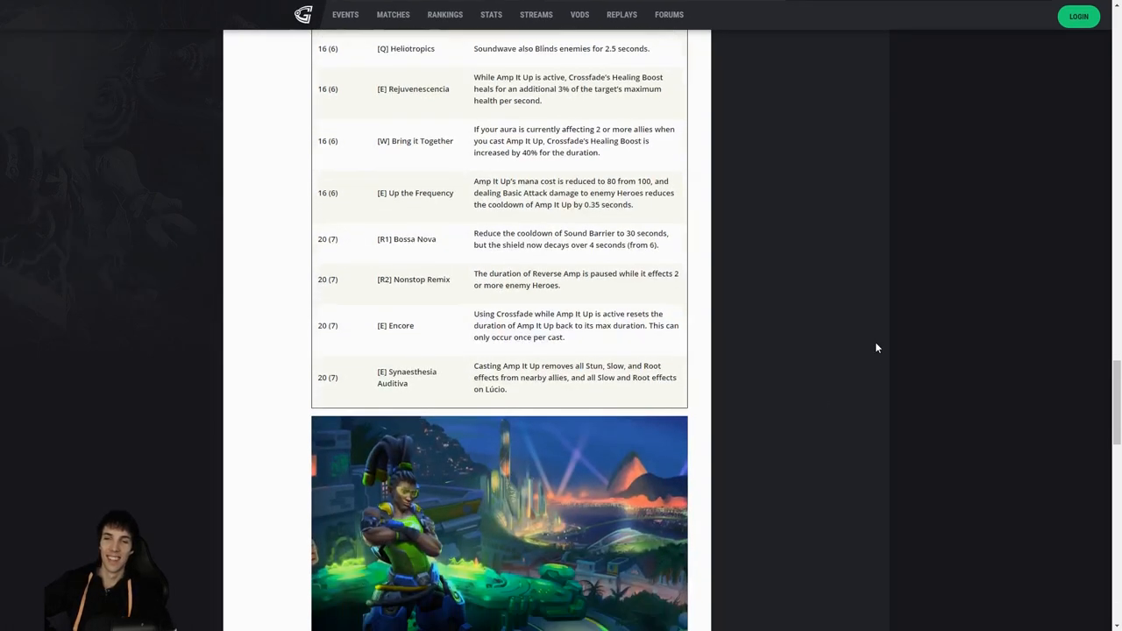
scroll("down", 3)
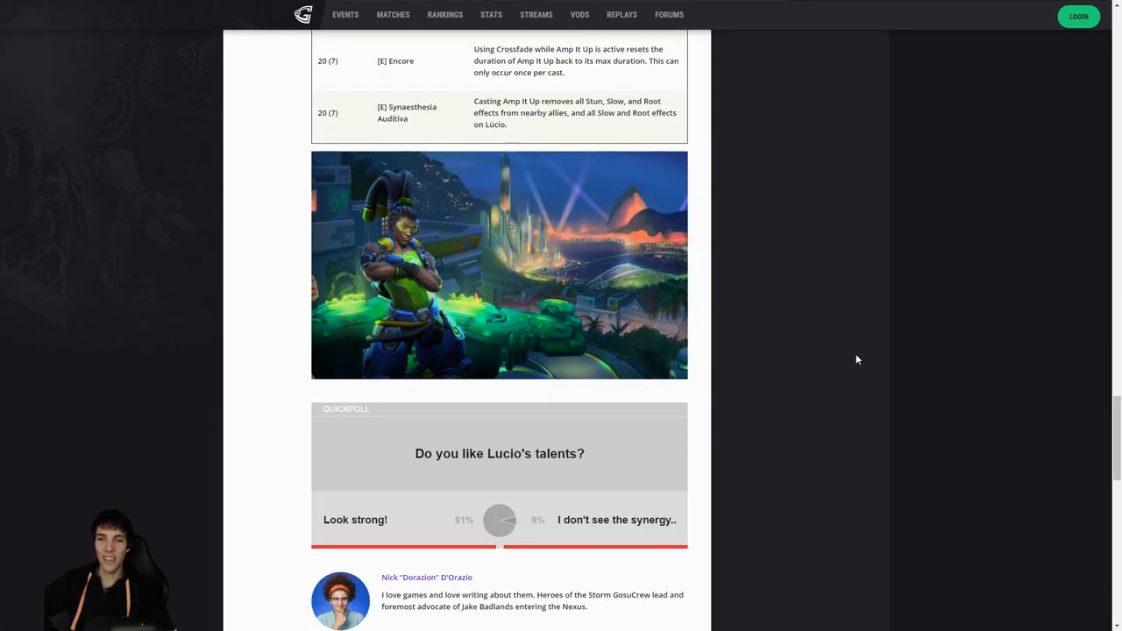
scroll("down", 3)
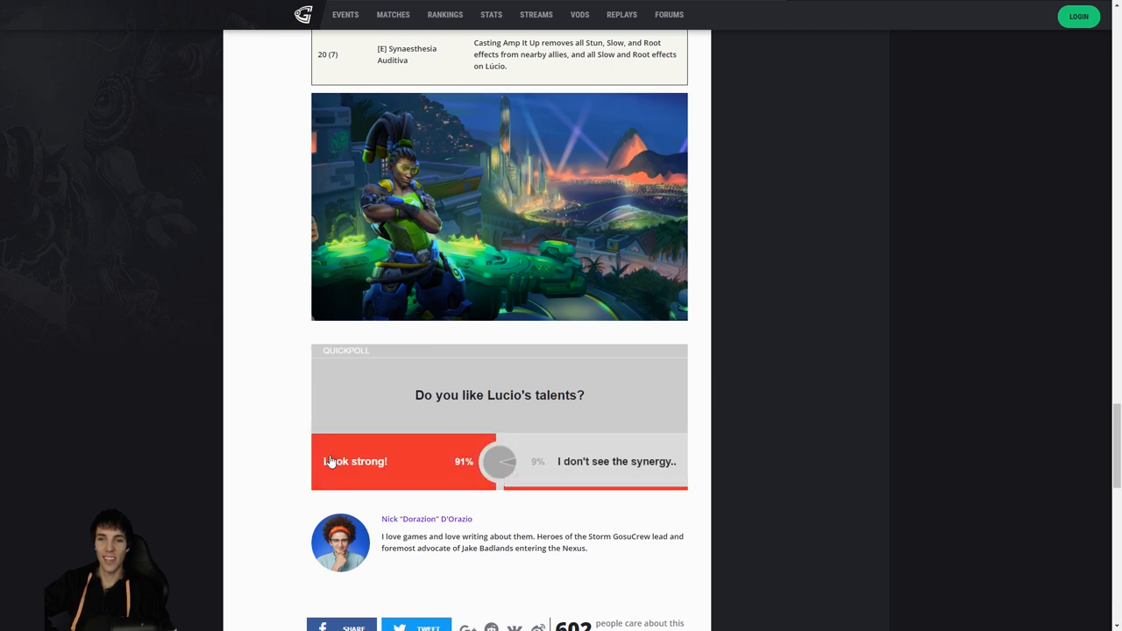
left_click(355, 461)
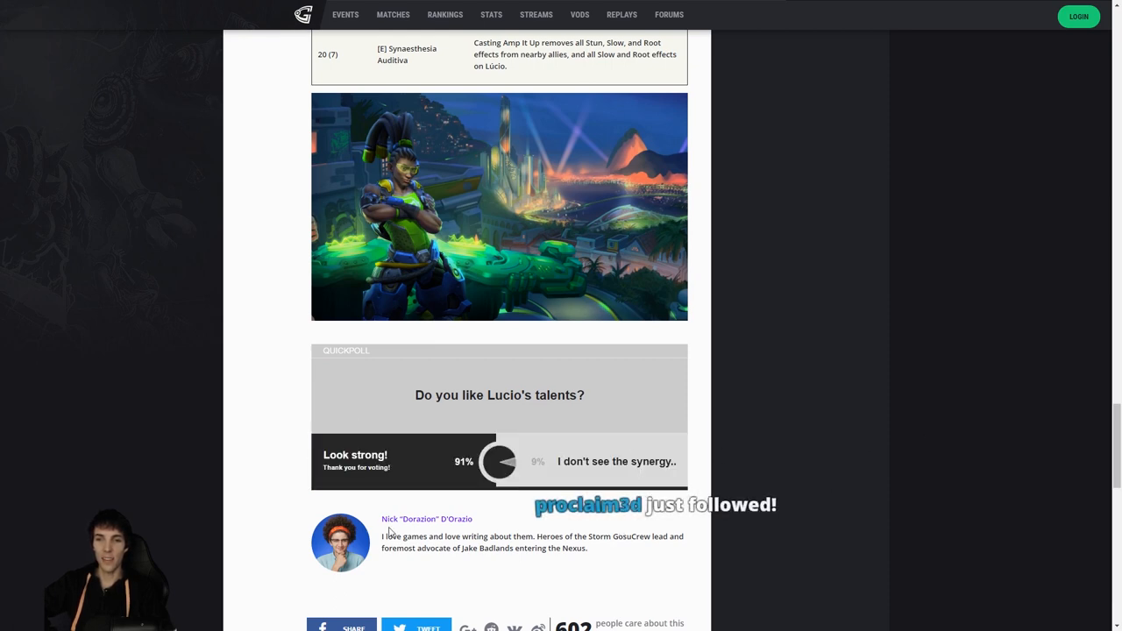
mouse_move(866, 478)
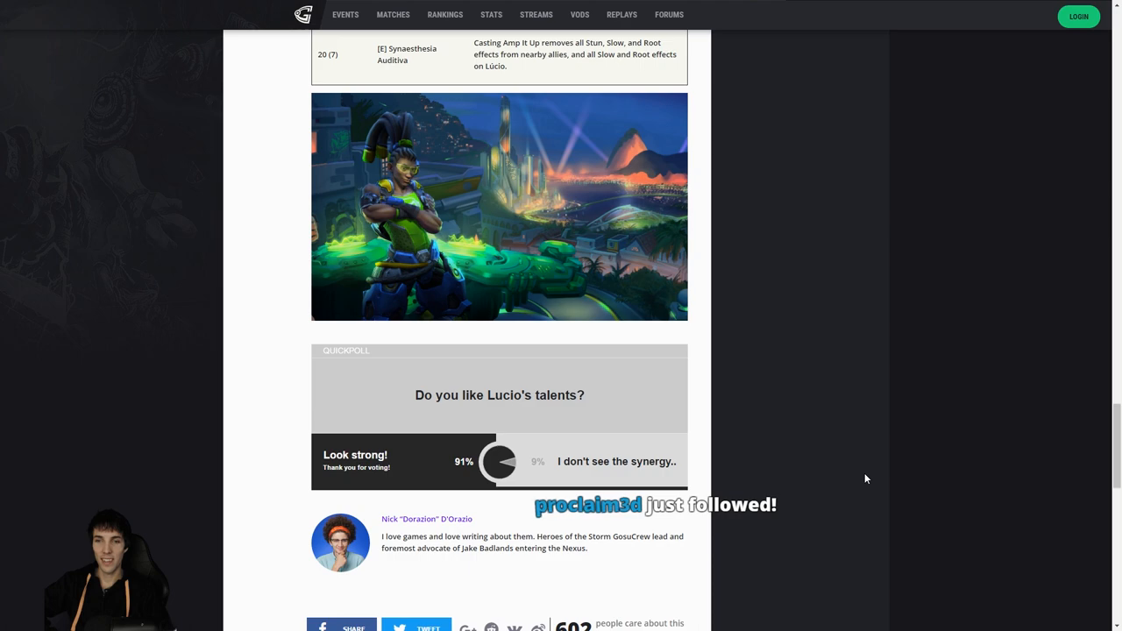
mouse_move(742, 574)
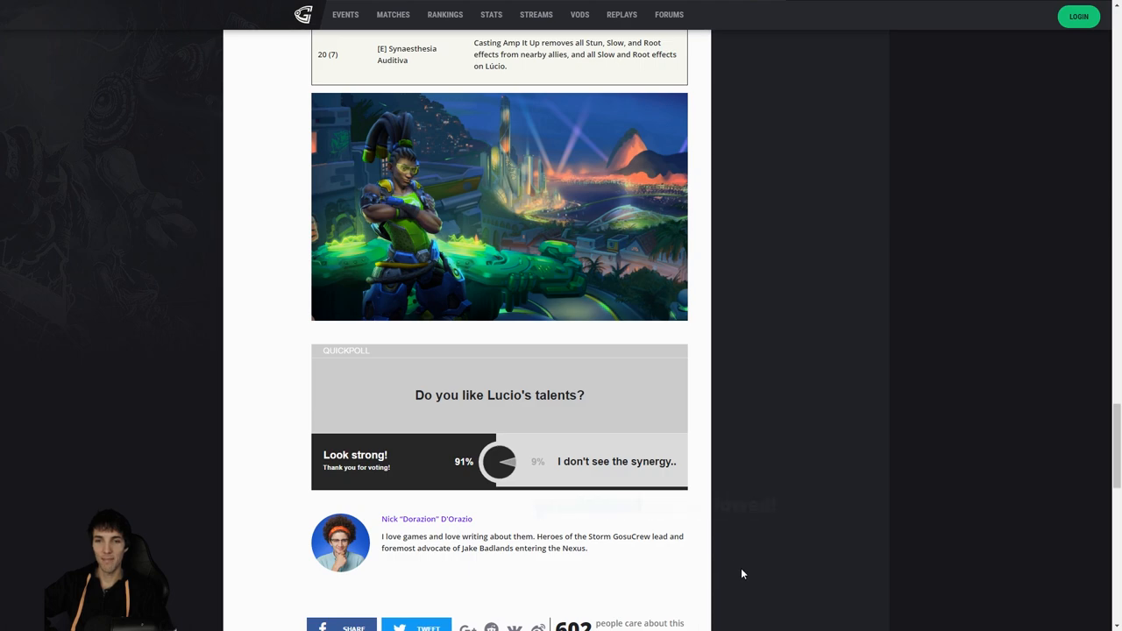
scroll("up", 3)
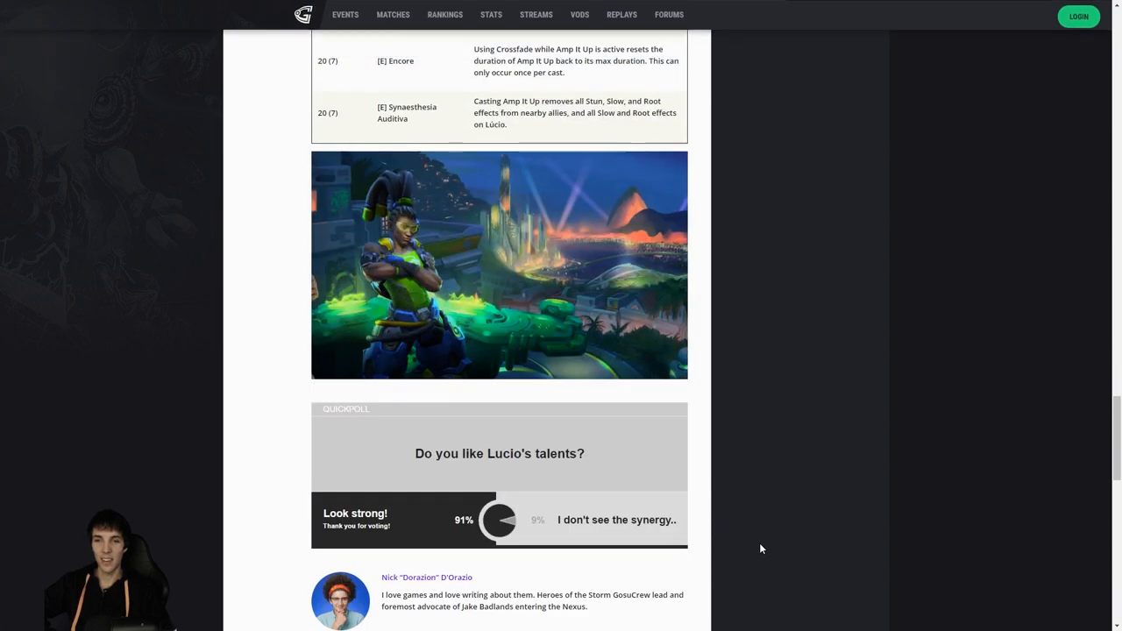
scroll("up", 3)
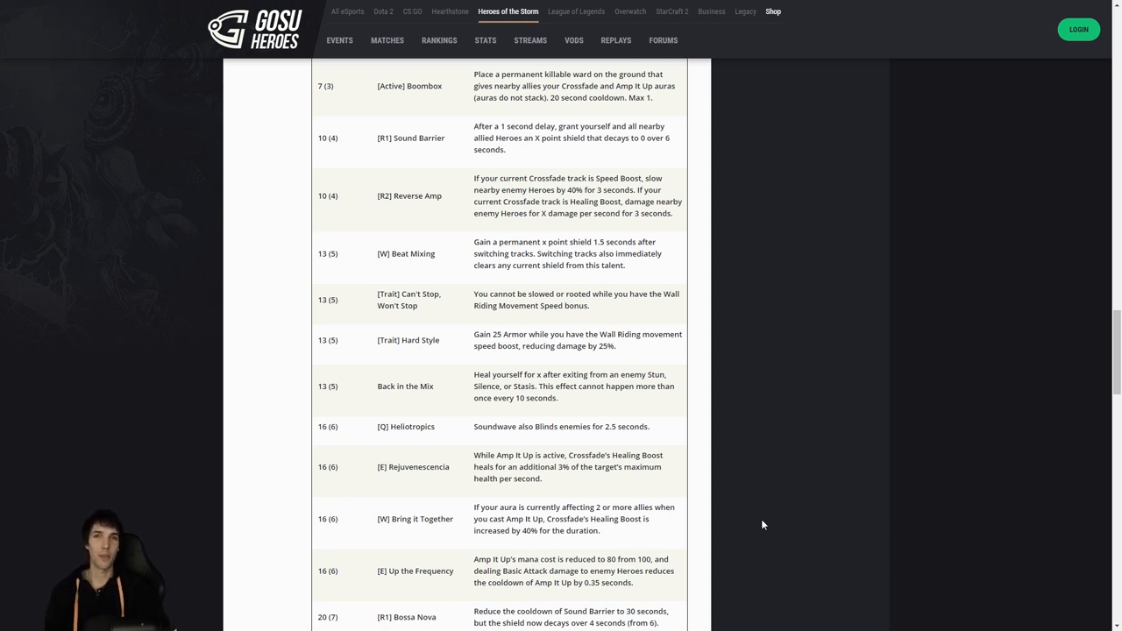
mouse_move(789, 523)
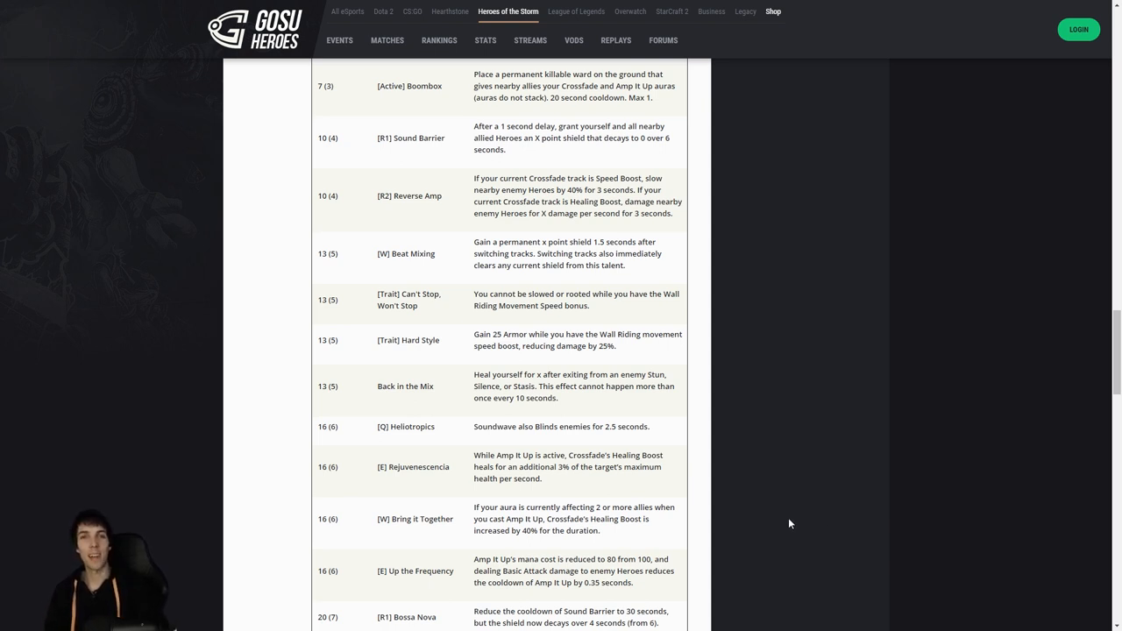